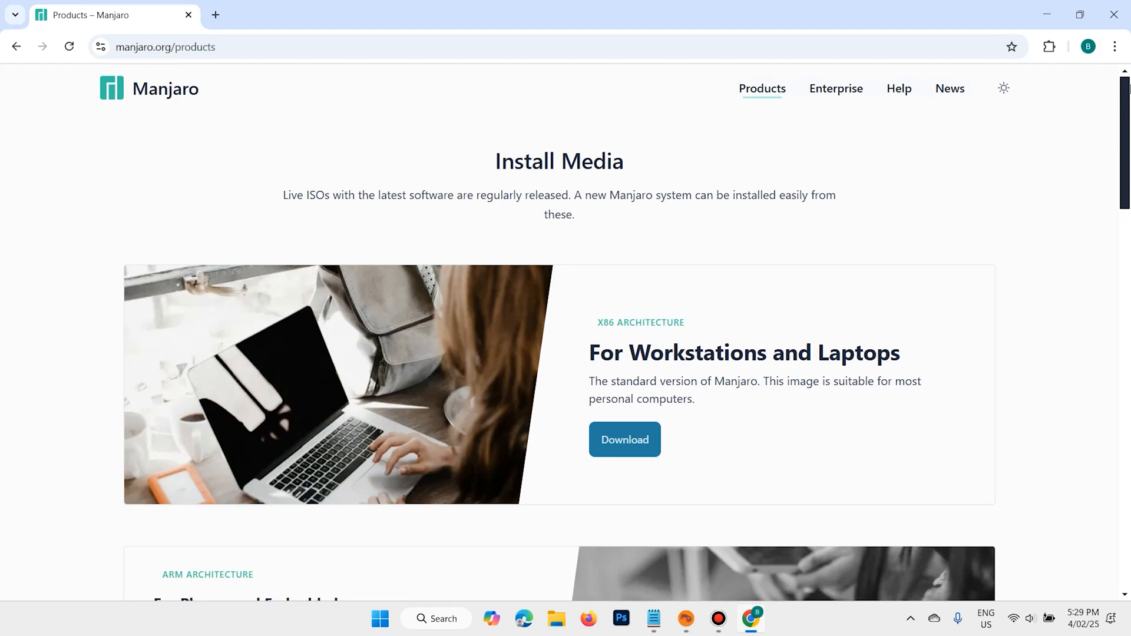
Scroll the Manjaro products page and start a new browser tab beside it
scroll(down, 3)
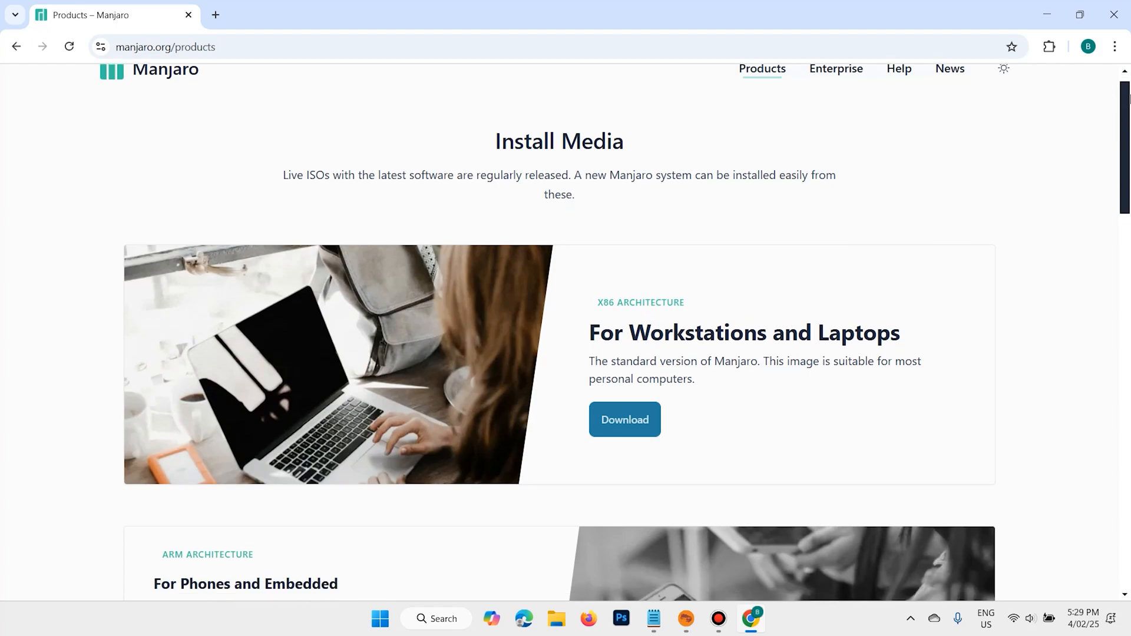
scroll(down, 3)
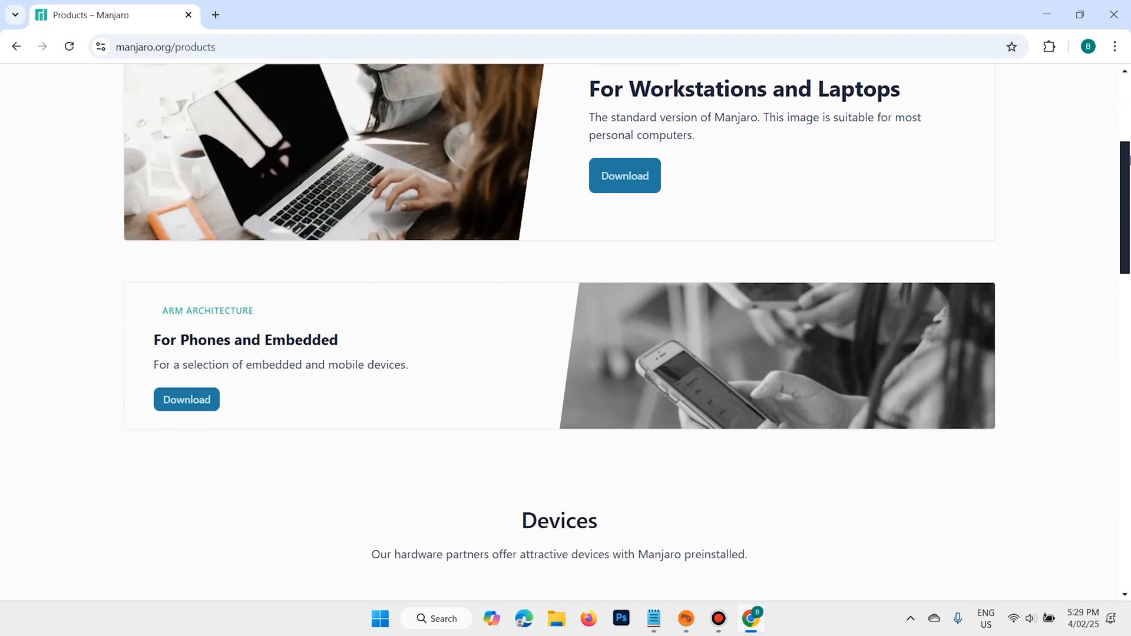
scroll(down, 3)
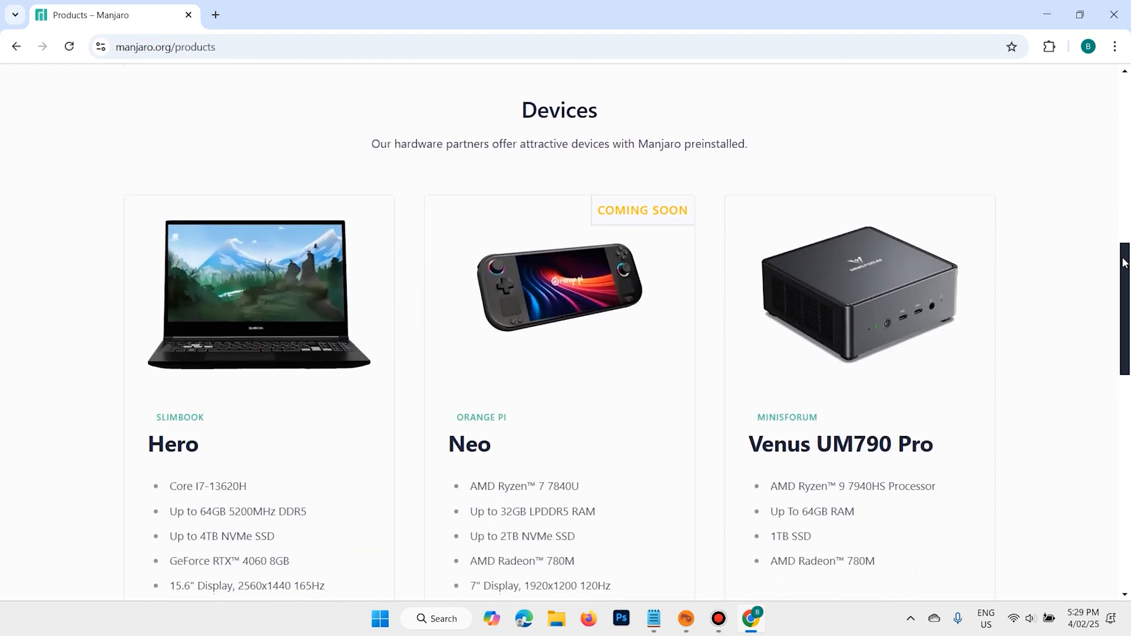
click(387, 14)
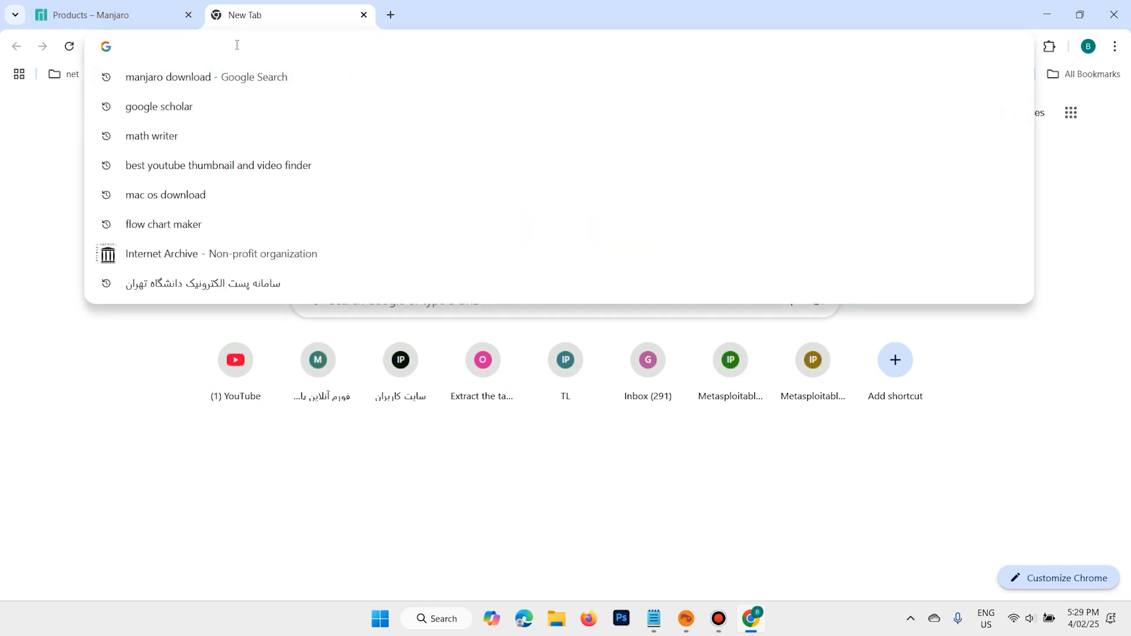
Search Google for 'manjaro download' and scroll the results
text(manjaro download)
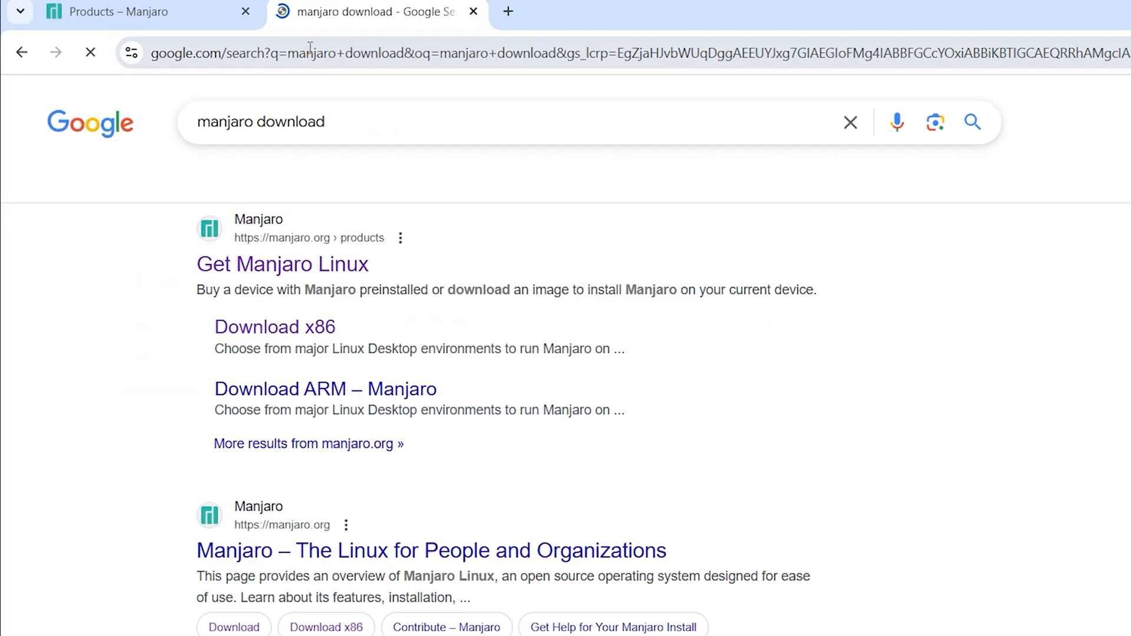
scroll(down, 3)
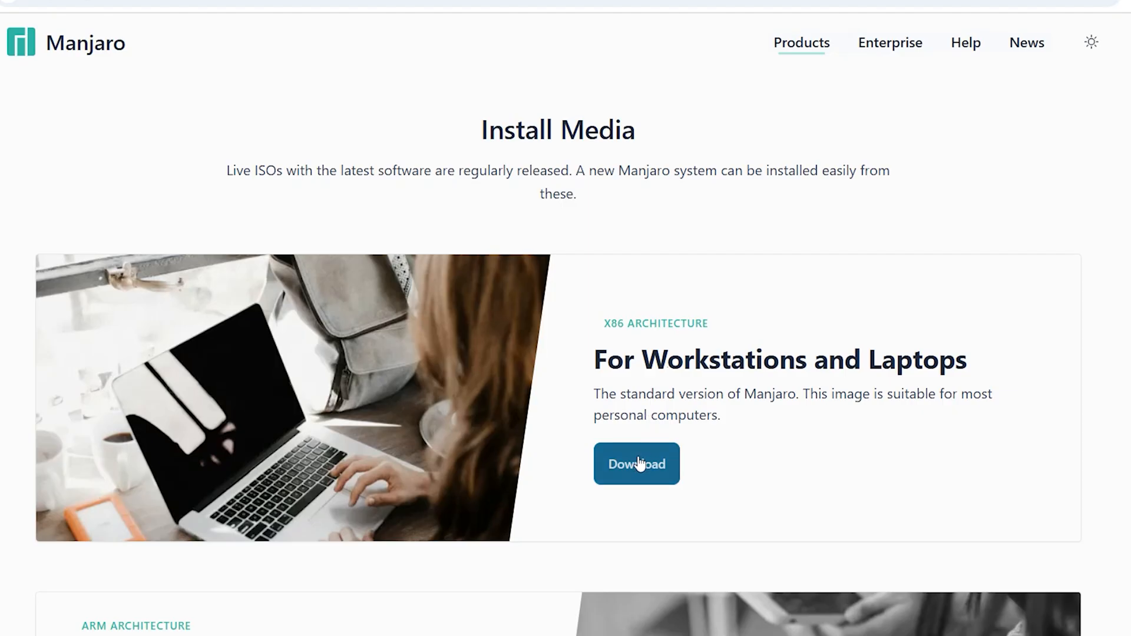
mouse_move(594, 330)
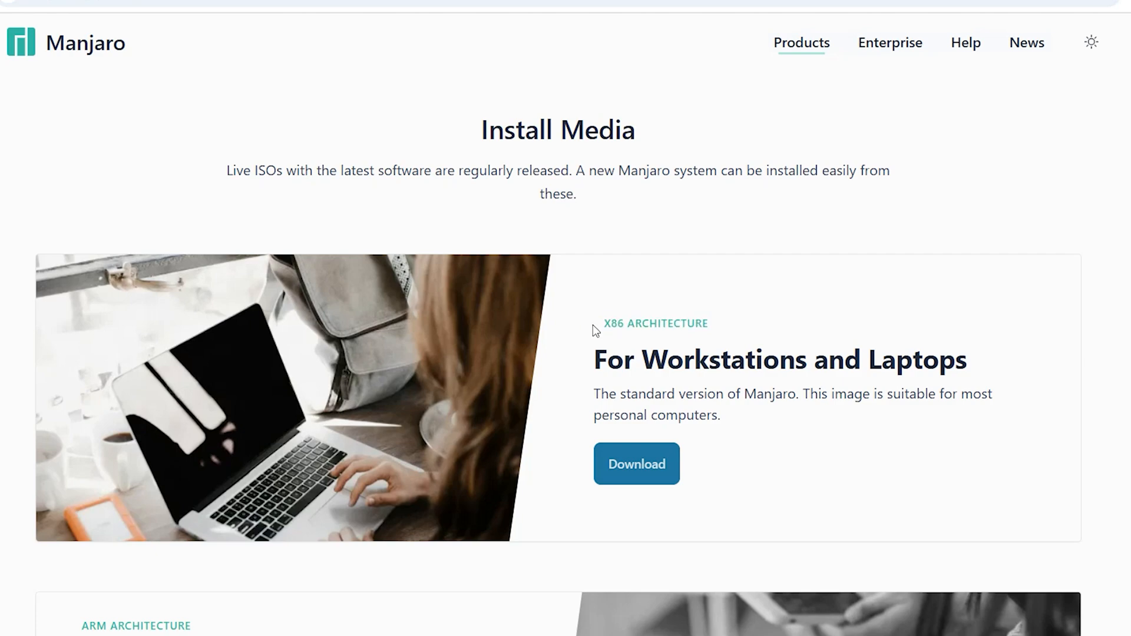
From the Install Media page, go to the x86 download for Workstations and Laptops
double_click(613, 322)
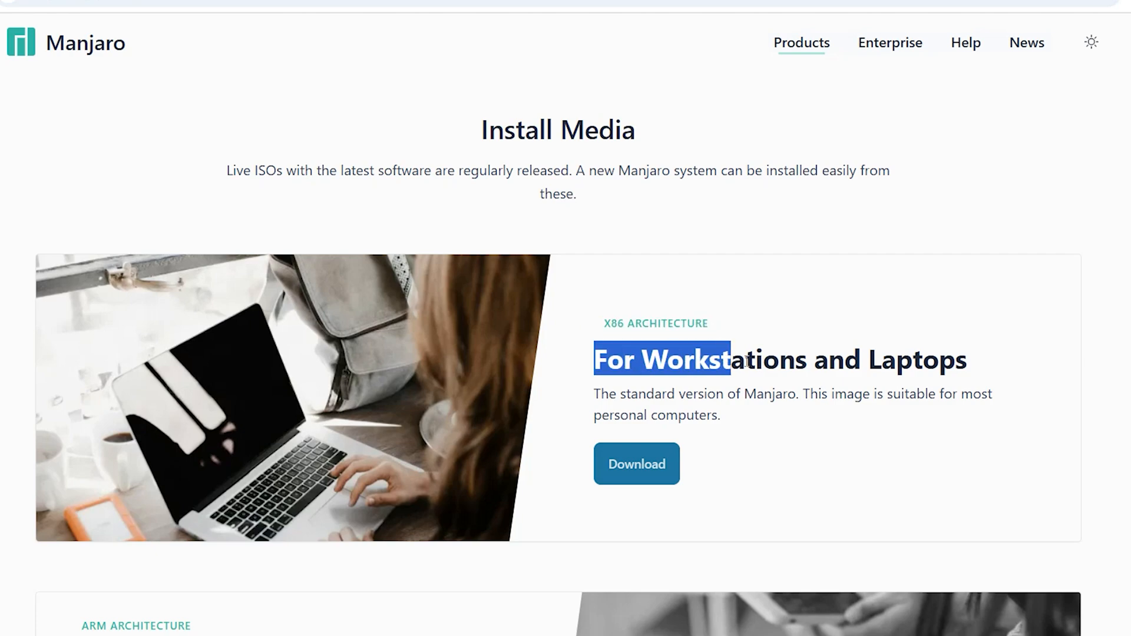
click(677, 414)
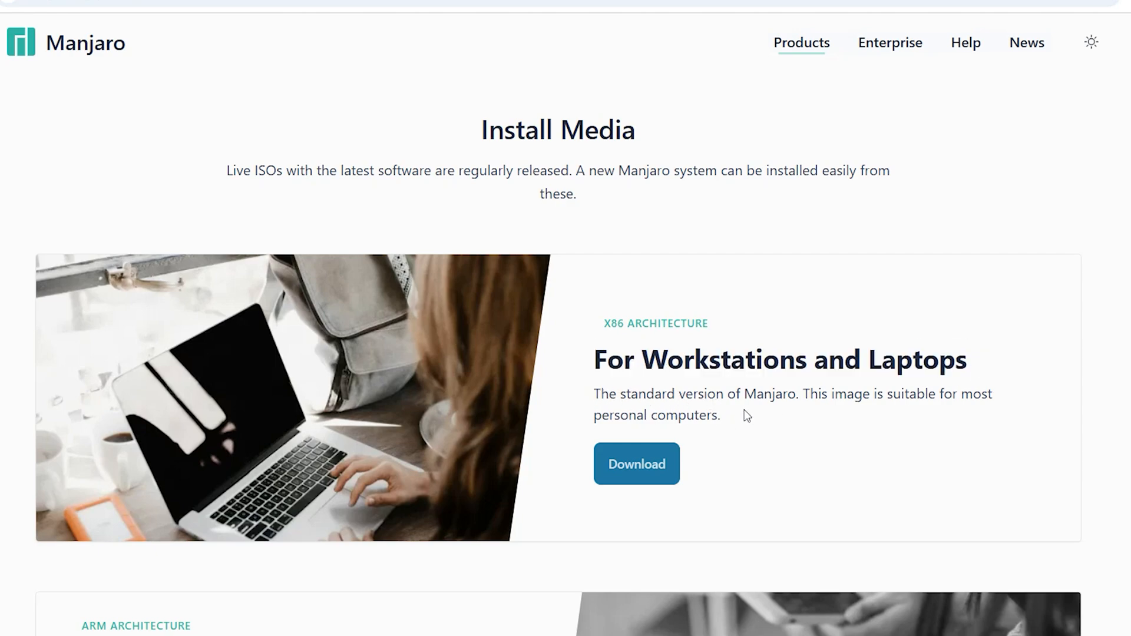
mouse_move(856, 412)
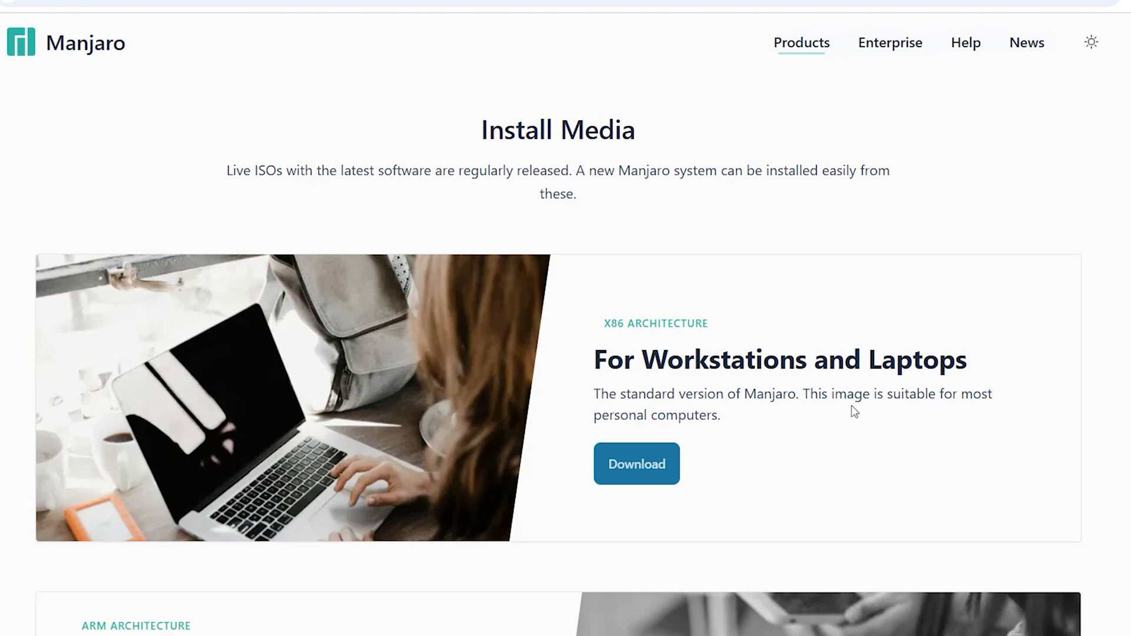
mouse_move(588, 424)
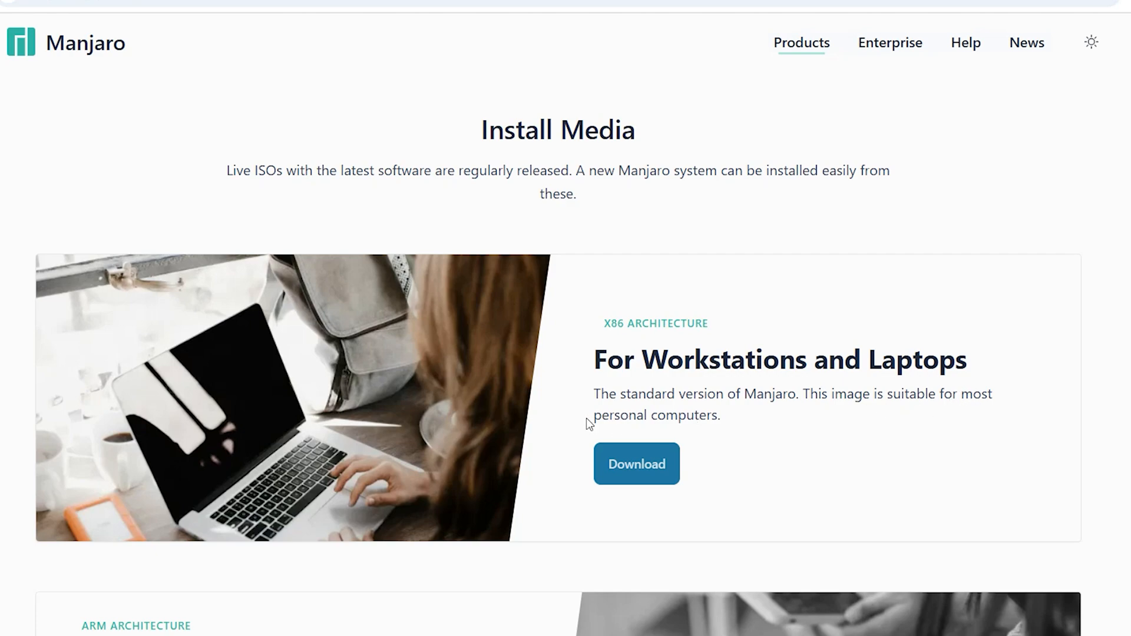
mouse_move(644, 468)
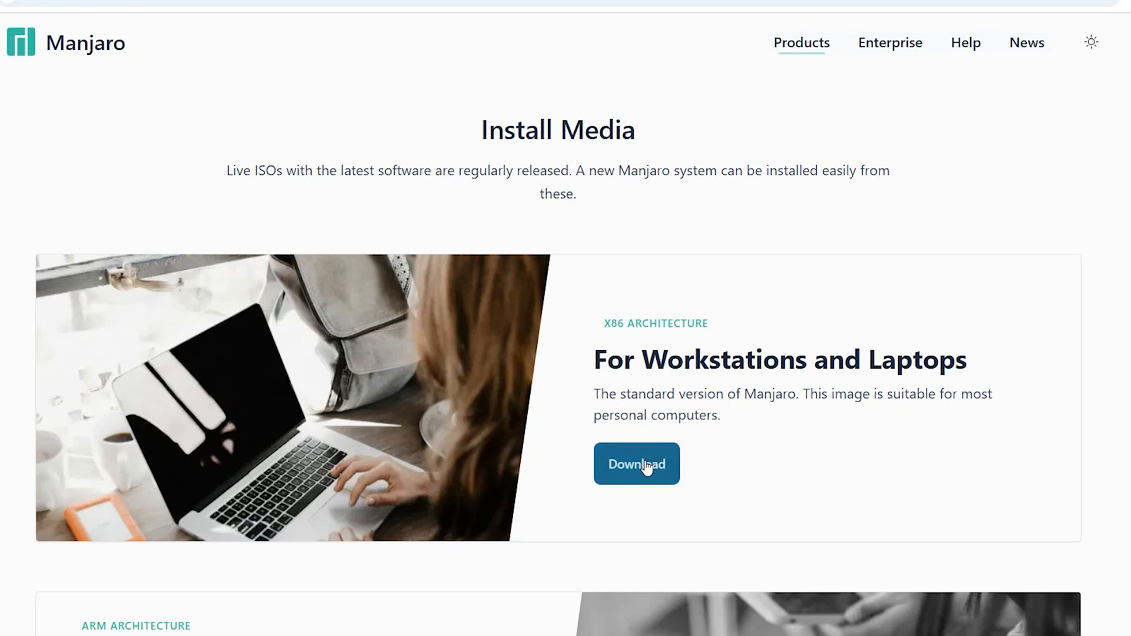
click(635, 464)
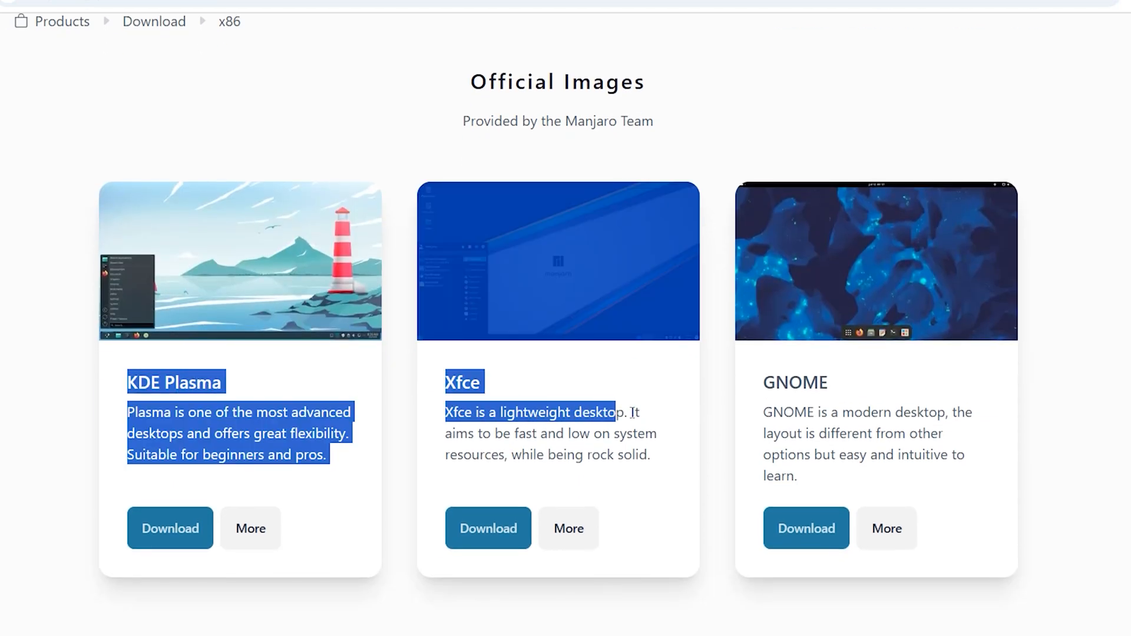
click(117, 383)
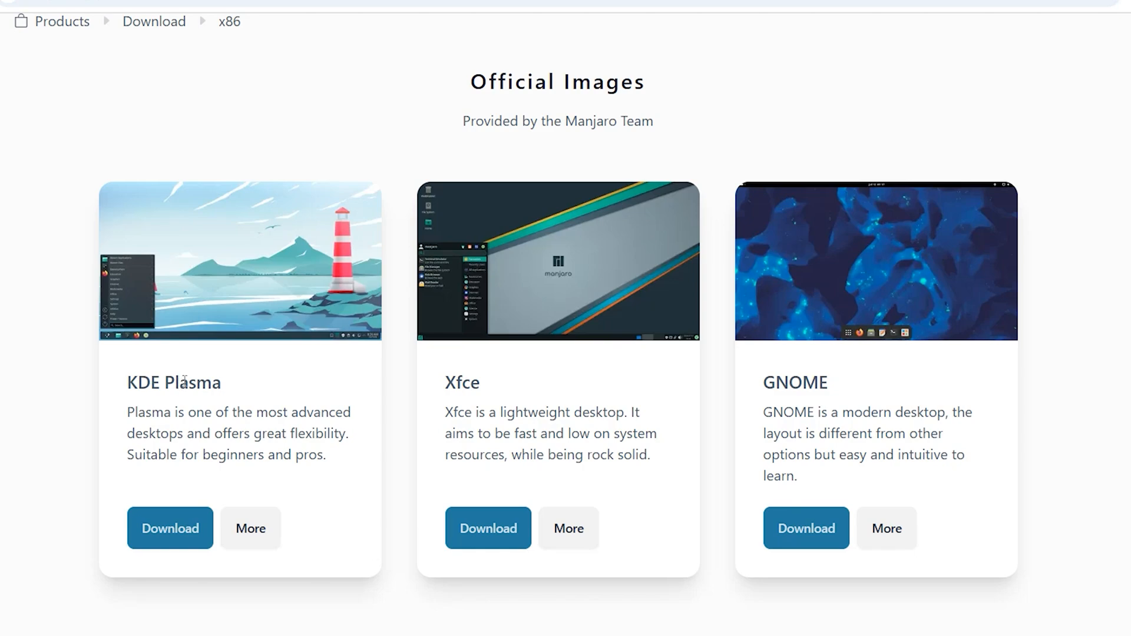
mouse_move(761, 390)
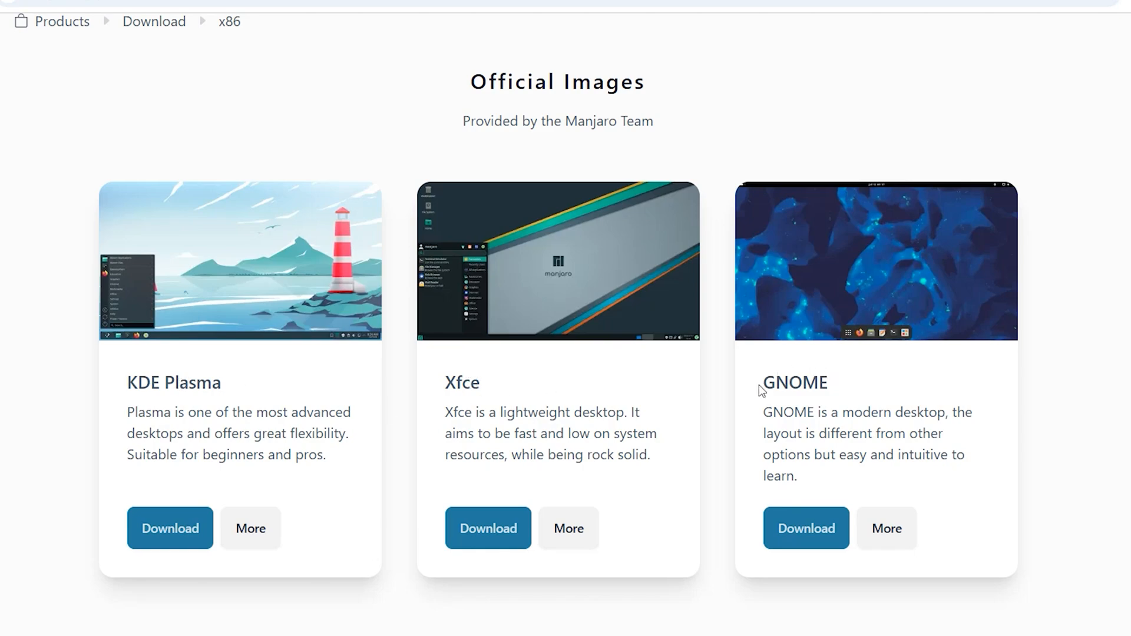
double_click(792, 381)
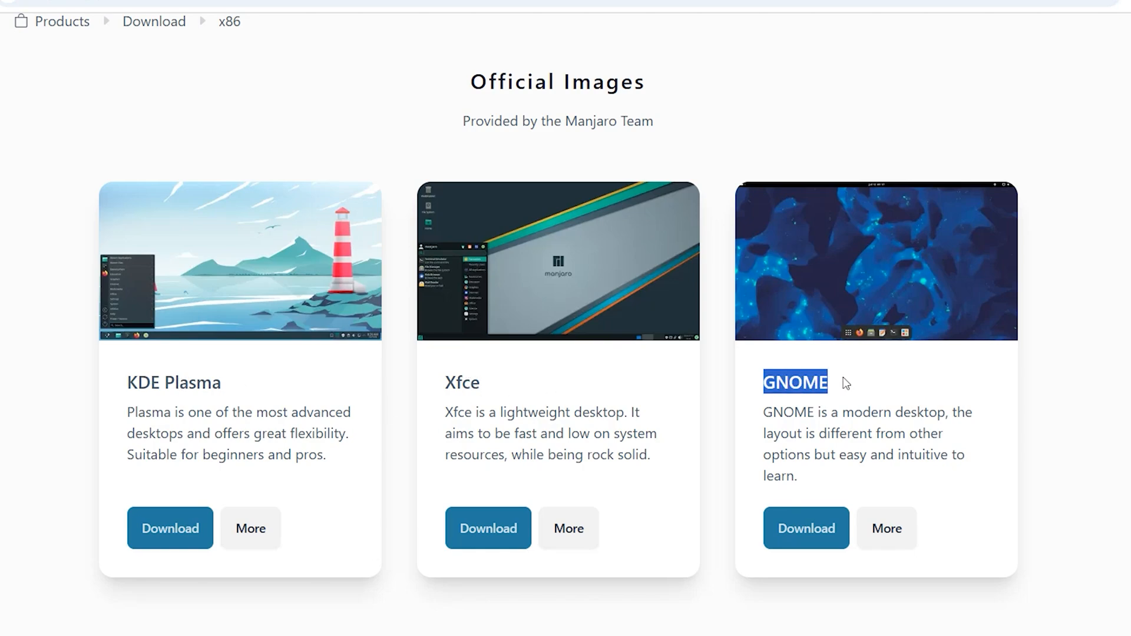
mouse_move(250, 528)
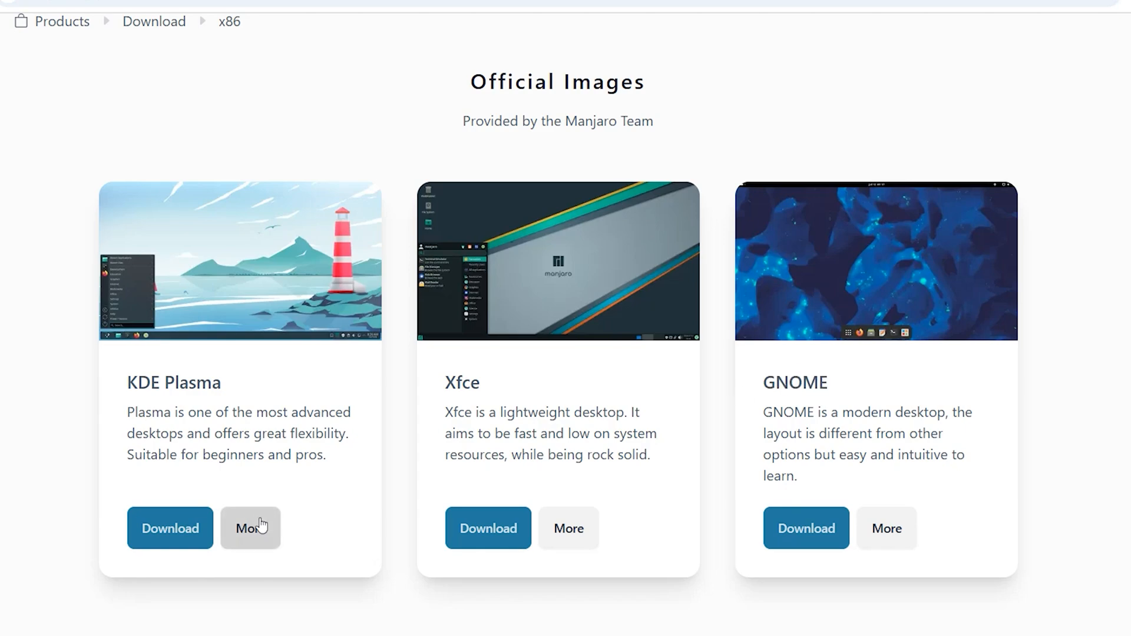
click(250, 528)
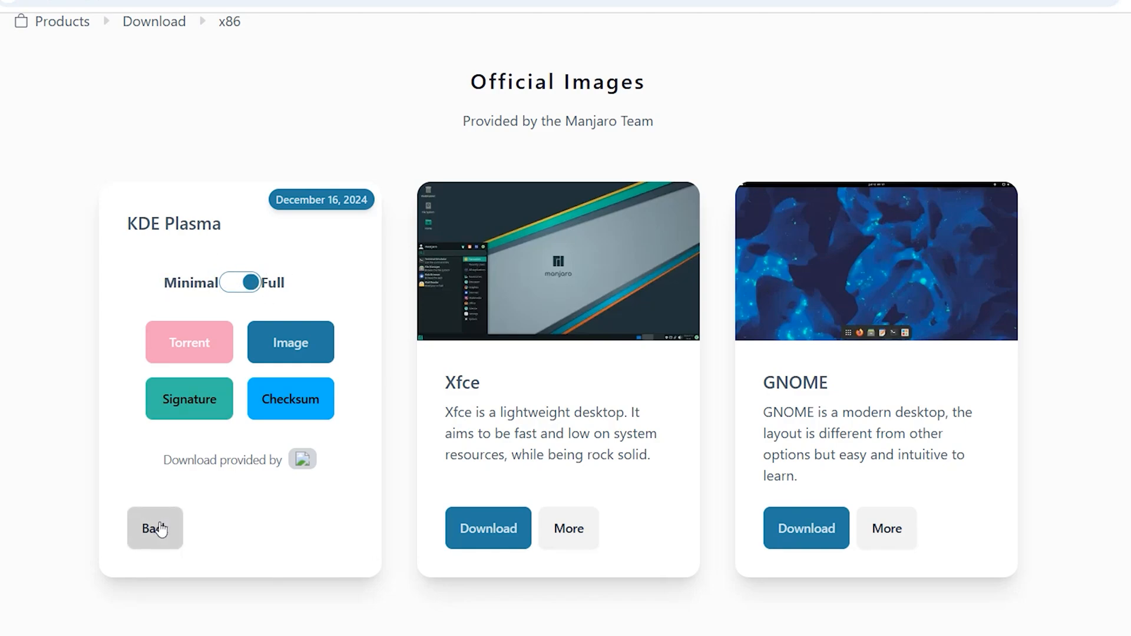
click(154, 527)
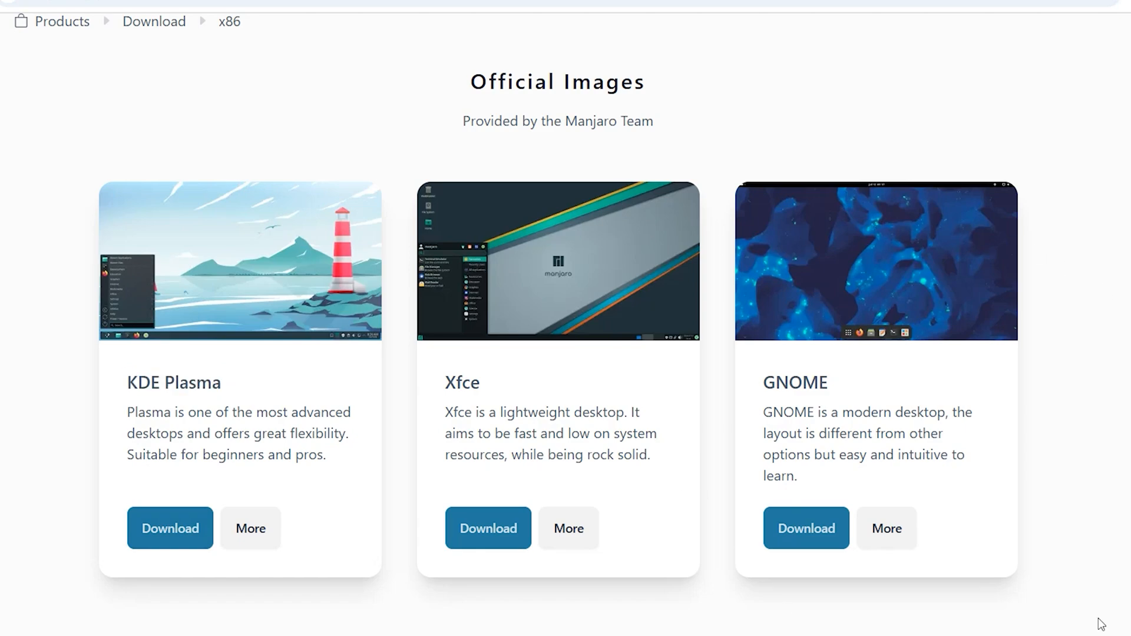
mouse_move(315, 281)
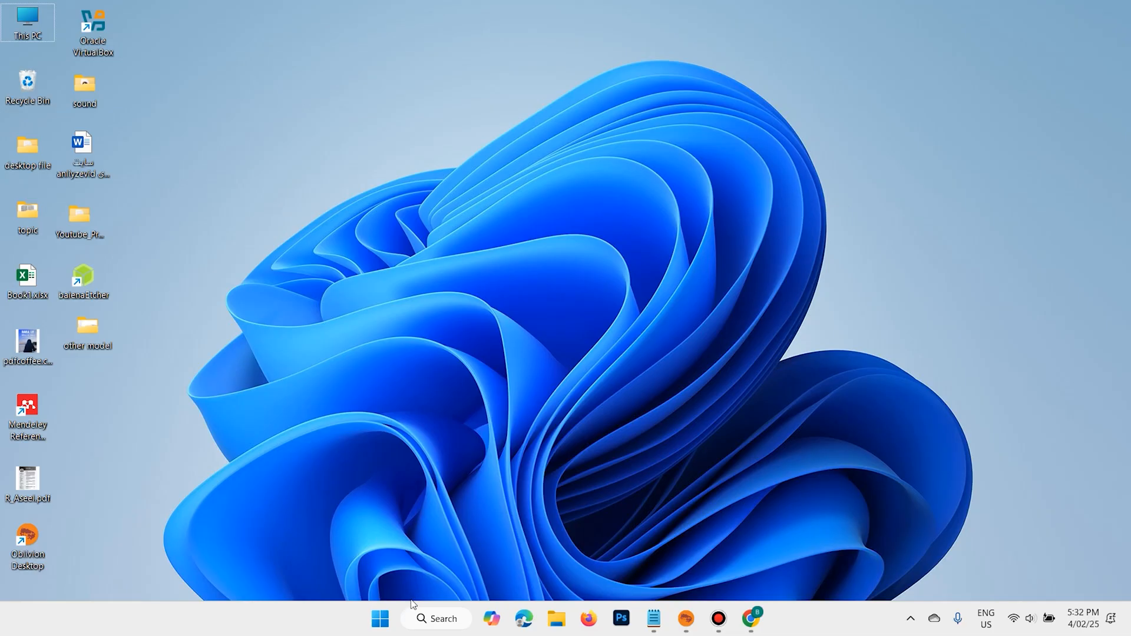
Launch VMware Workstation Pro from the Windows desktop
click(436, 618)
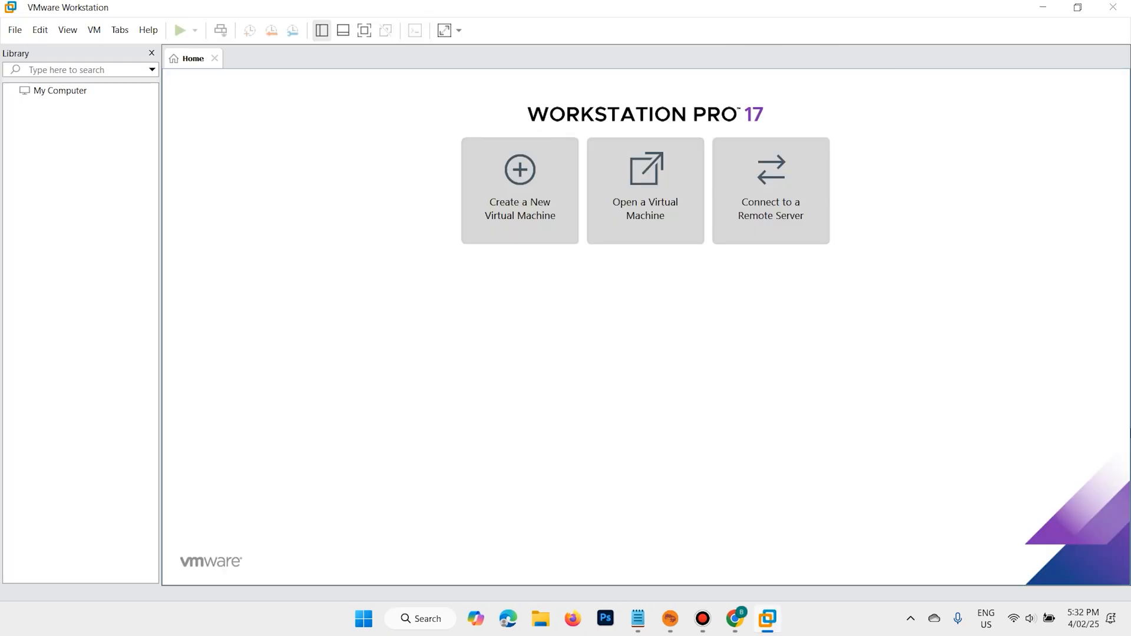
mouse_move(771, 112)
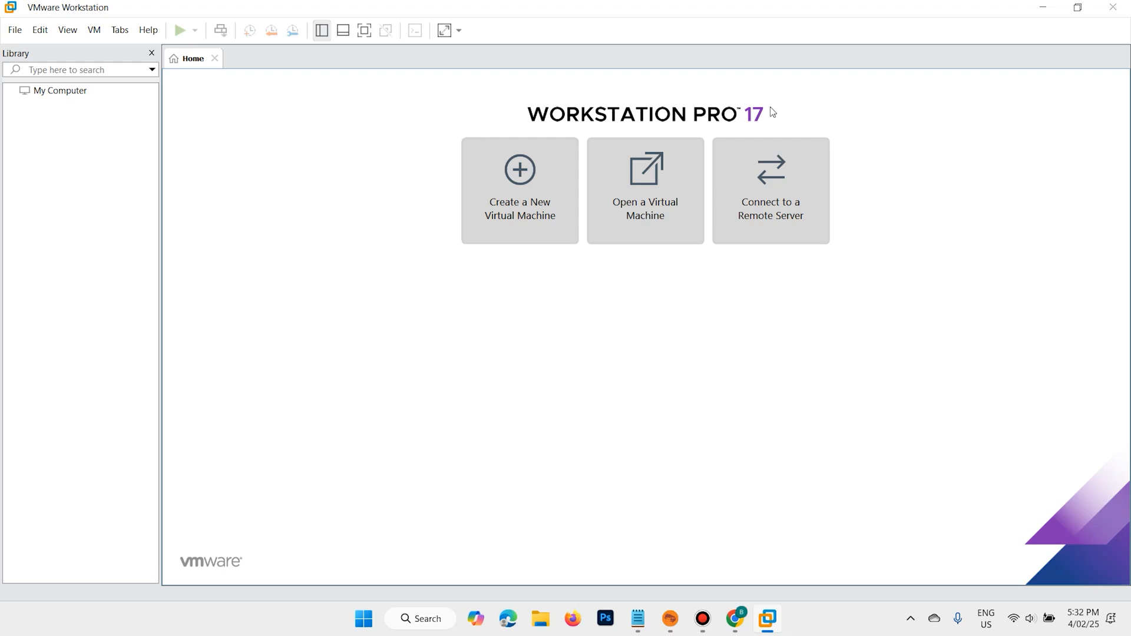
mouse_move(908, 390)
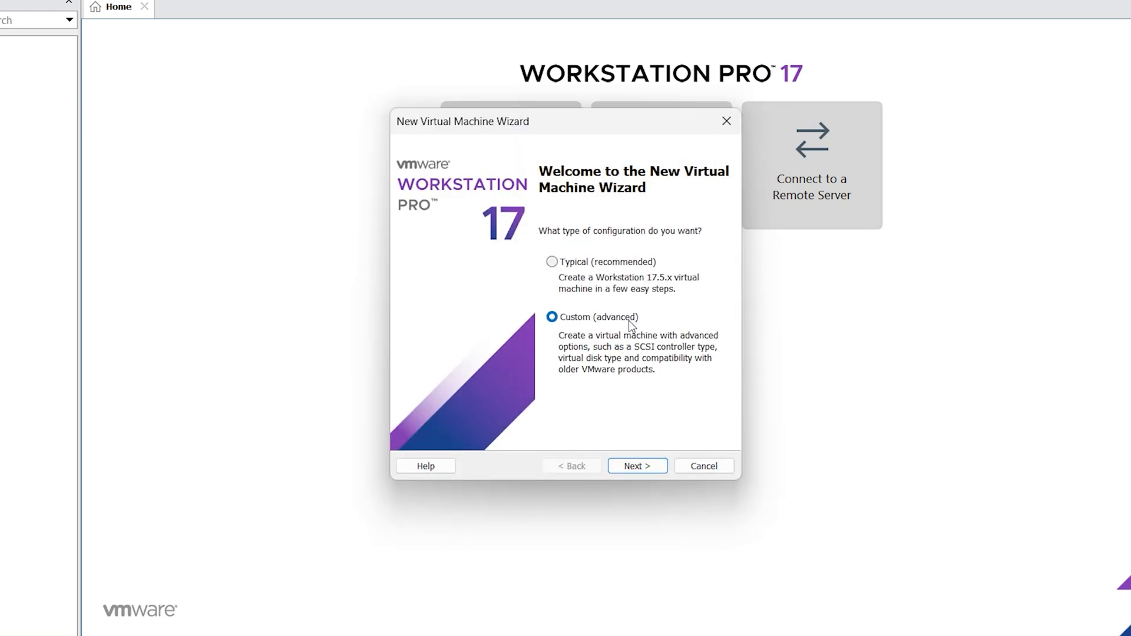
Continue the custom wizard with default hardware compatibility, installing the OS later
click(636, 465)
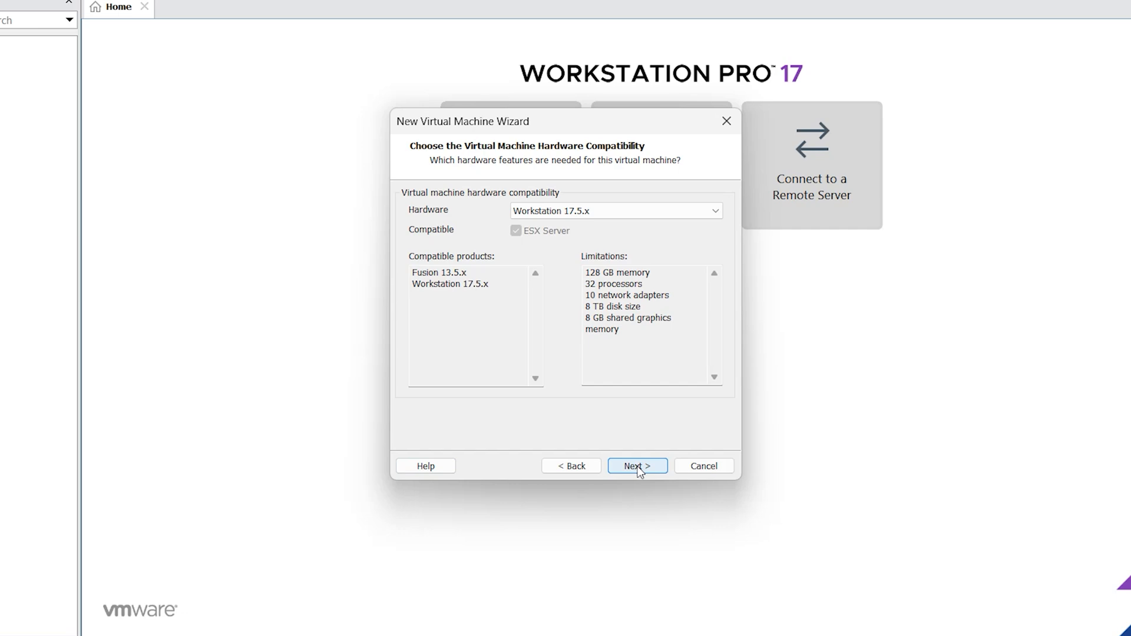
click(636, 465)
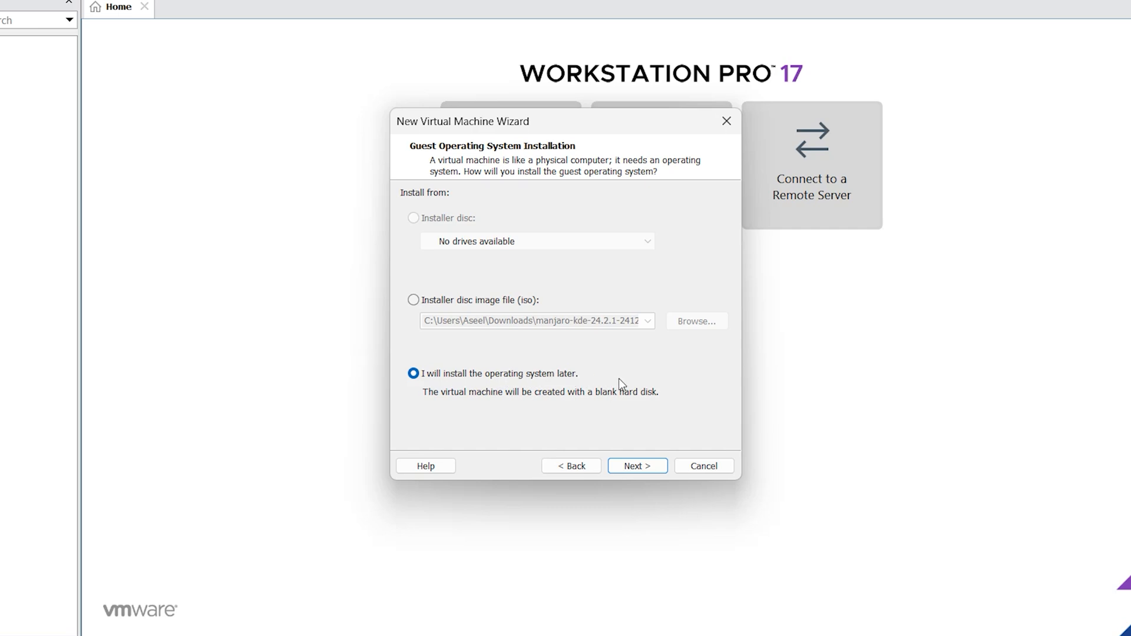
click(638, 465)
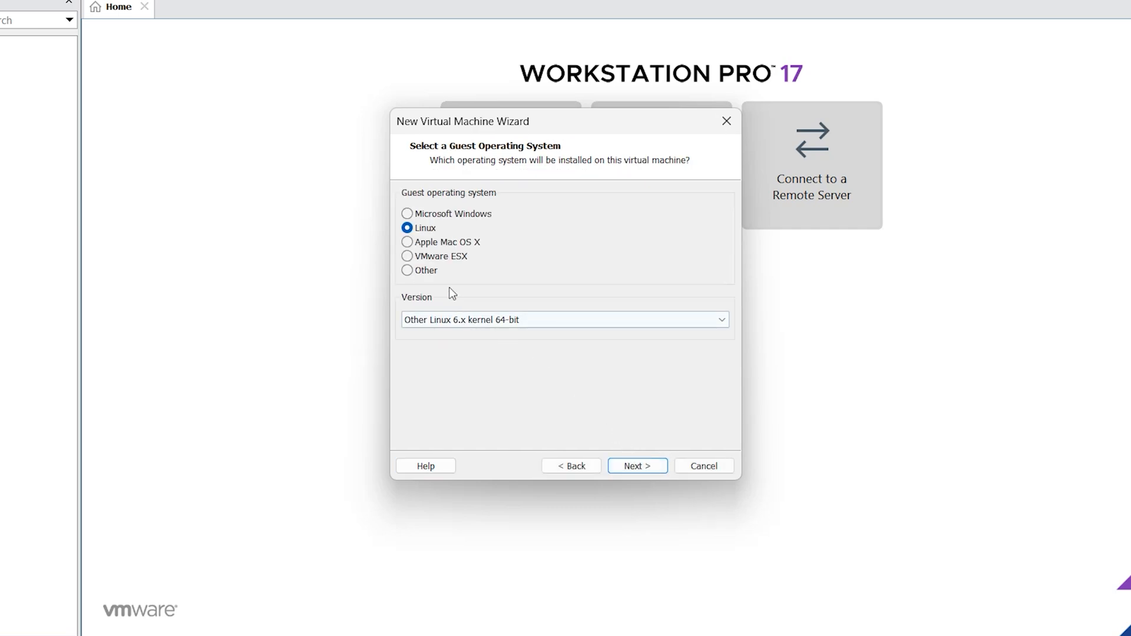
Choose Linux as guest OS with version Other Linux 6.x kernel 64-bit
click(407, 213)
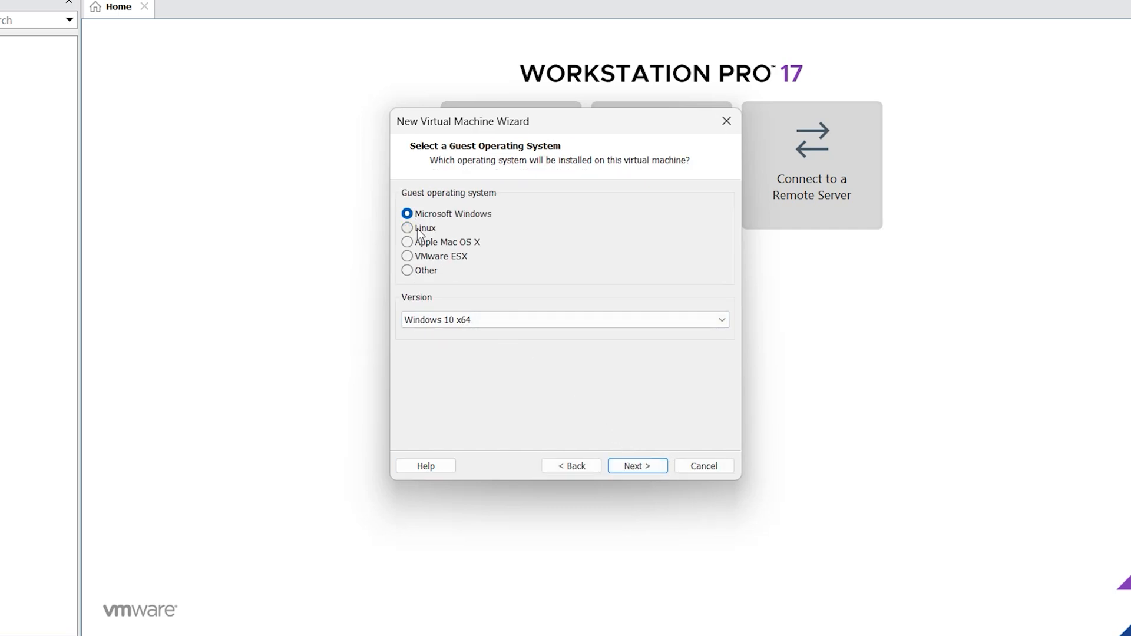
click(719, 320)
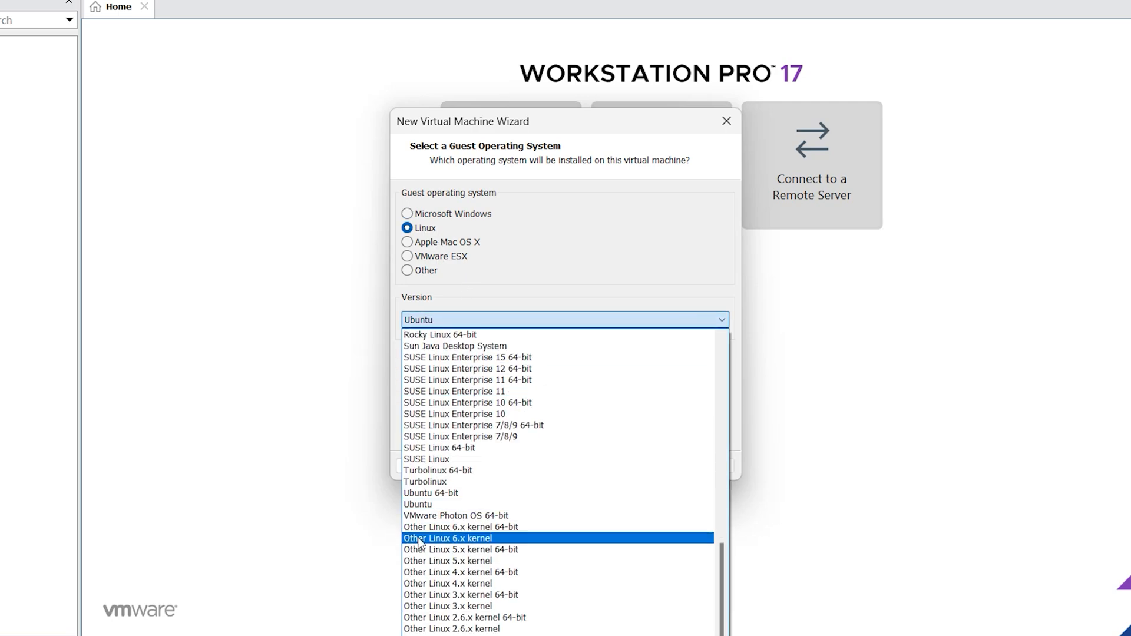
mouse_move(460, 527)
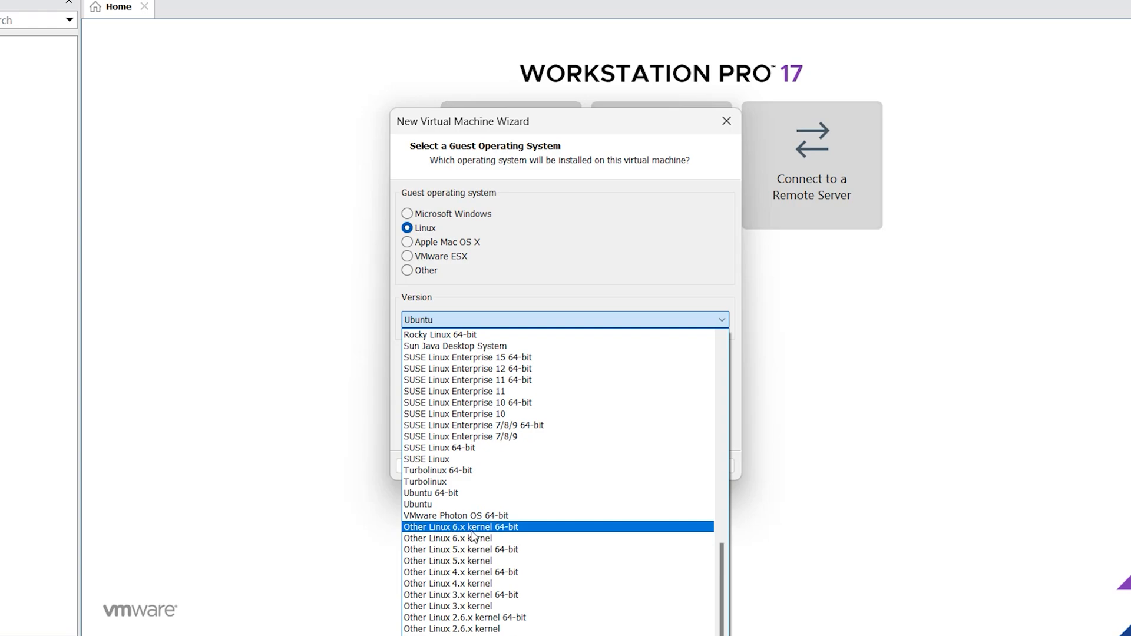
click(460, 527)
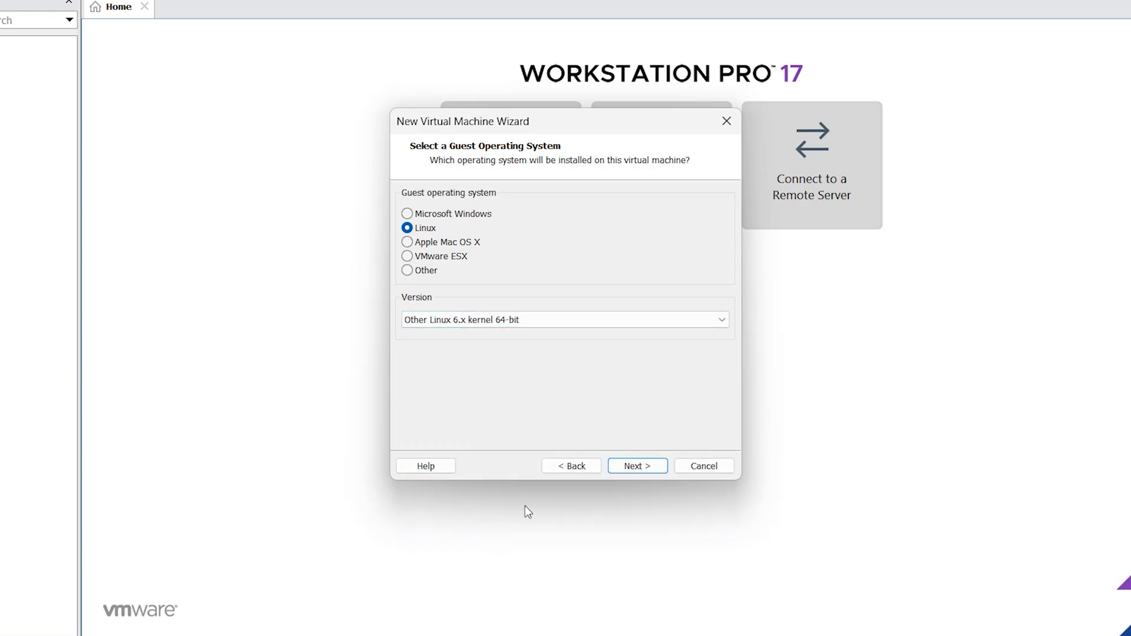
Keep the default VM name and give each processor 2 cores for 4 in total
click(636, 465)
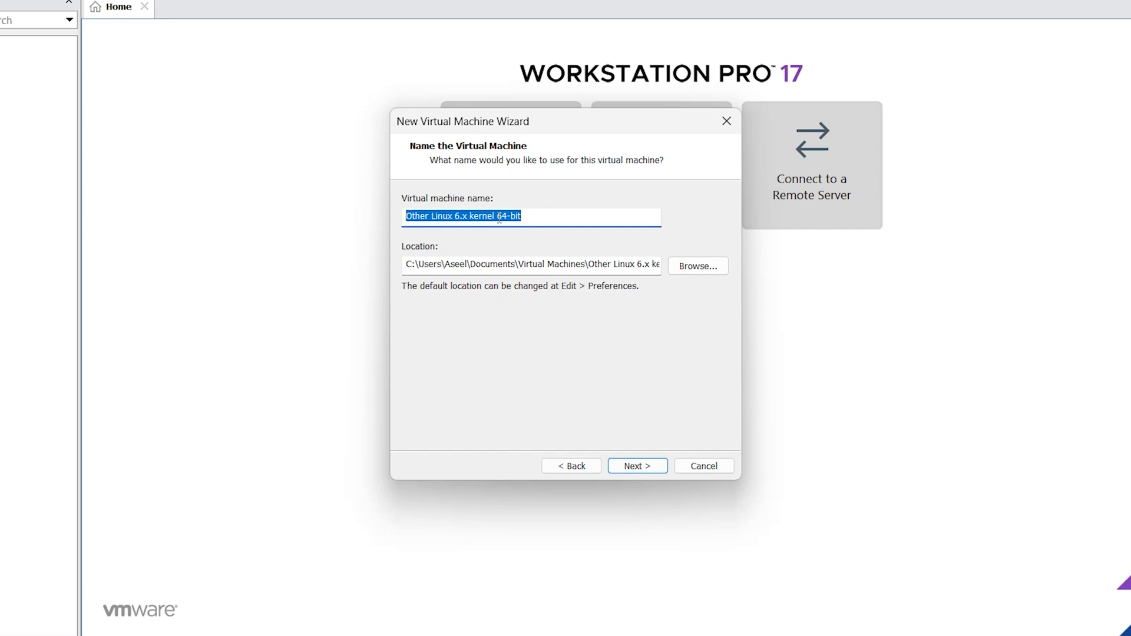
mouse_move(700, 328)
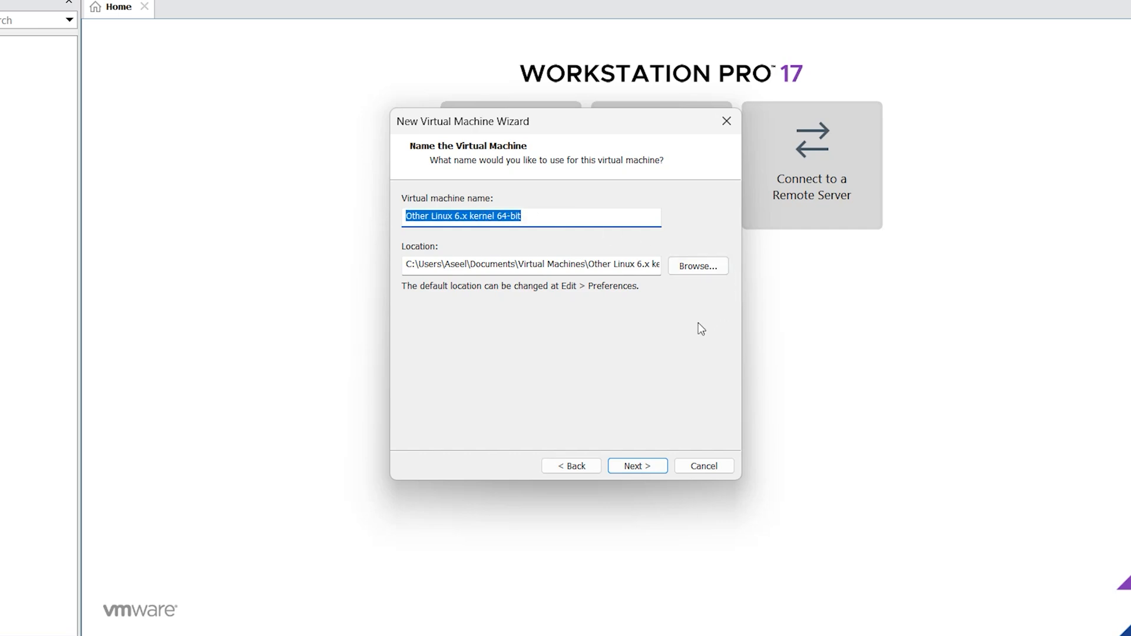
click(637, 466)
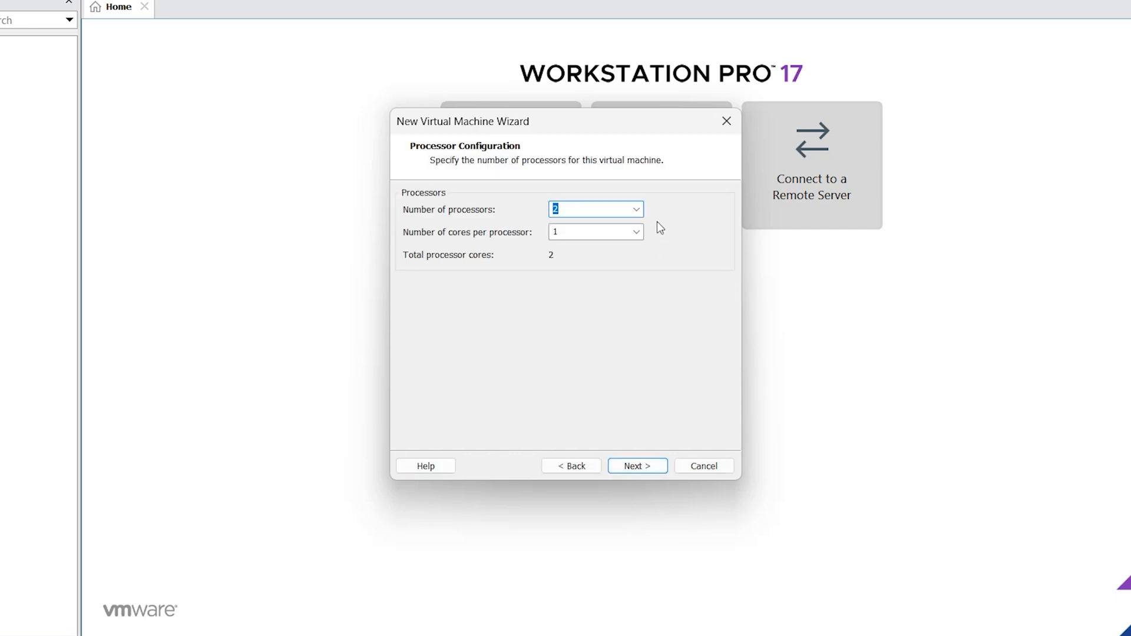
click(635, 232)
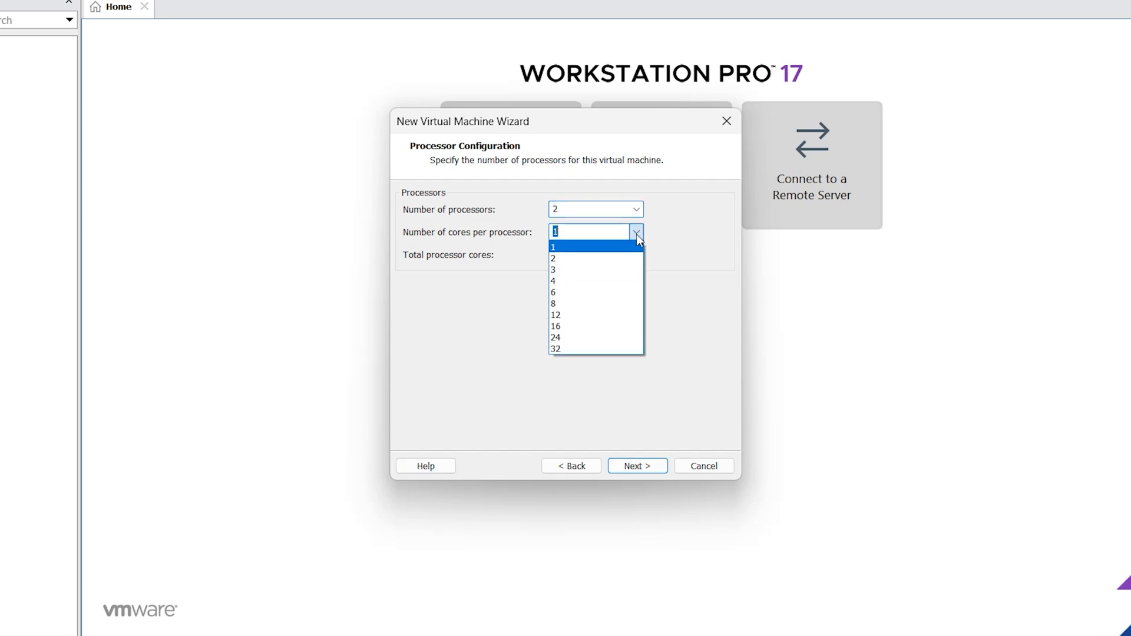
click(554, 258)
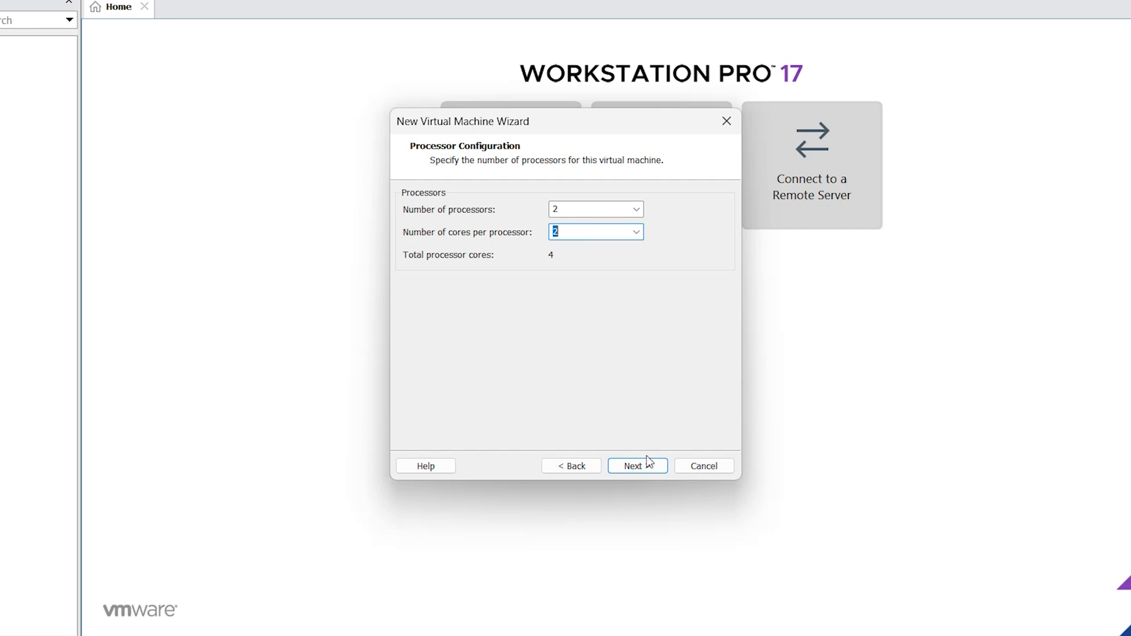
click(636, 466)
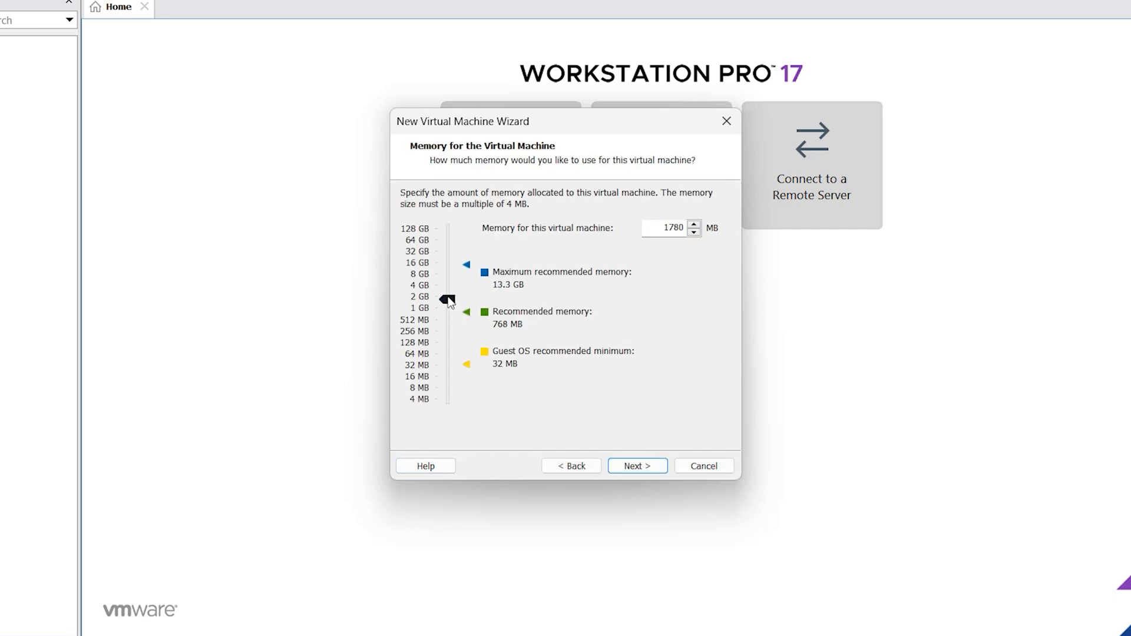
Set the VM memory to about 4 GB (3564 MB) with the slider and continue
drag(447, 300, 448, 285)
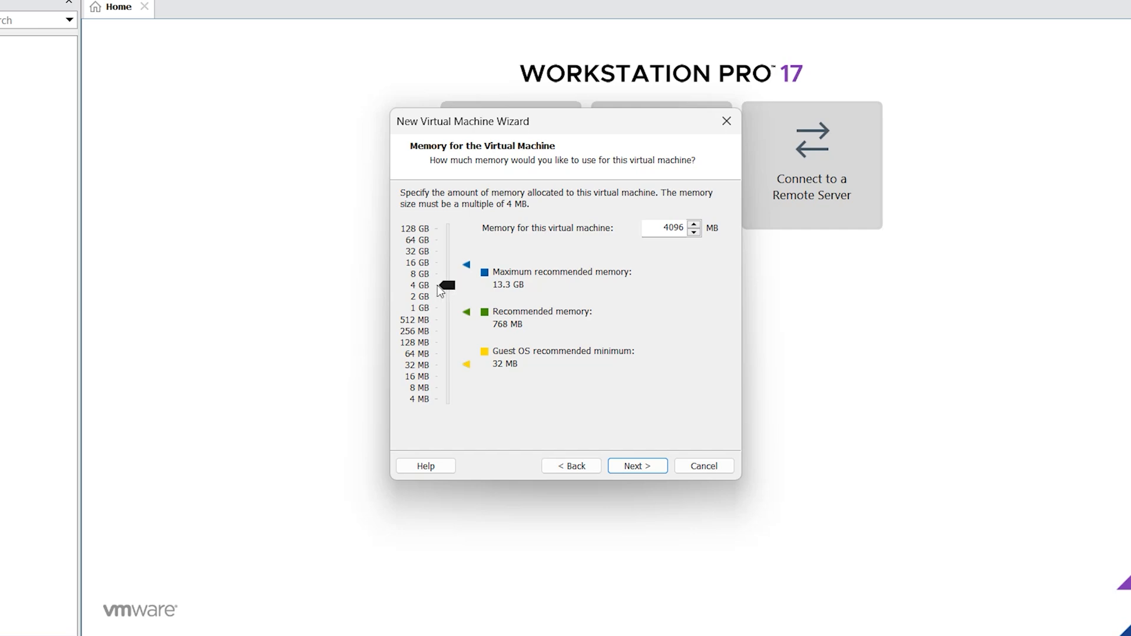
drag(447, 284, 446, 268)
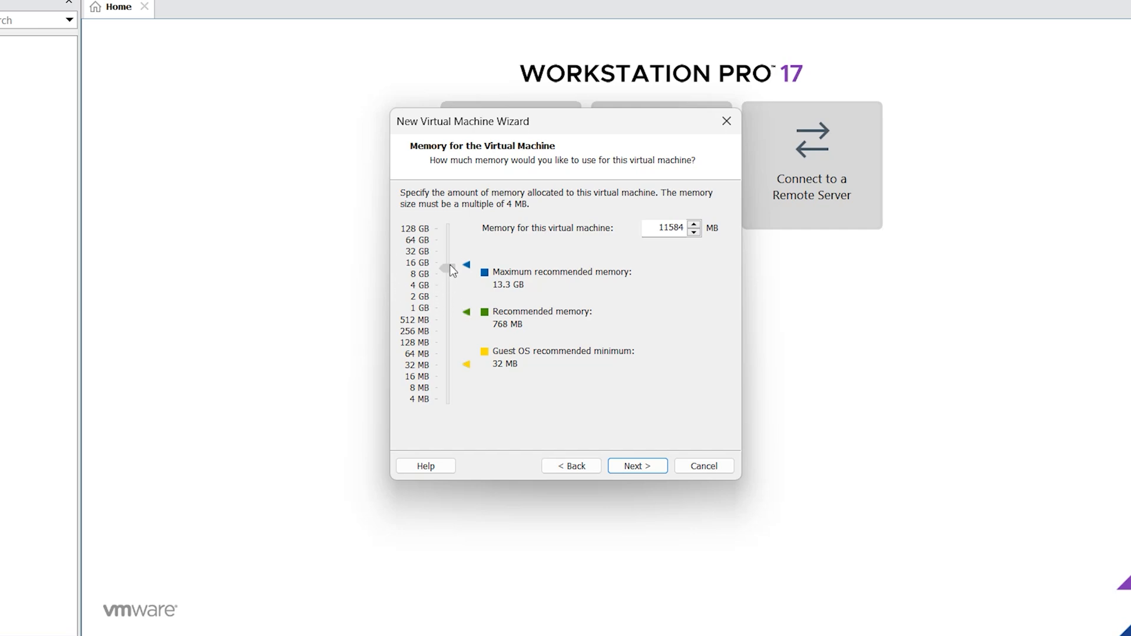
drag(466, 265, 448, 288)
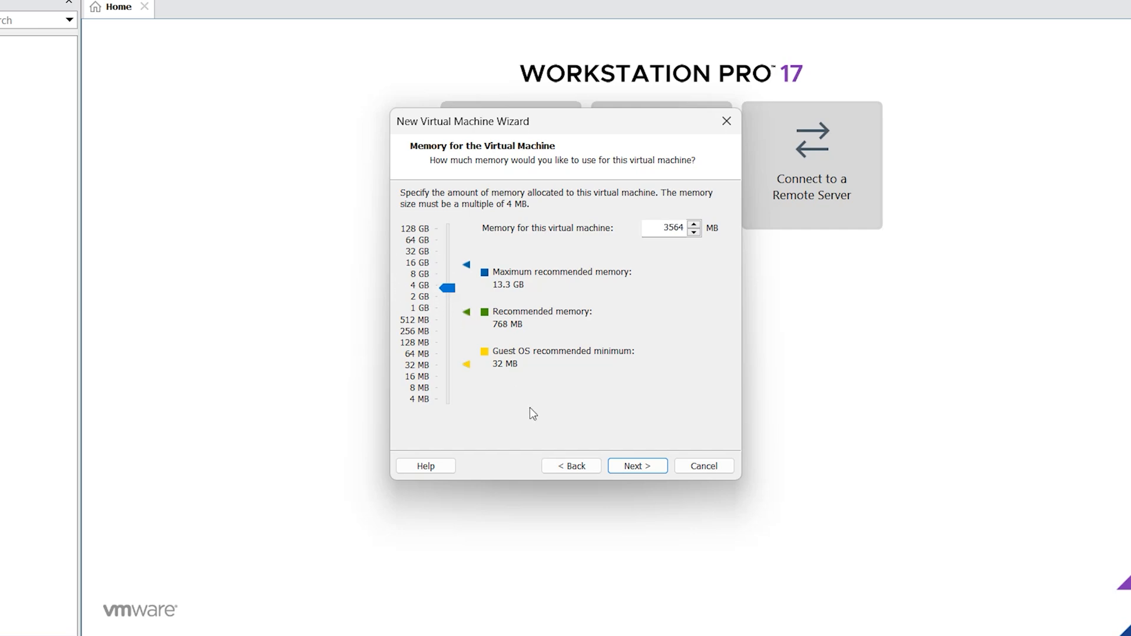
click(636, 465)
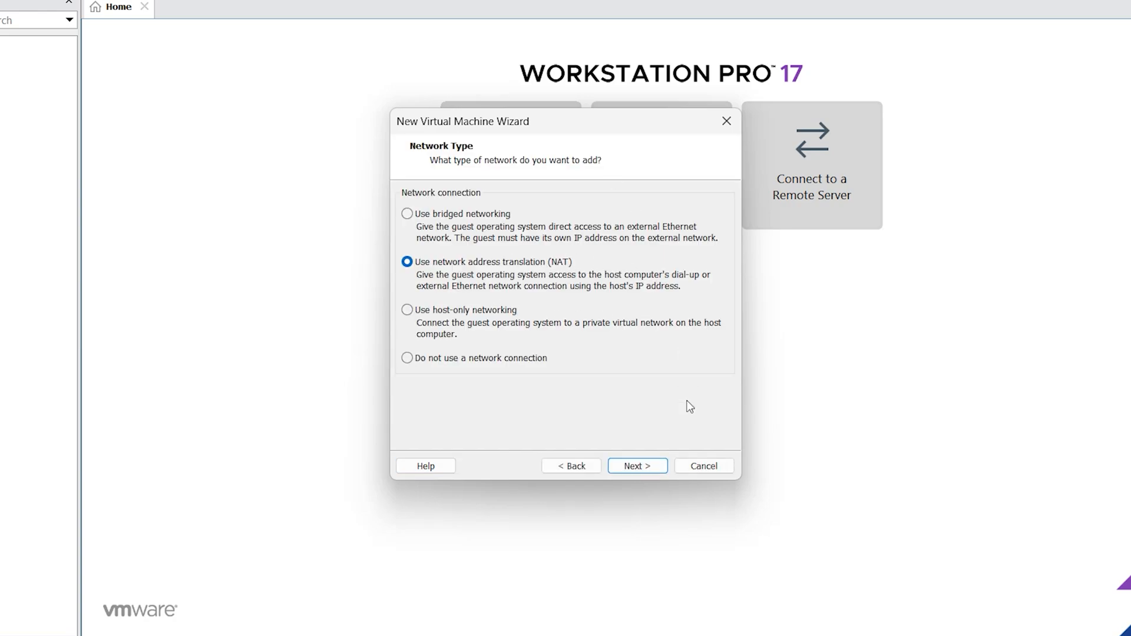
Accept NAT networking, the LSI Logic controller and the SCSI disk type
click(636, 466)
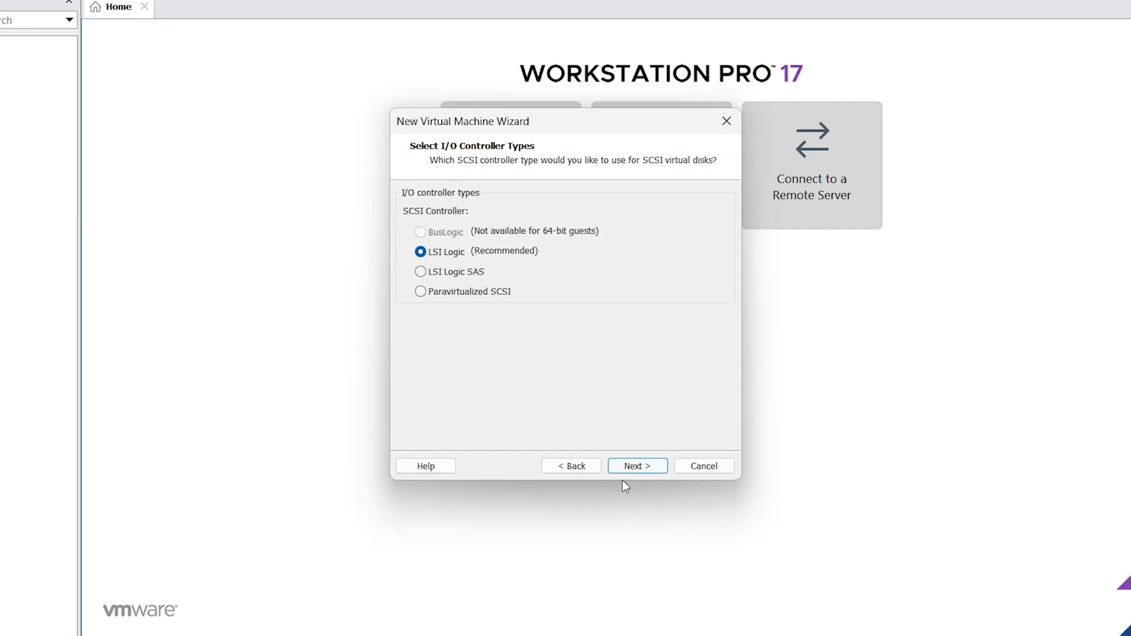
click(636, 465)
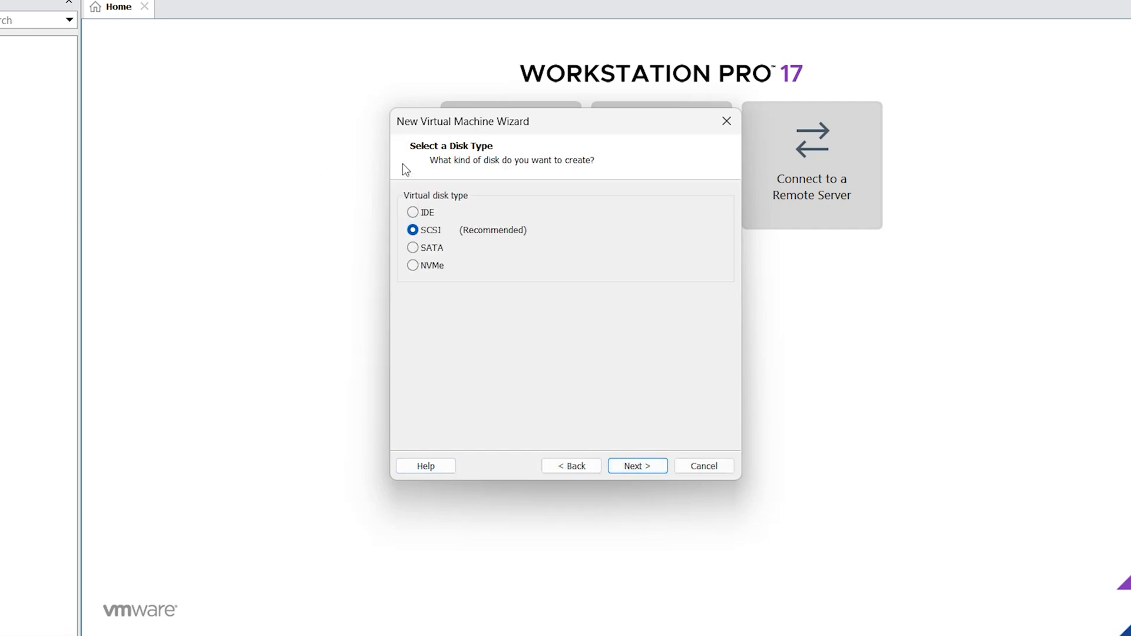
mouse_move(620, 267)
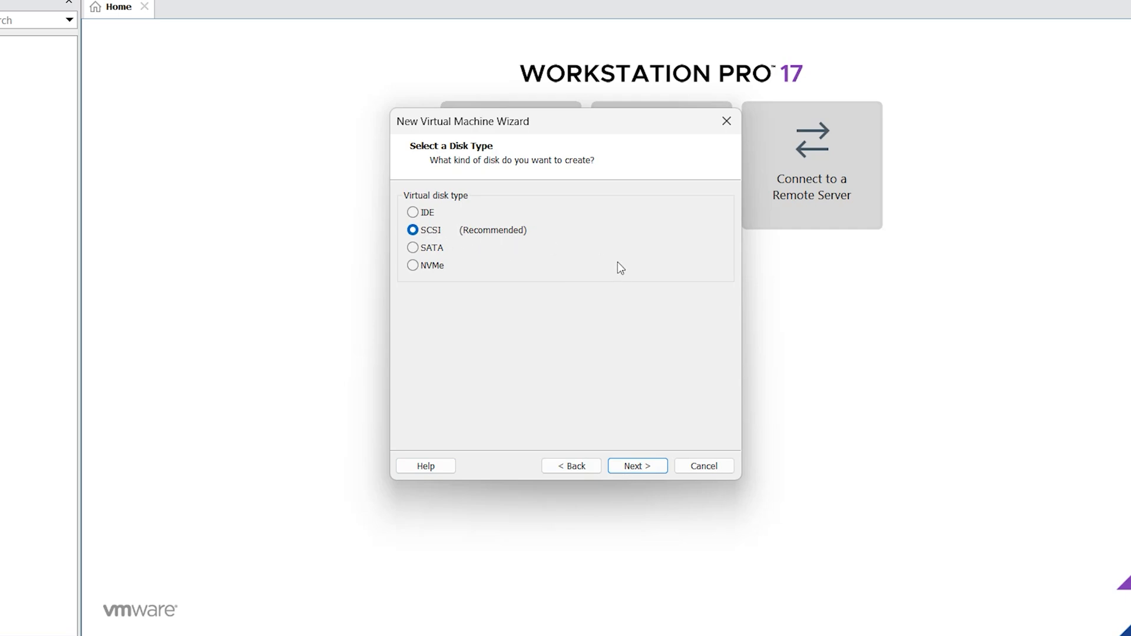
click(636, 465)
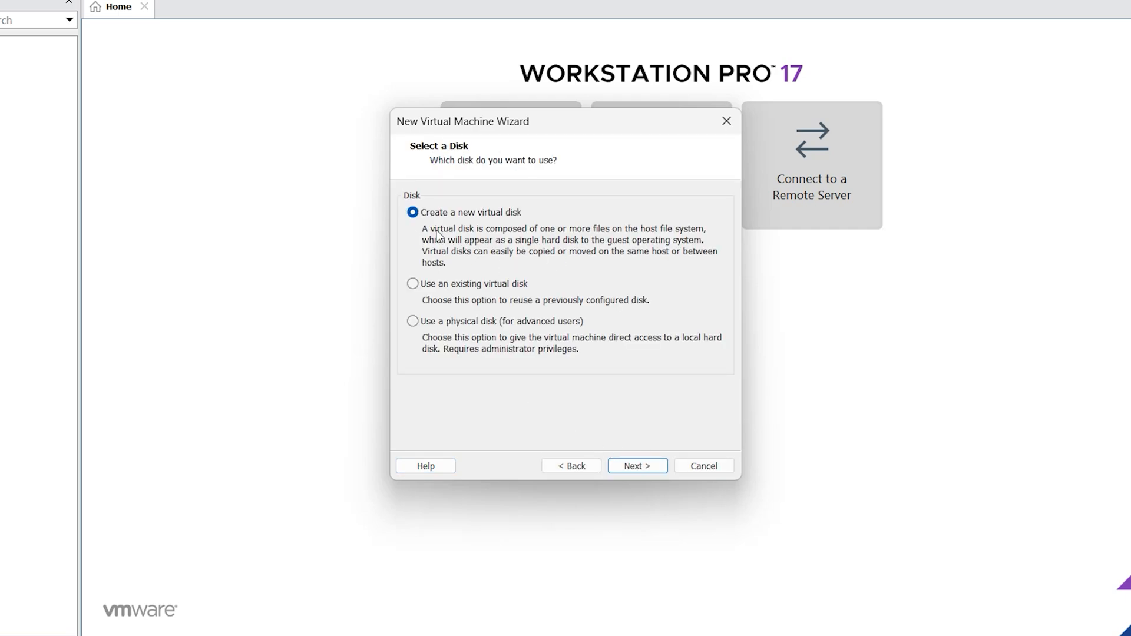
mouse_move(665, 389)
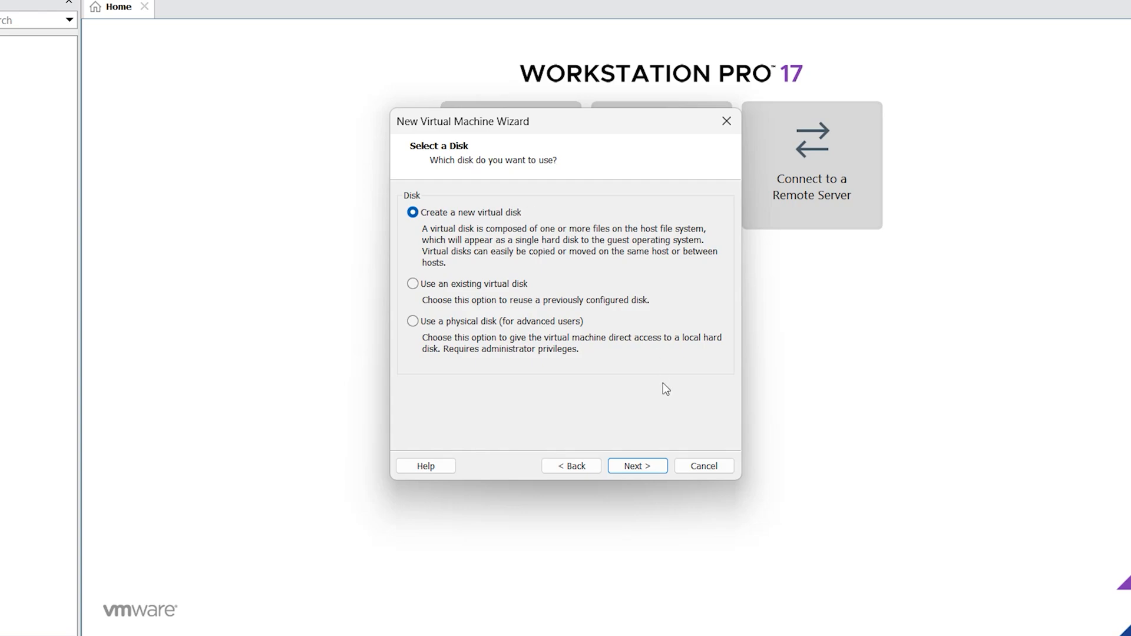
Create a new 60 GB virtual disk stored as a single file
click(637, 465)
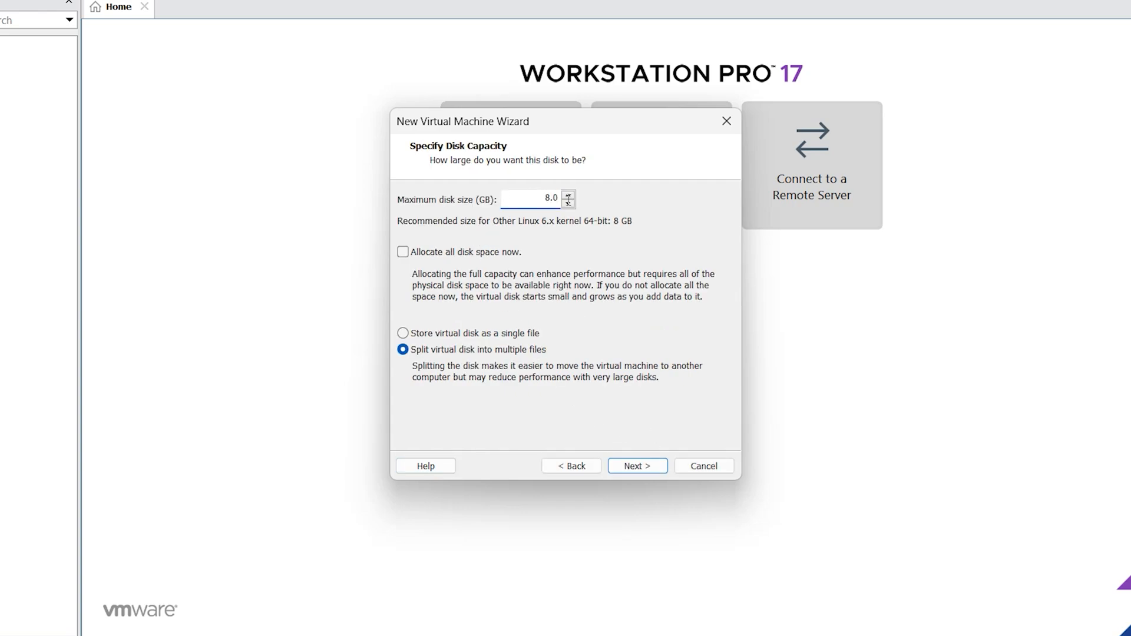
text(5)
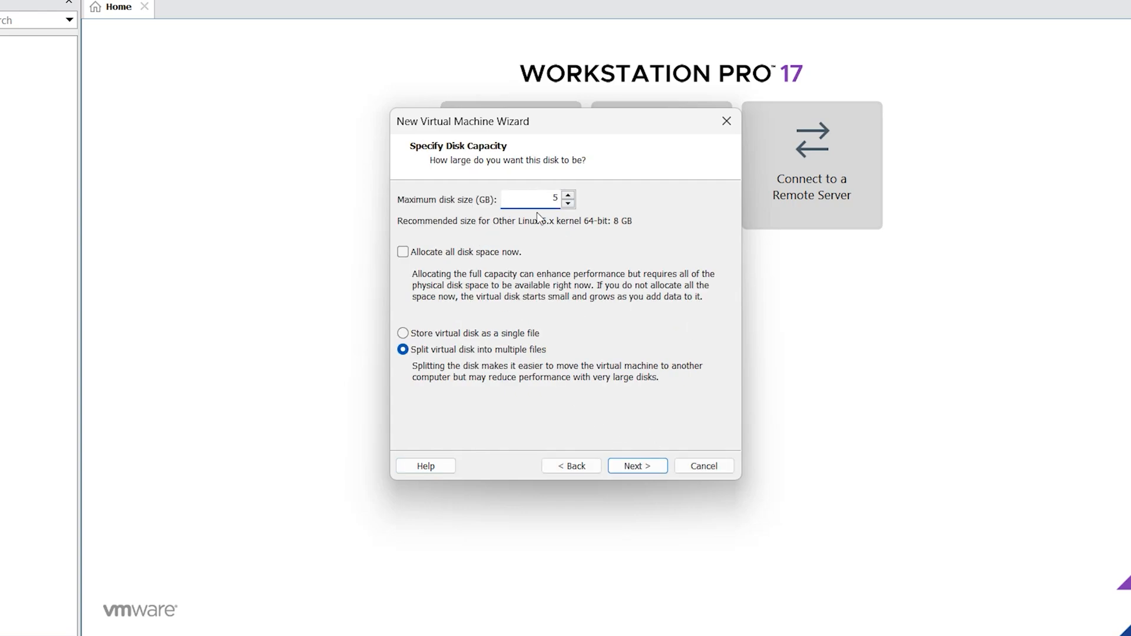
text(60)
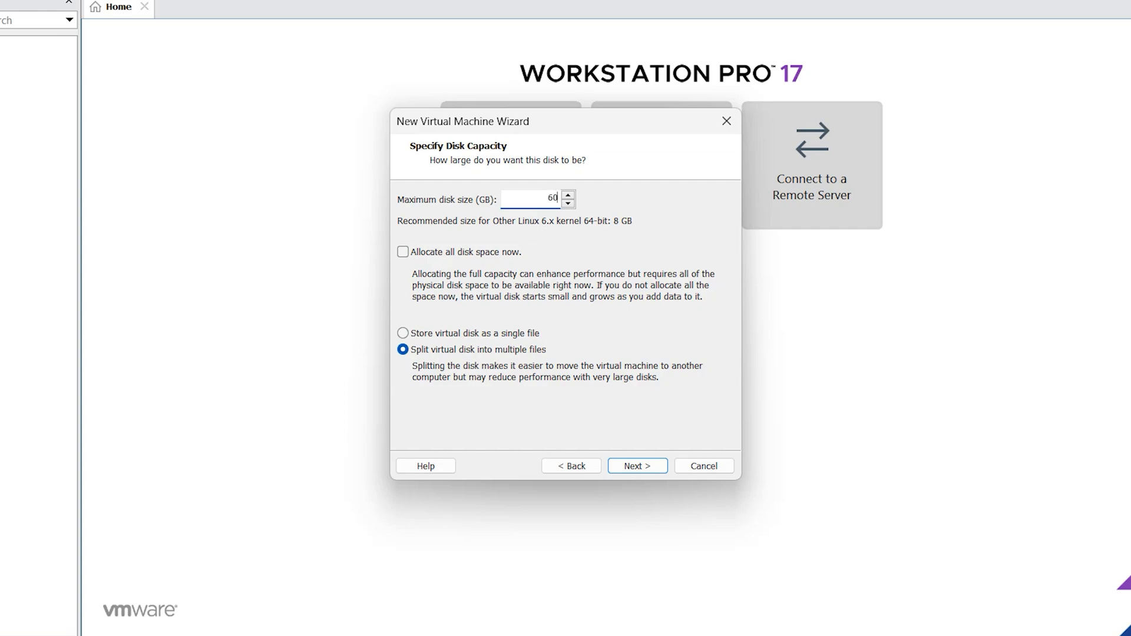
click(403, 334)
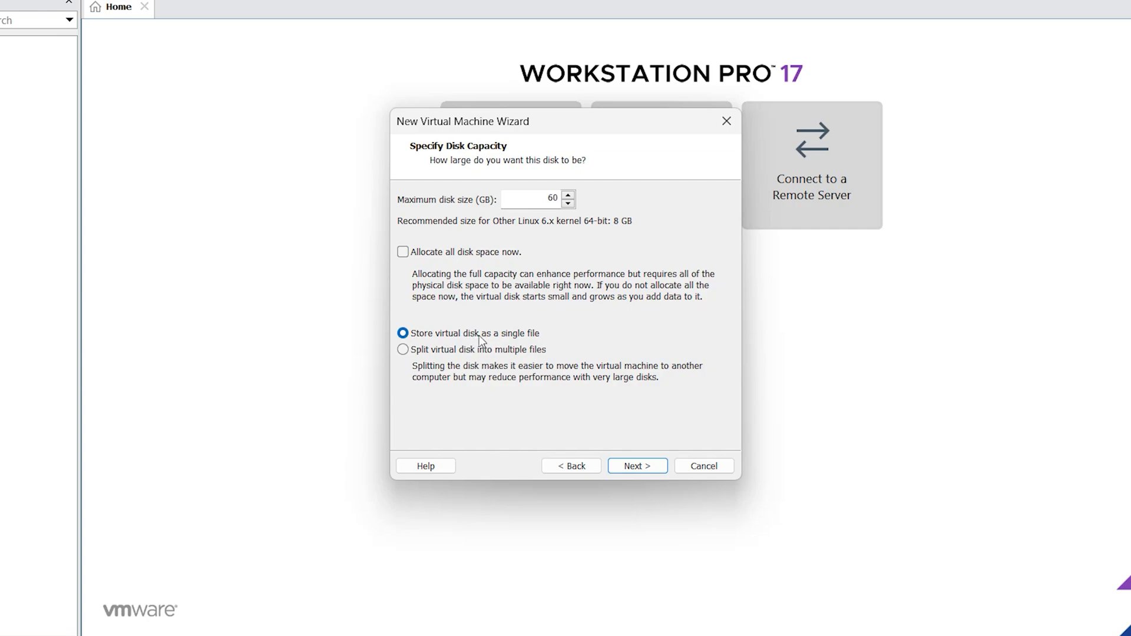
Accept the default disk file name and finish creating the virtual machine
click(638, 466)
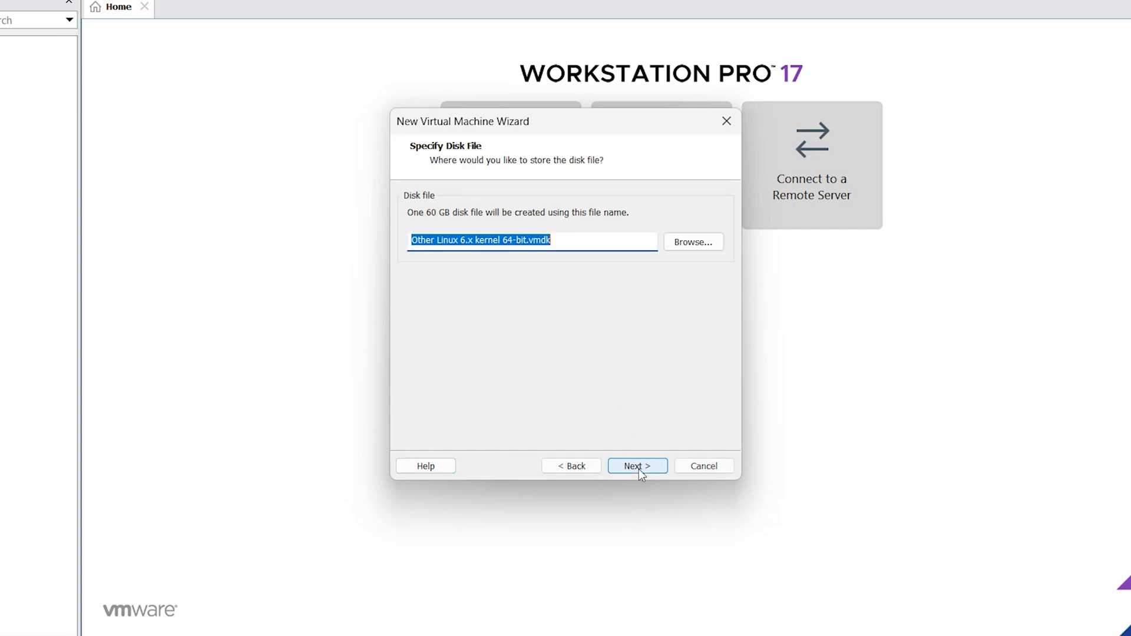
click(637, 465)
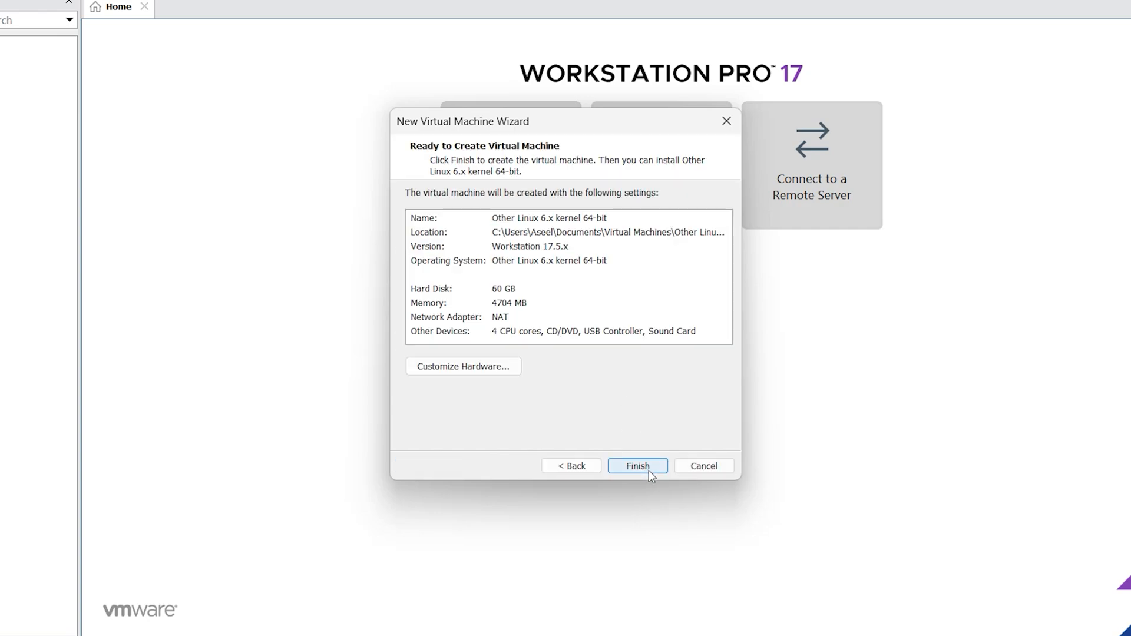
click(636, 466)
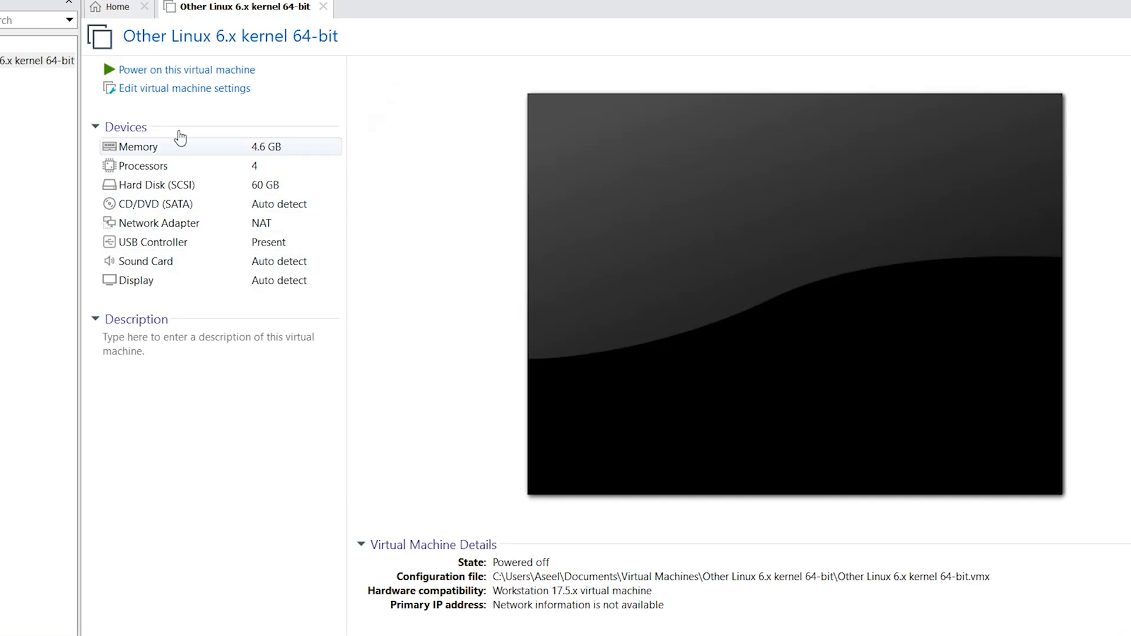
mouse_move(210, 88)
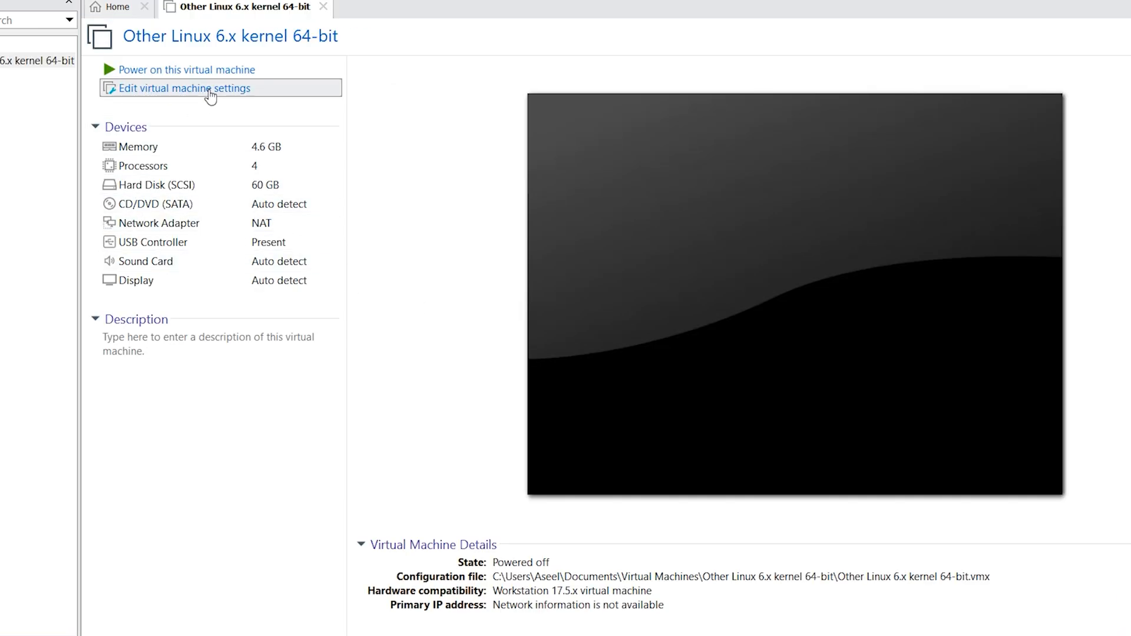
In the VM's CD/DVD (SATA) settings, switch to an ISO image file and browse for it
click(185, 88)
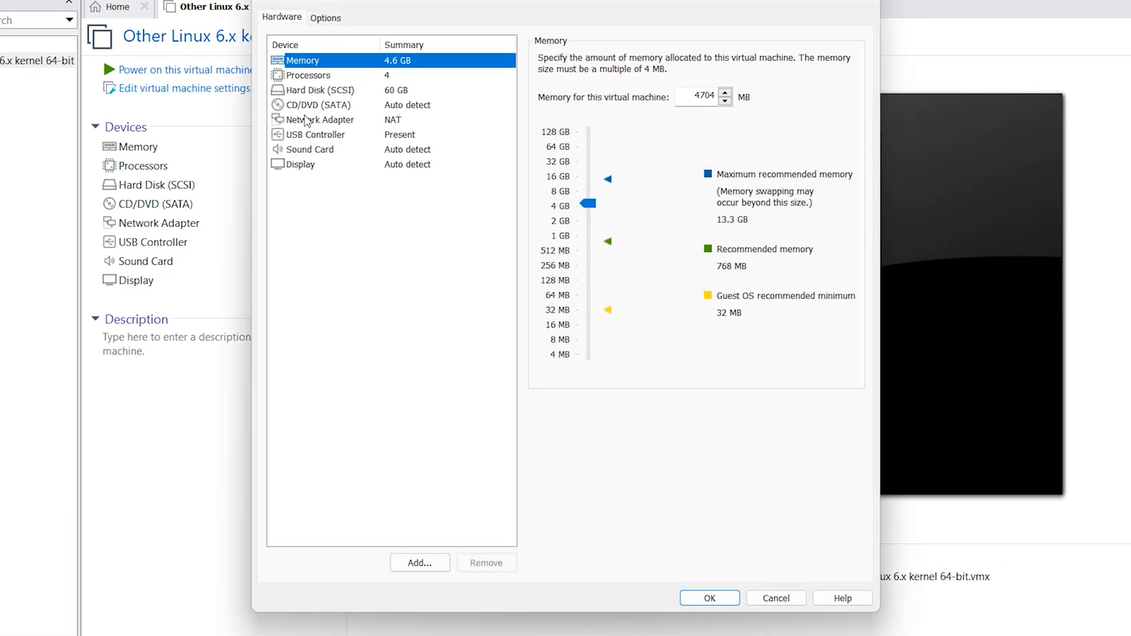
click(319, 105)
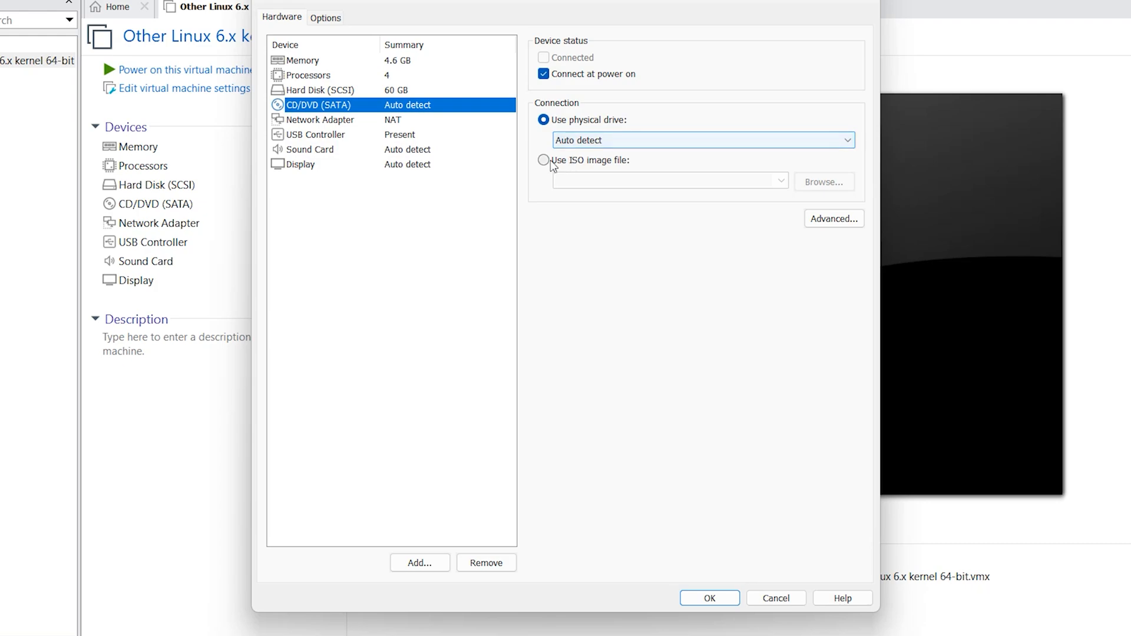
click(543, 161)
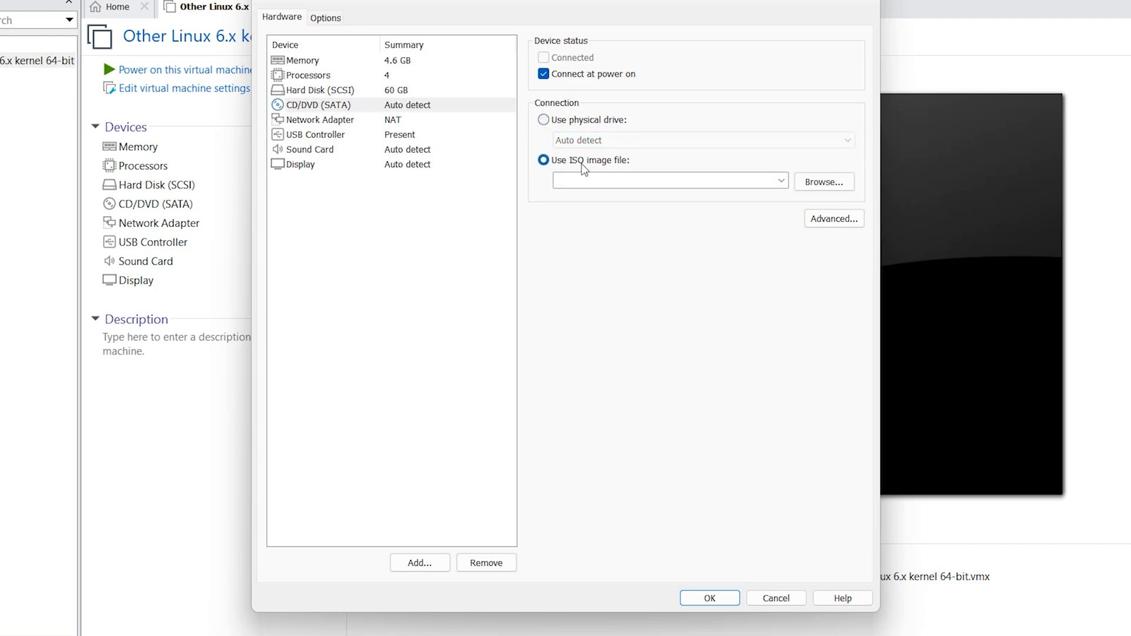
click(823, 181)
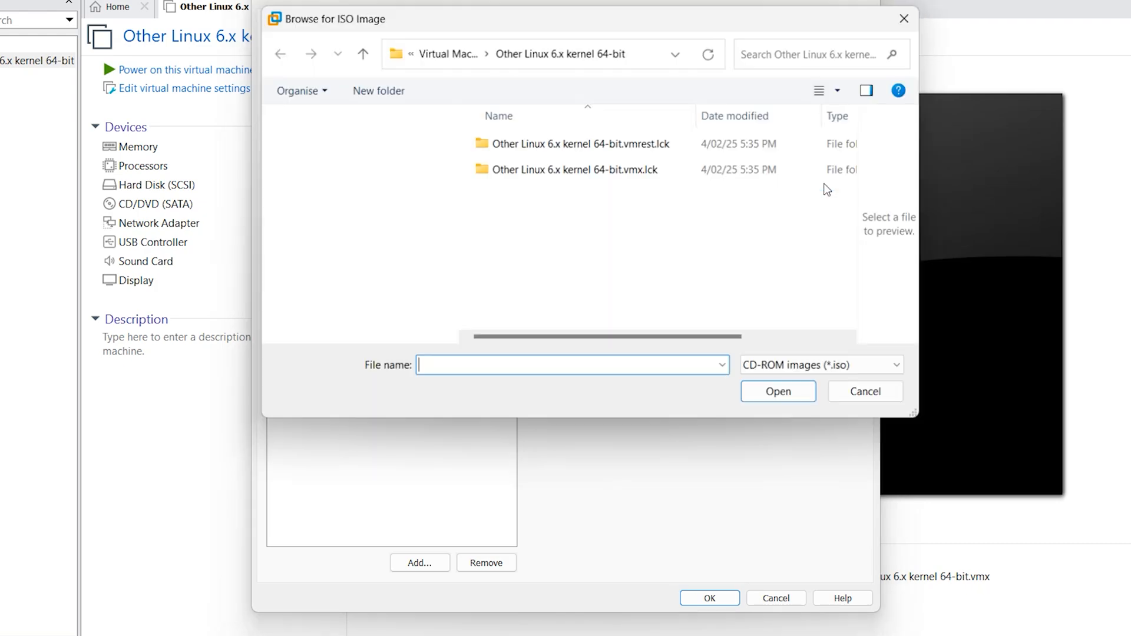
Pick manjaro-kde-24.2.1-241216-linux612.iso from Downloads and save the drive settings
click(331, 202)
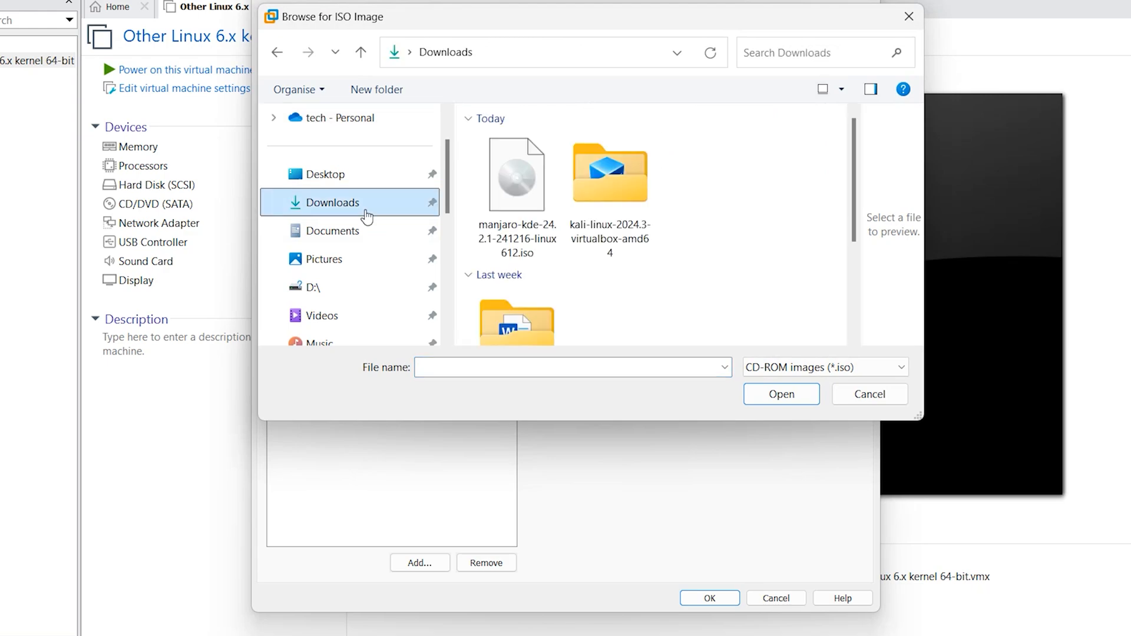
click(516, 174)
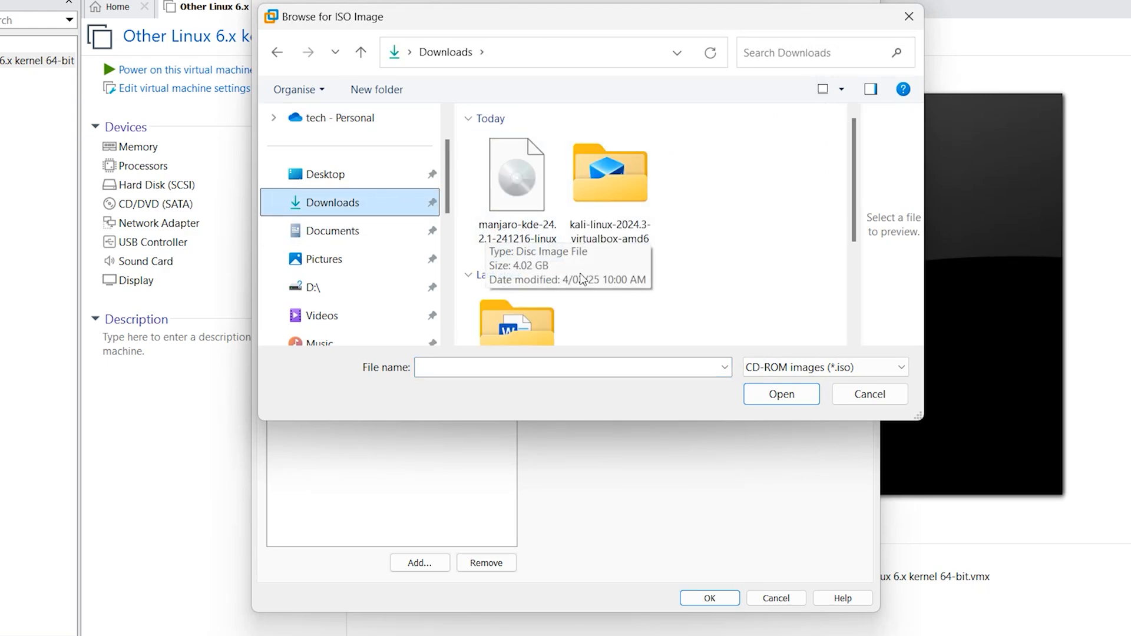
click(516, 173)
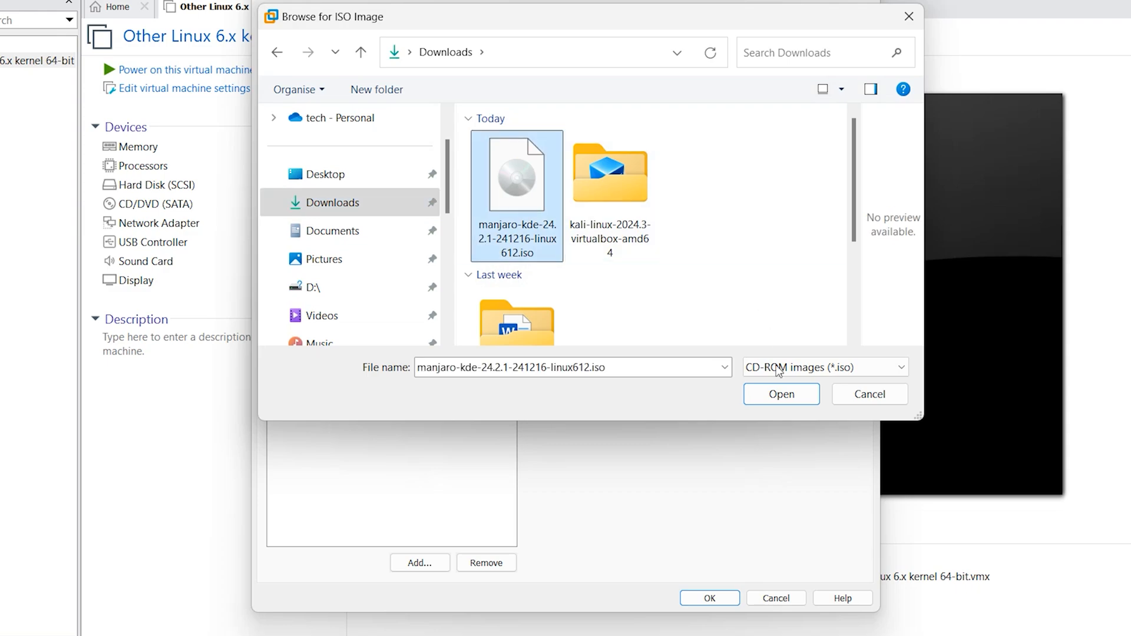
click(780, 394)
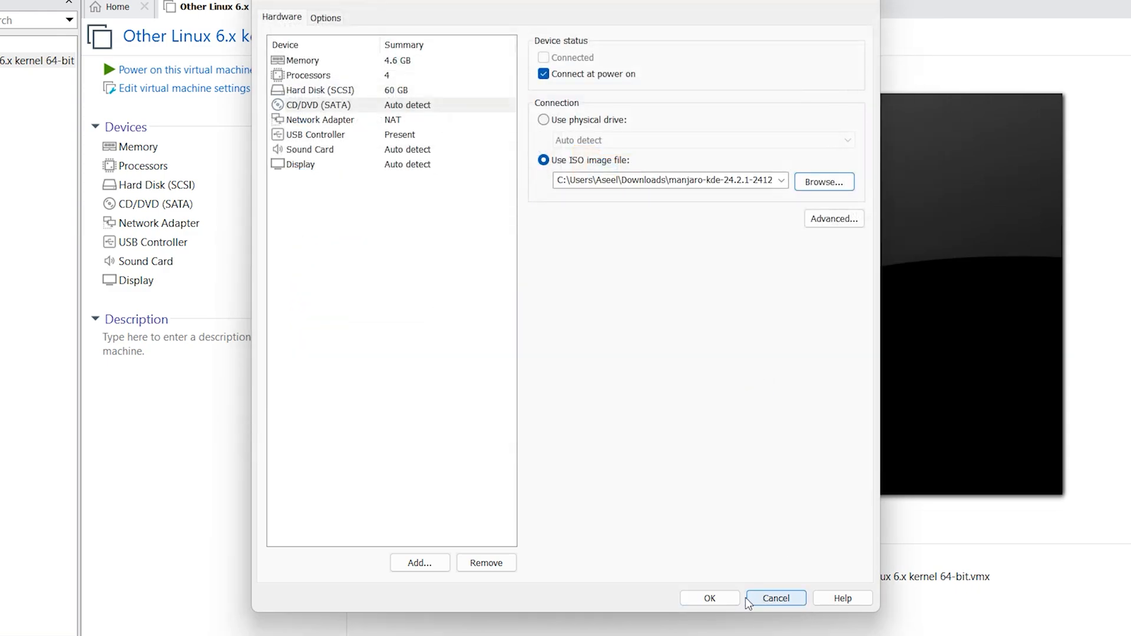
click(708, 599)
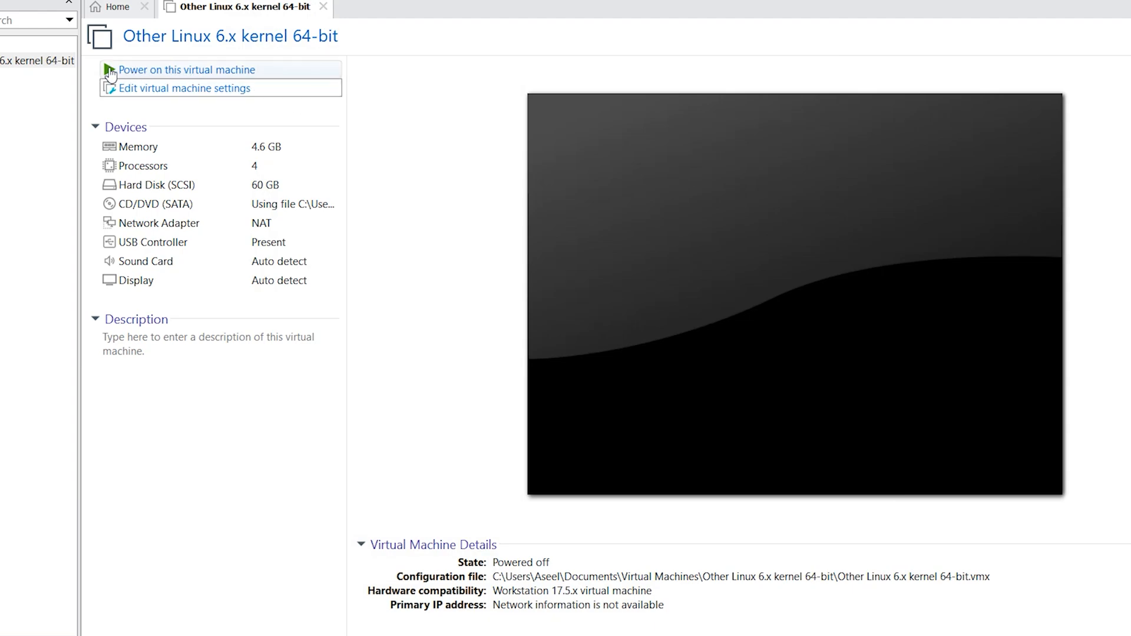
mouse_move(201, 70)
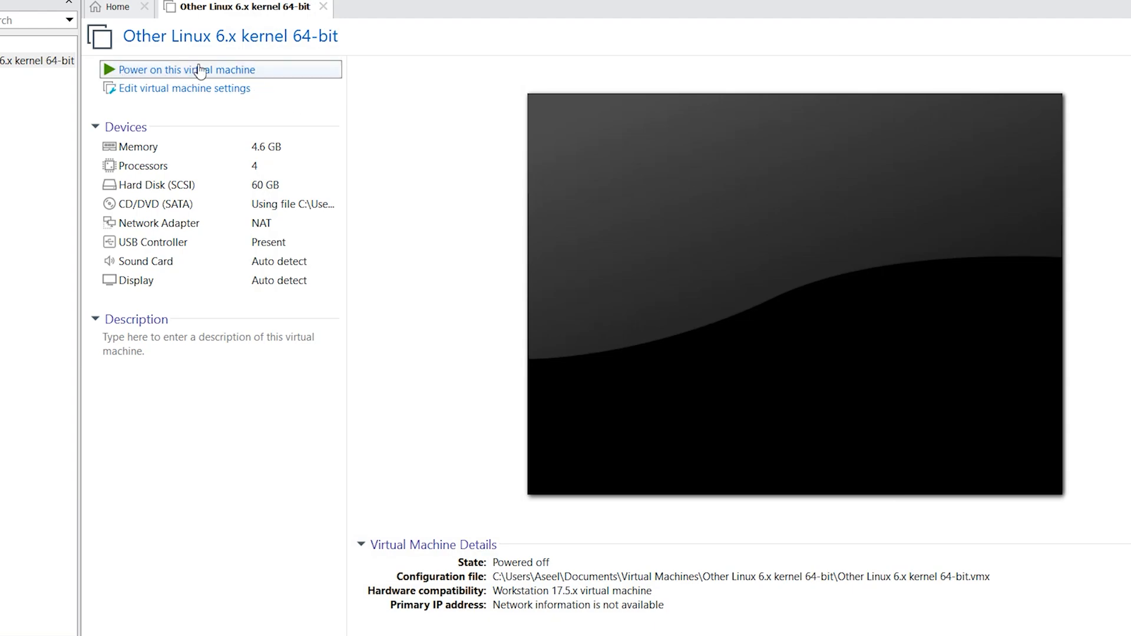
Power on the VM so it boots the ISO into the Manjaro live desktop
click(185, 70)
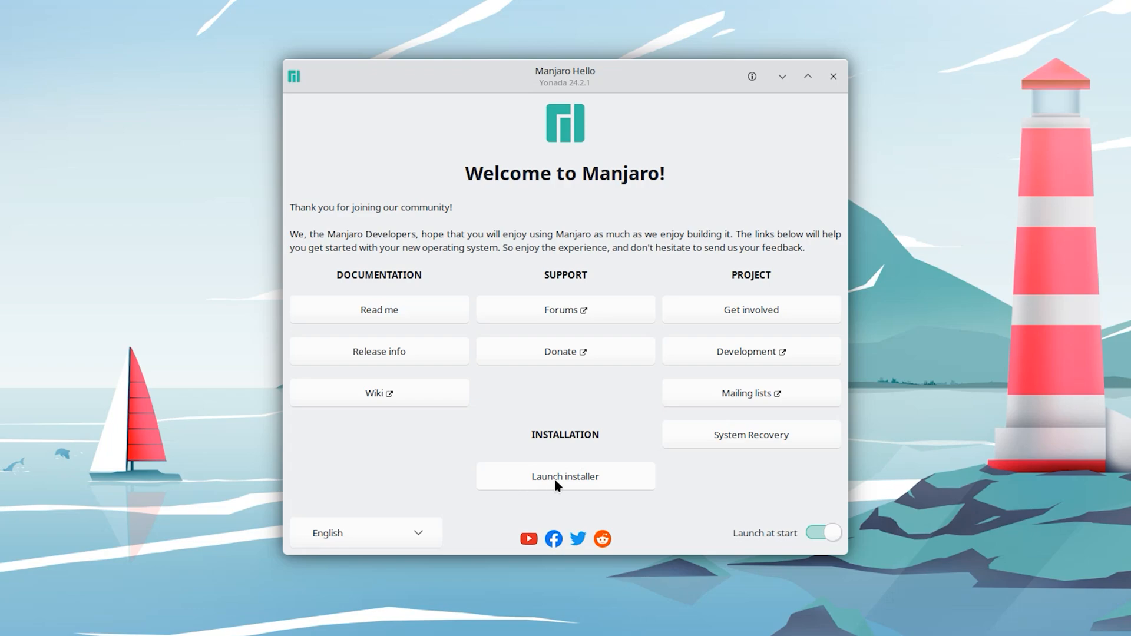
mouse_move(585, 487)
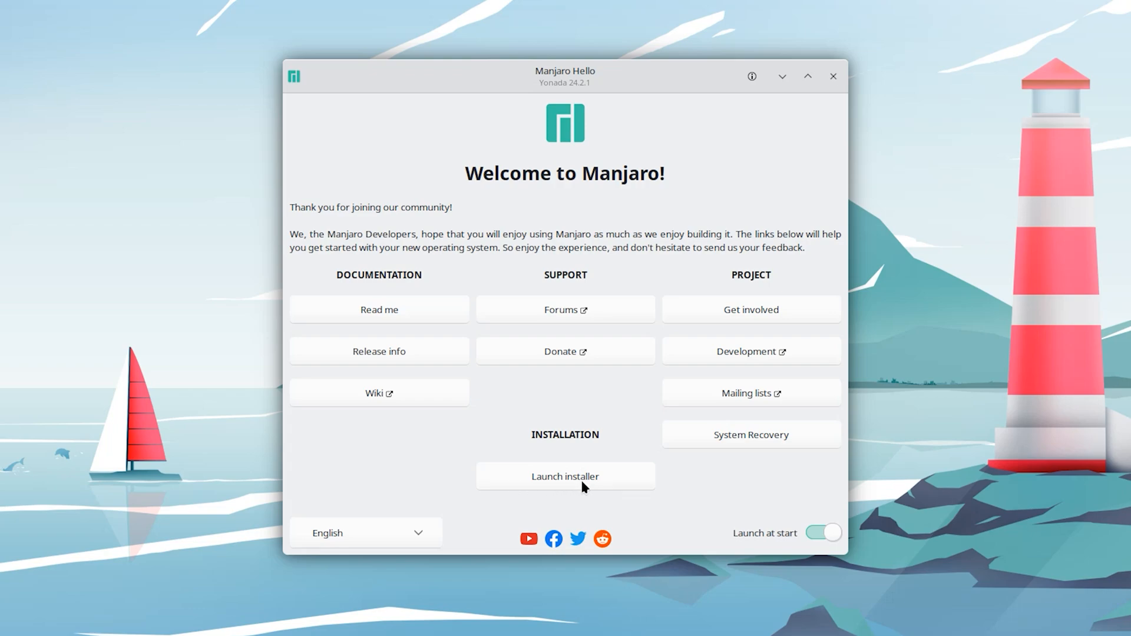
Launch the Manjaro system installer from Manjaro Hello
click(565, 476)
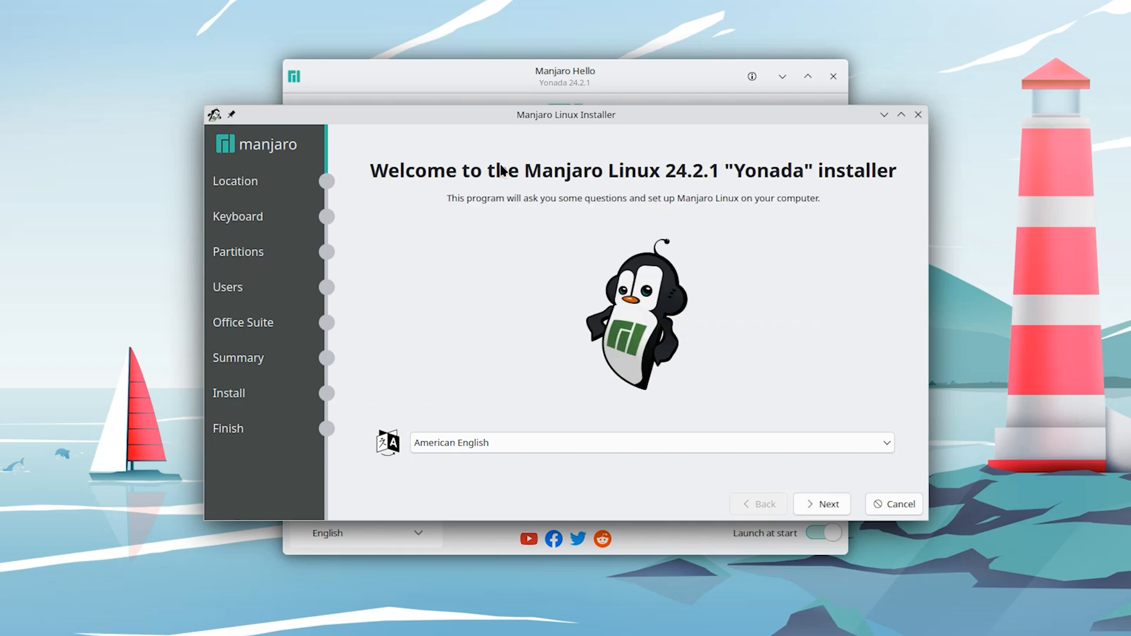
mouse_move(638, 191)
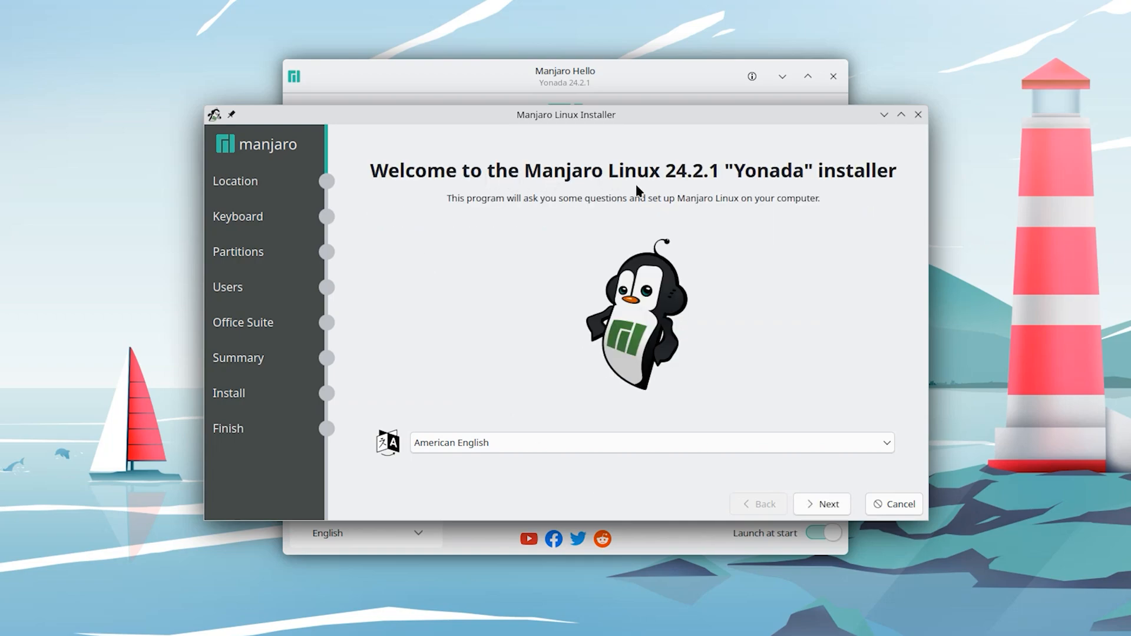
mouse_move(705, 186)
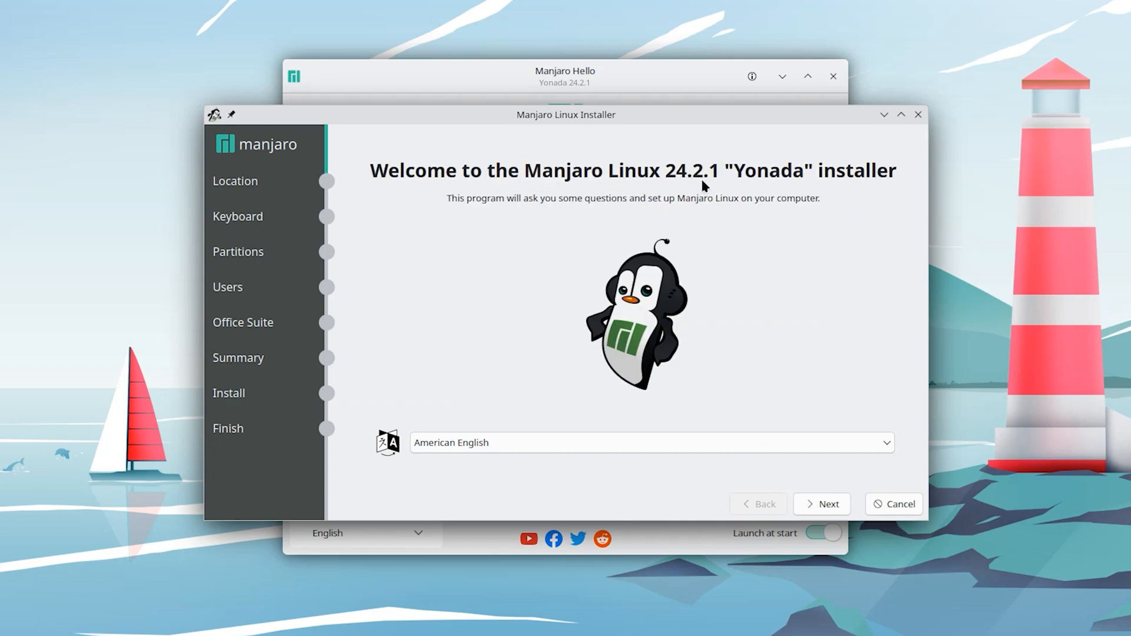
mouse_move(826, 267)
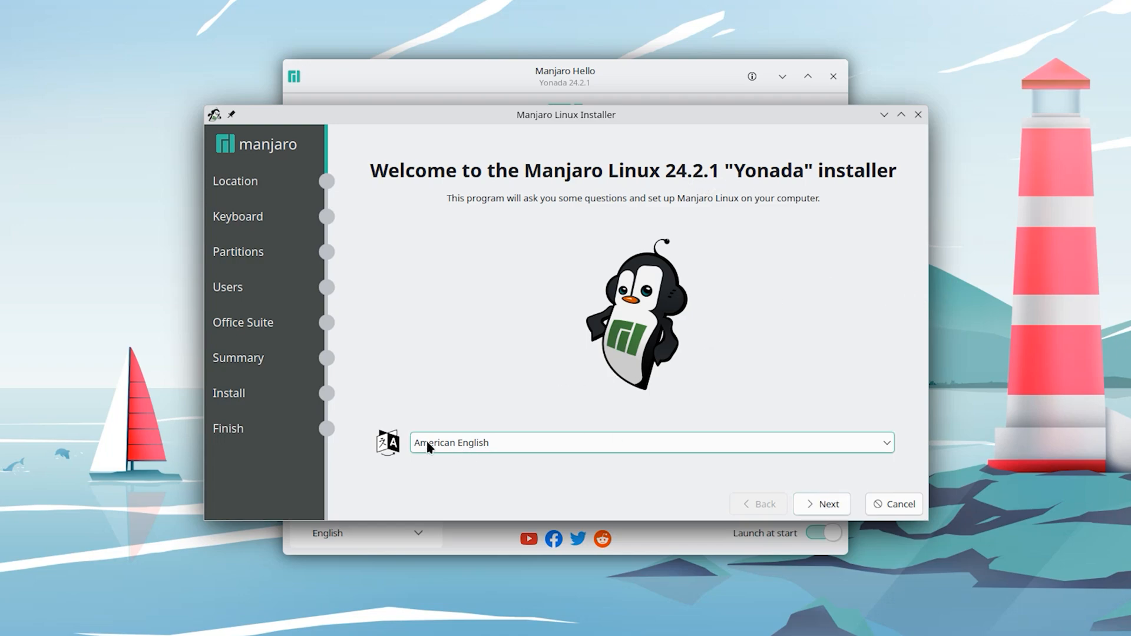
Choose America/Rankin Inlet as time zone, keep English (US) keyboard and erase the whole 60 GB disk
click(821, 503)
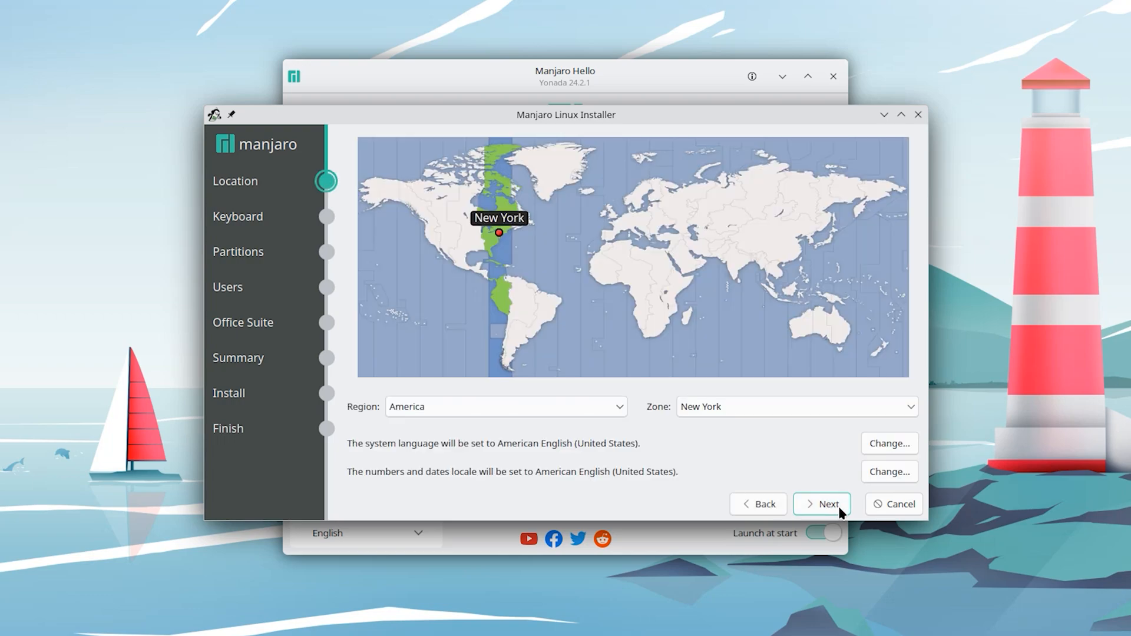
mouse_move(637, 425)
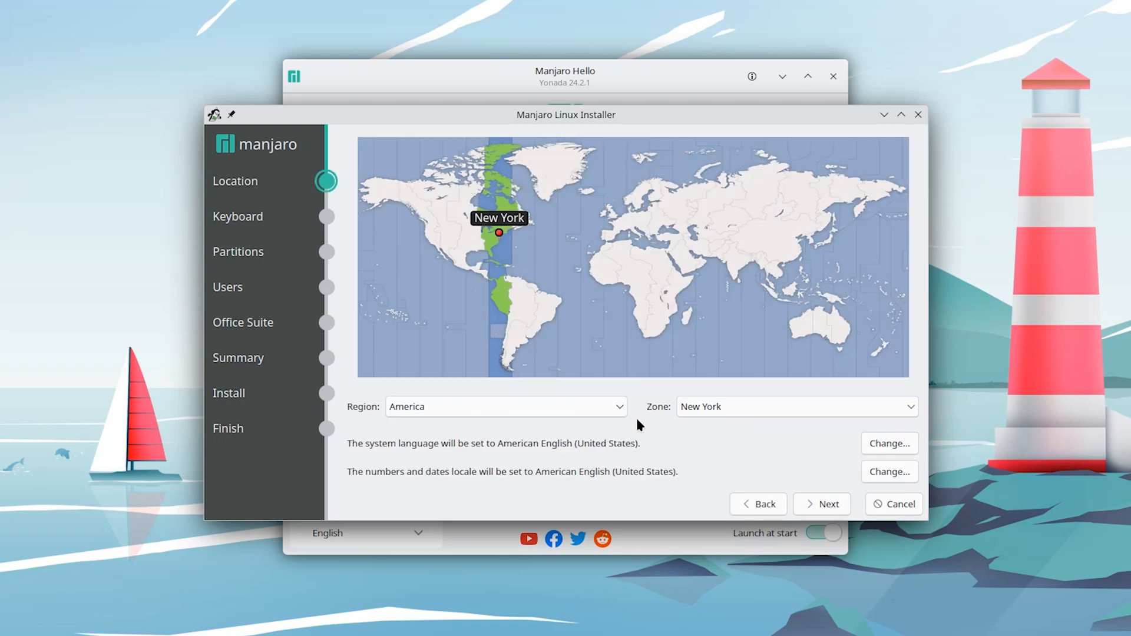
mouse_move(534, 227)
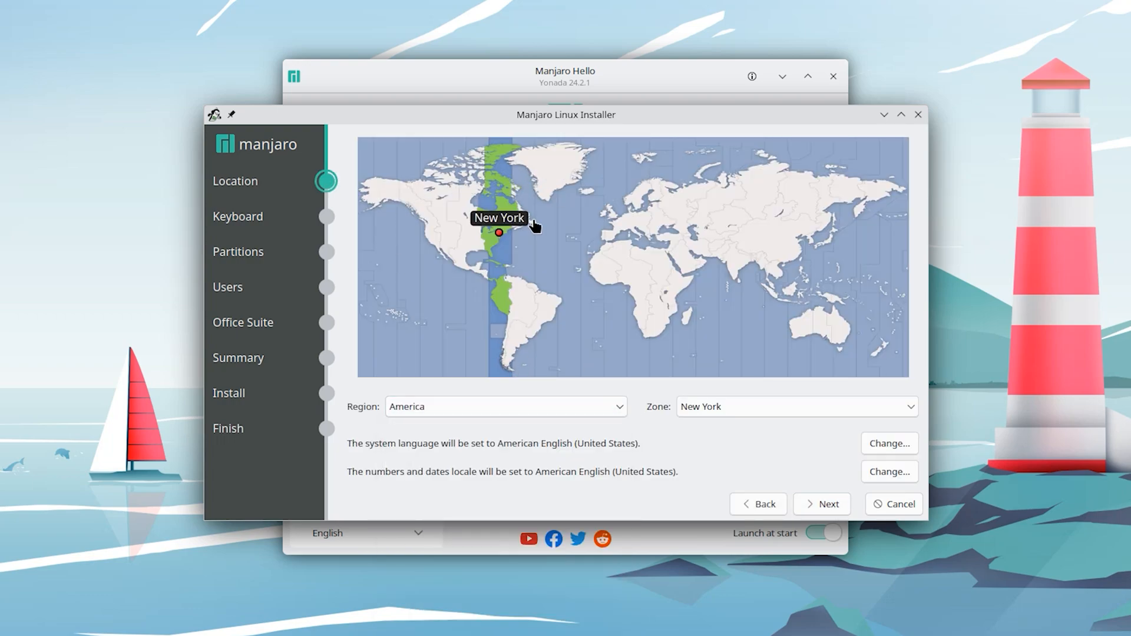
click(533, 178)
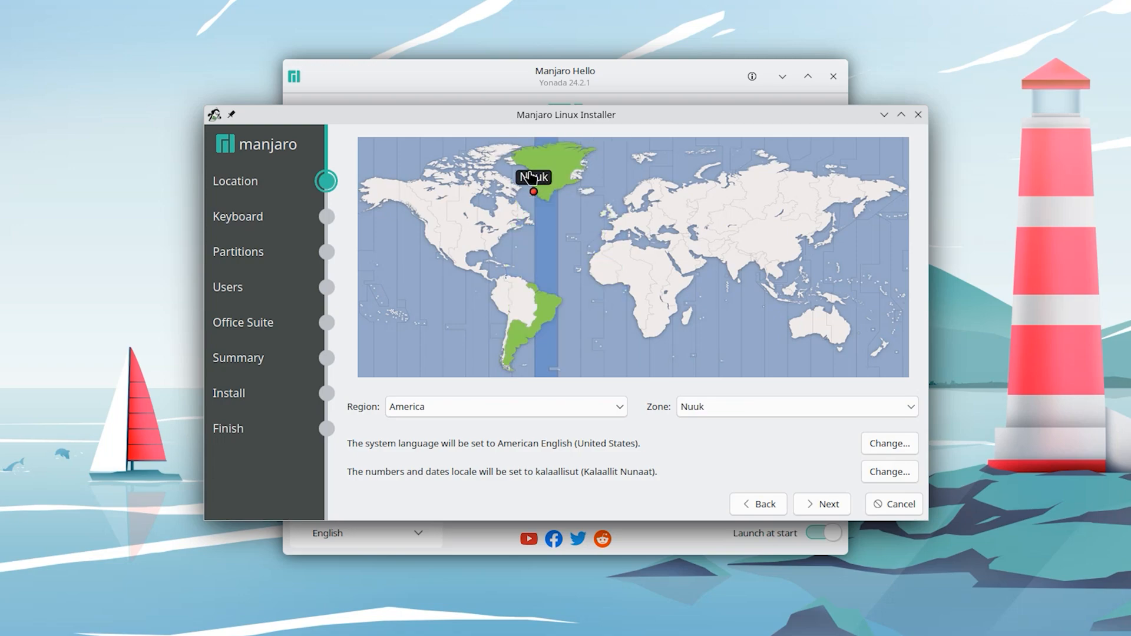
click(470, 196)
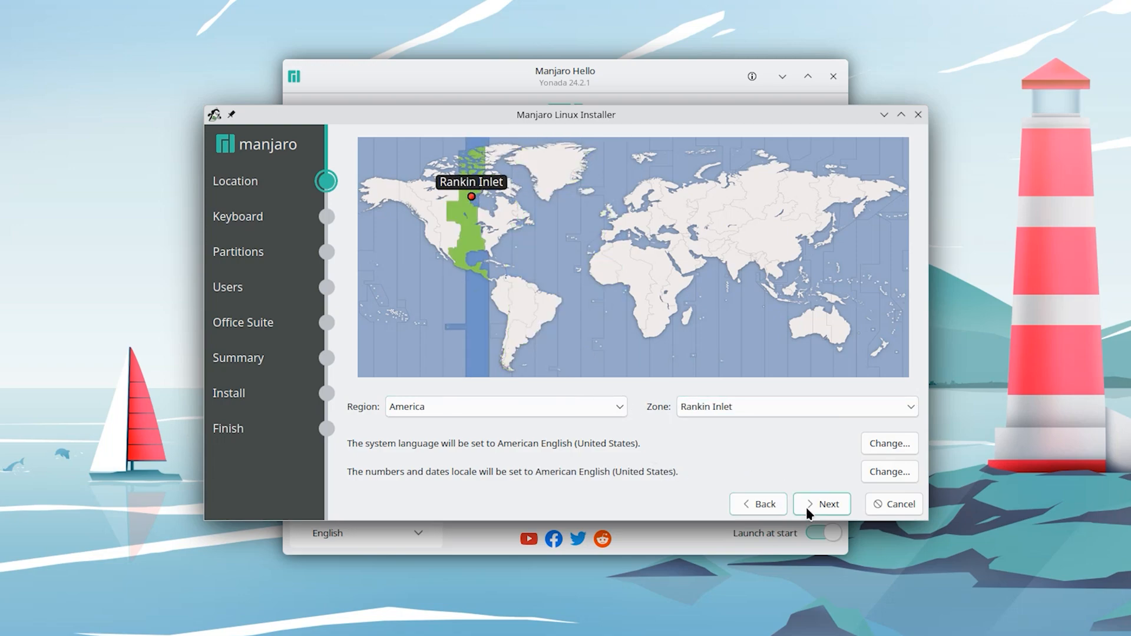
click(821, 503)
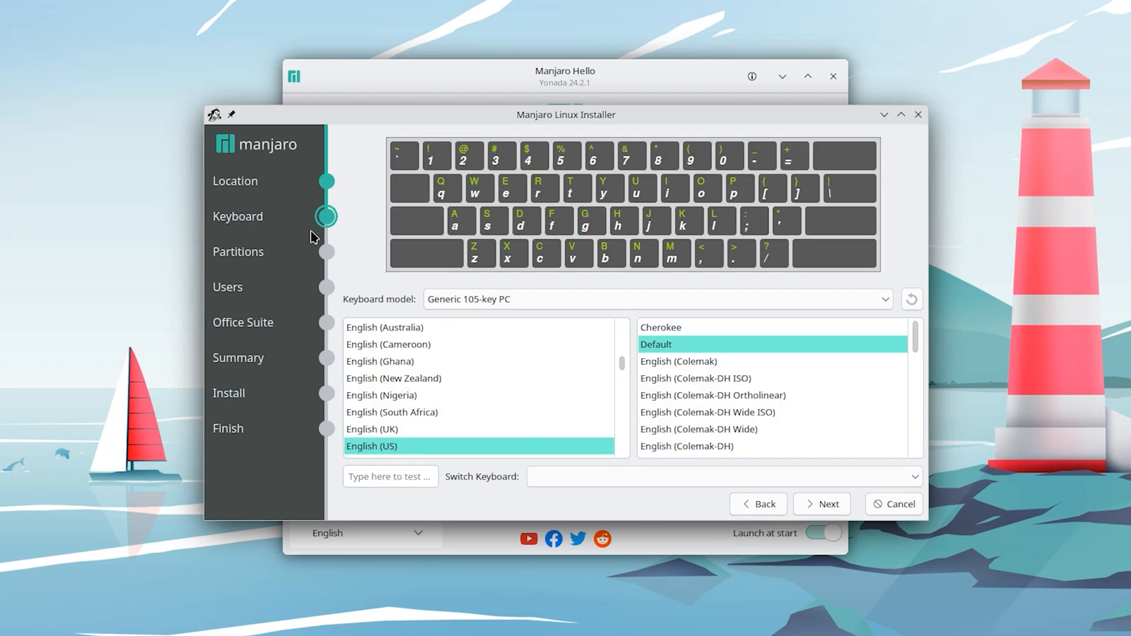
click(821, 503)
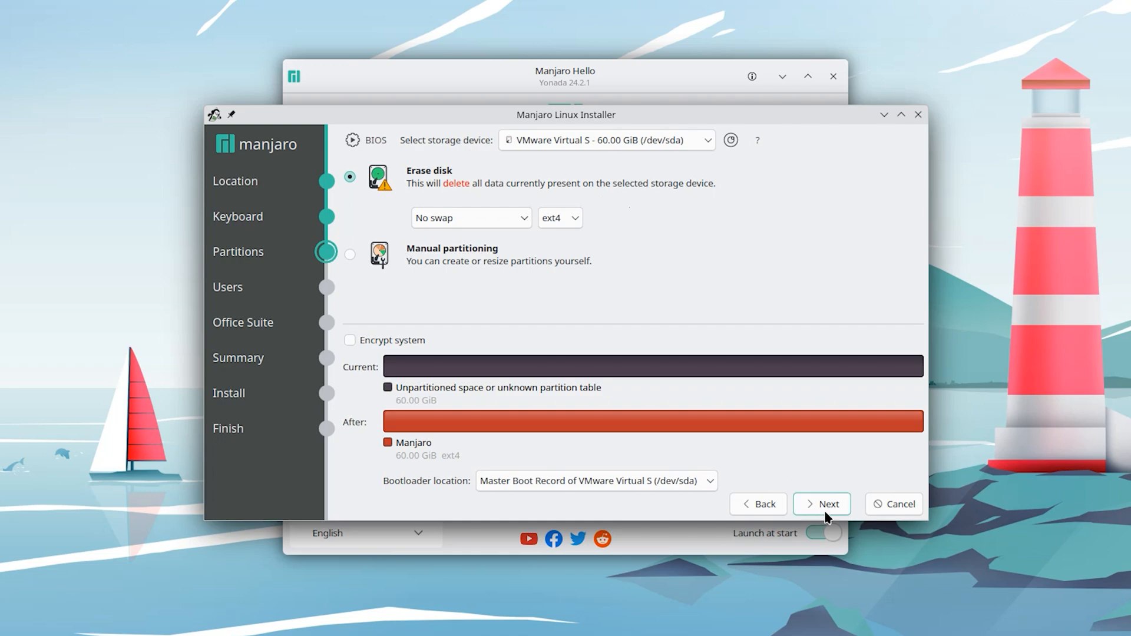
click(821, 503)
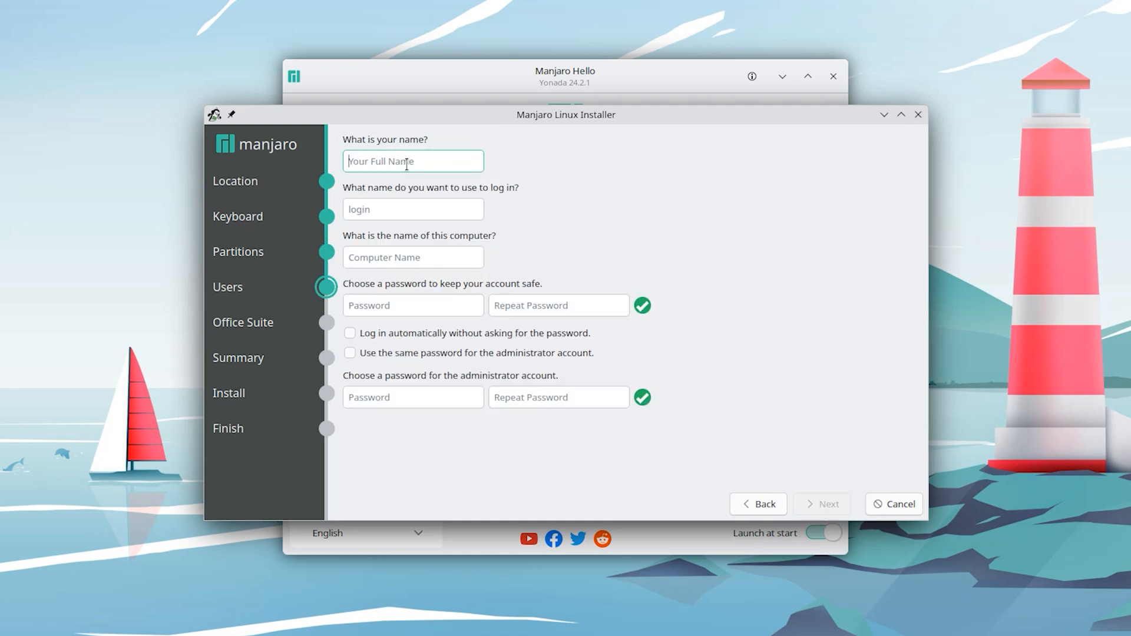
Create user 'admin' with matching passwords shared with the administrator account and continue
text(admin)
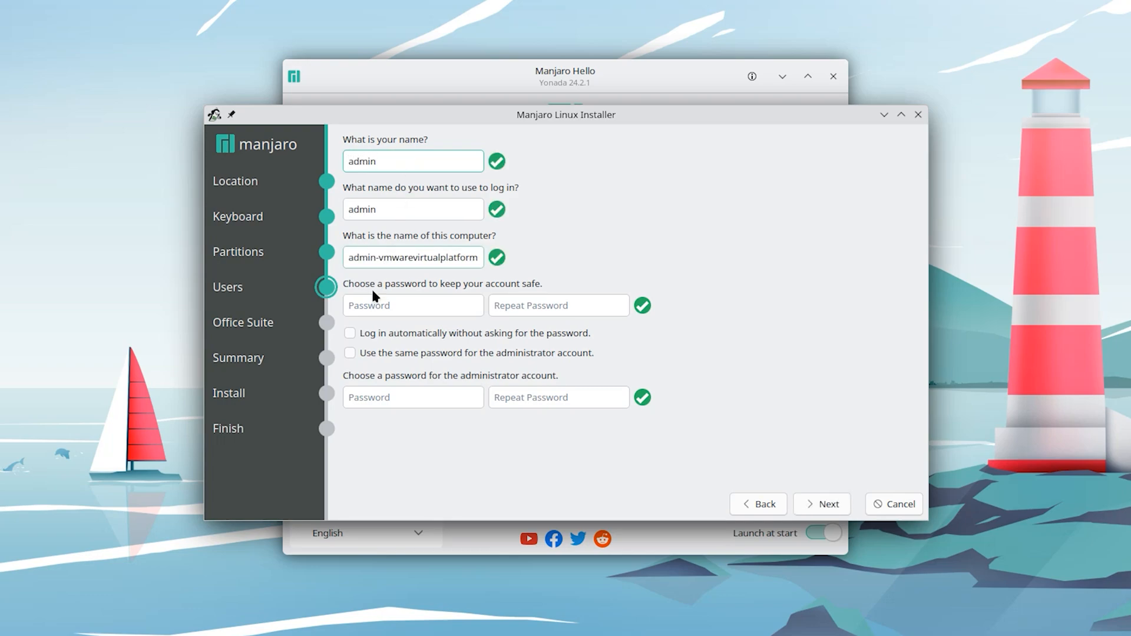
text(•)
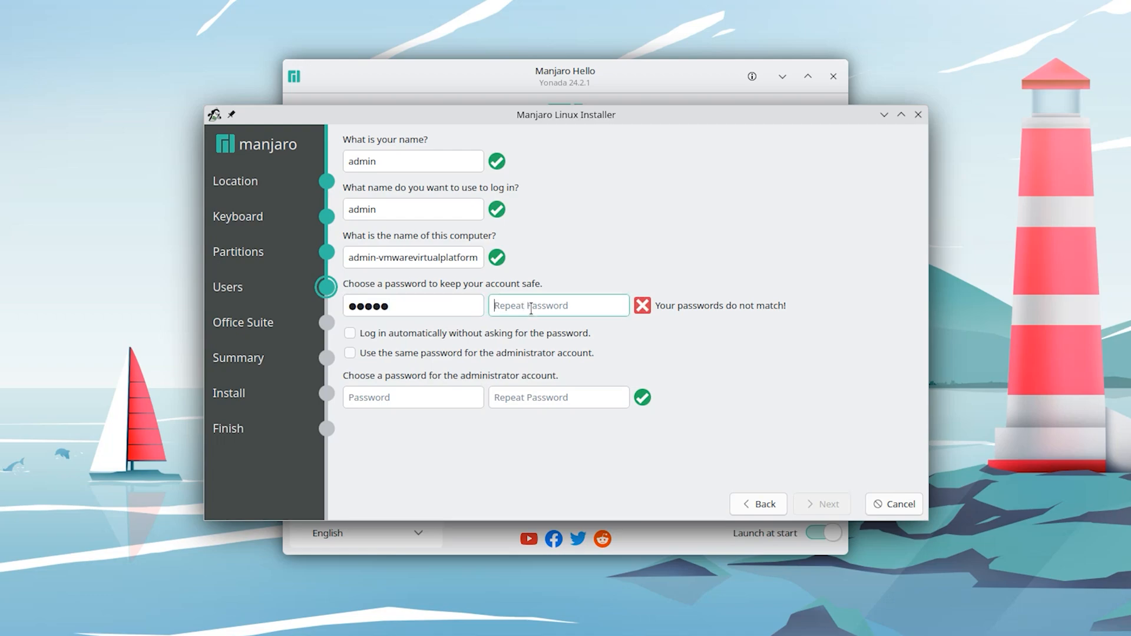
text(•••••)
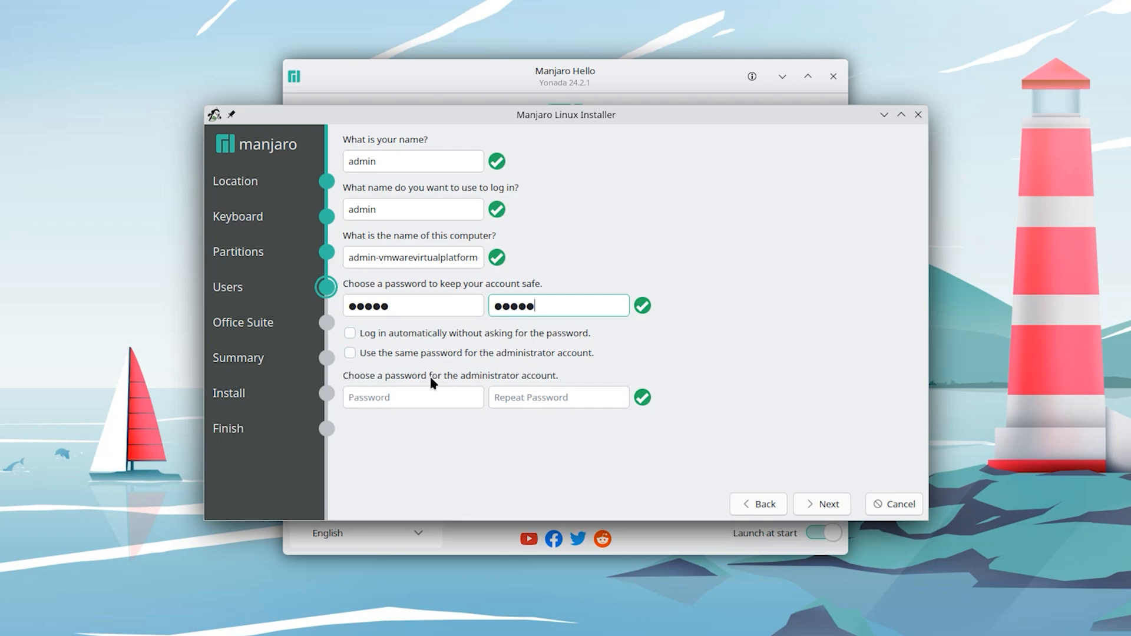
mouse_move(405, 361)
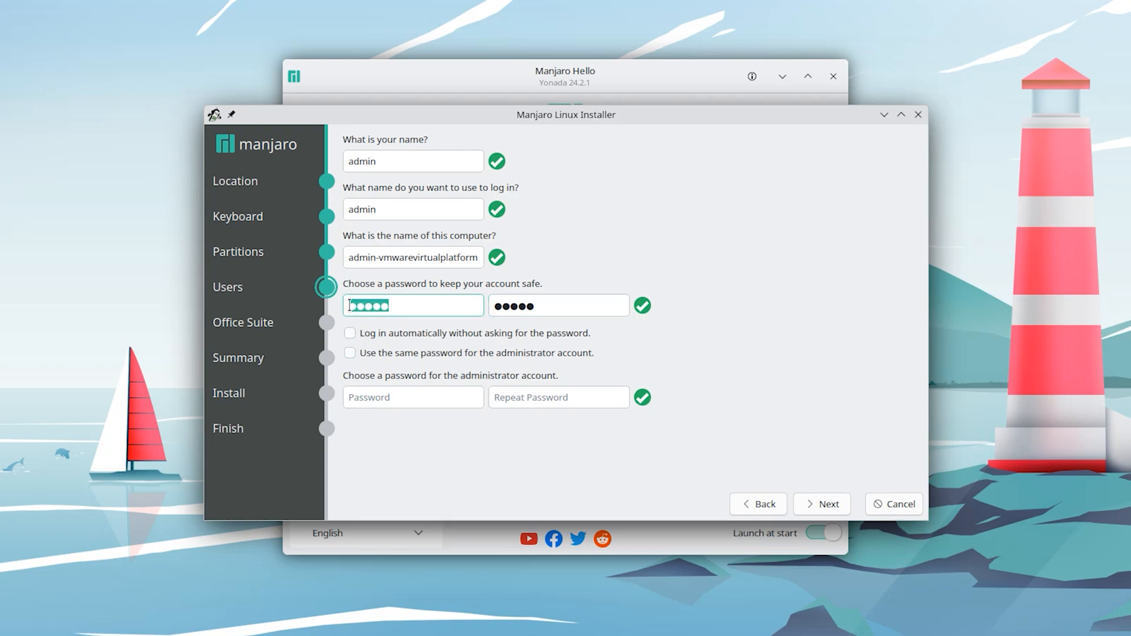
click(349, 352)
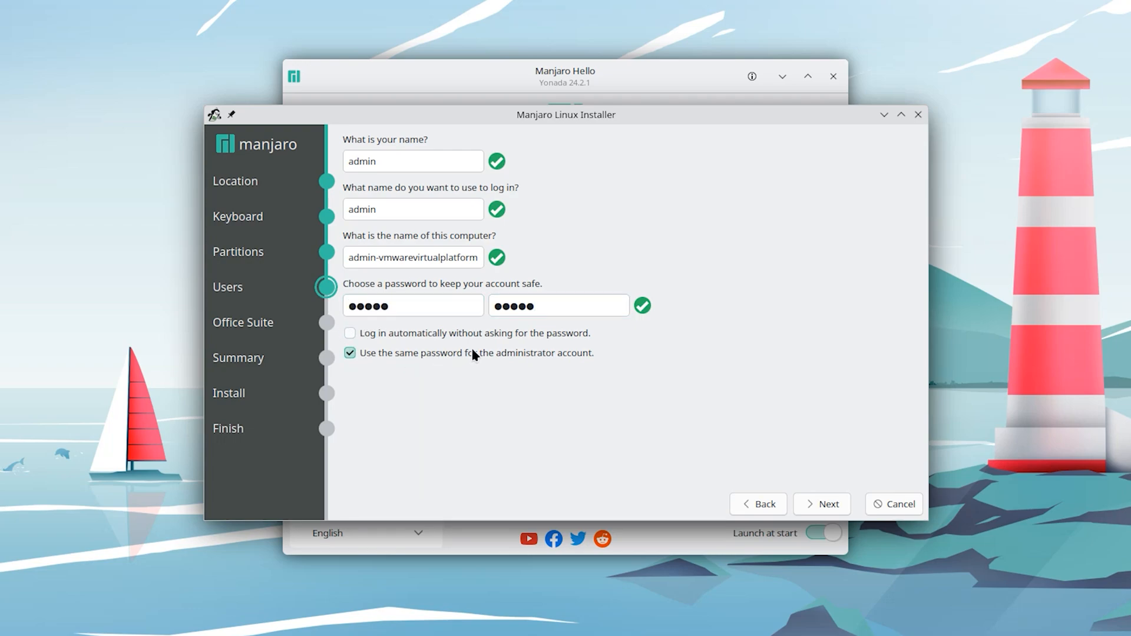
mouse_move(825, 445)
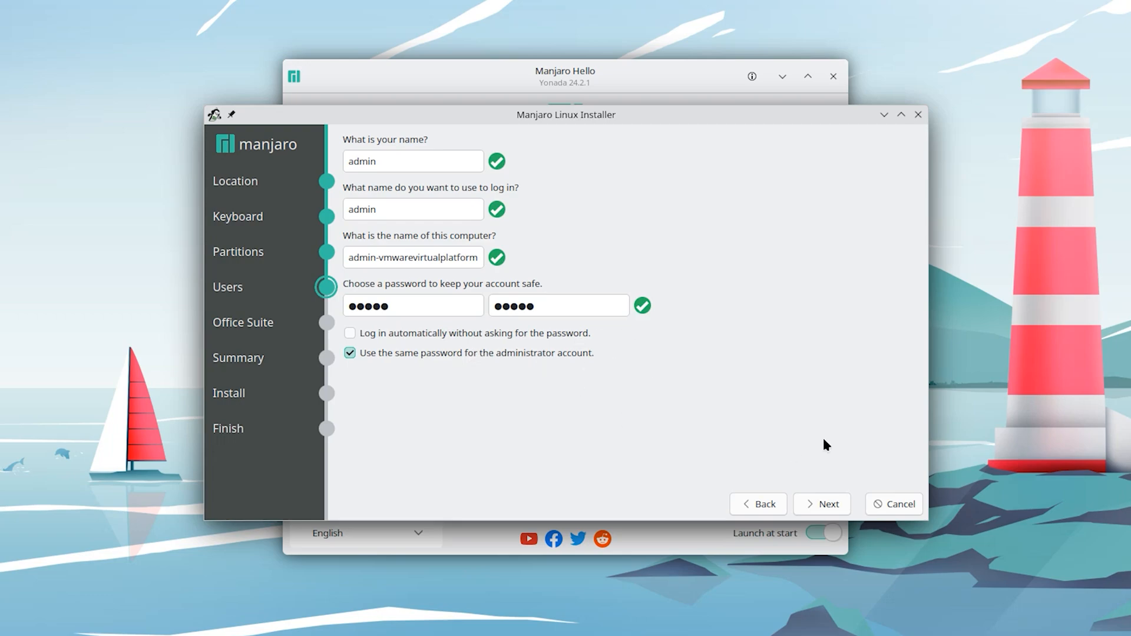
click(821, 503)
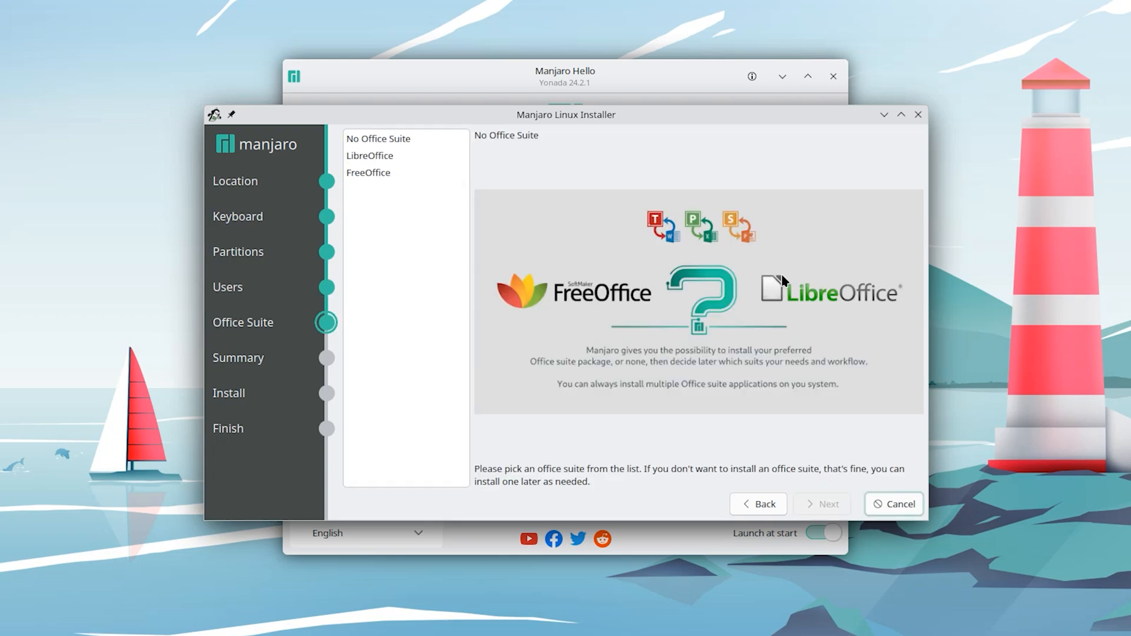
mouse_move(864, 320)
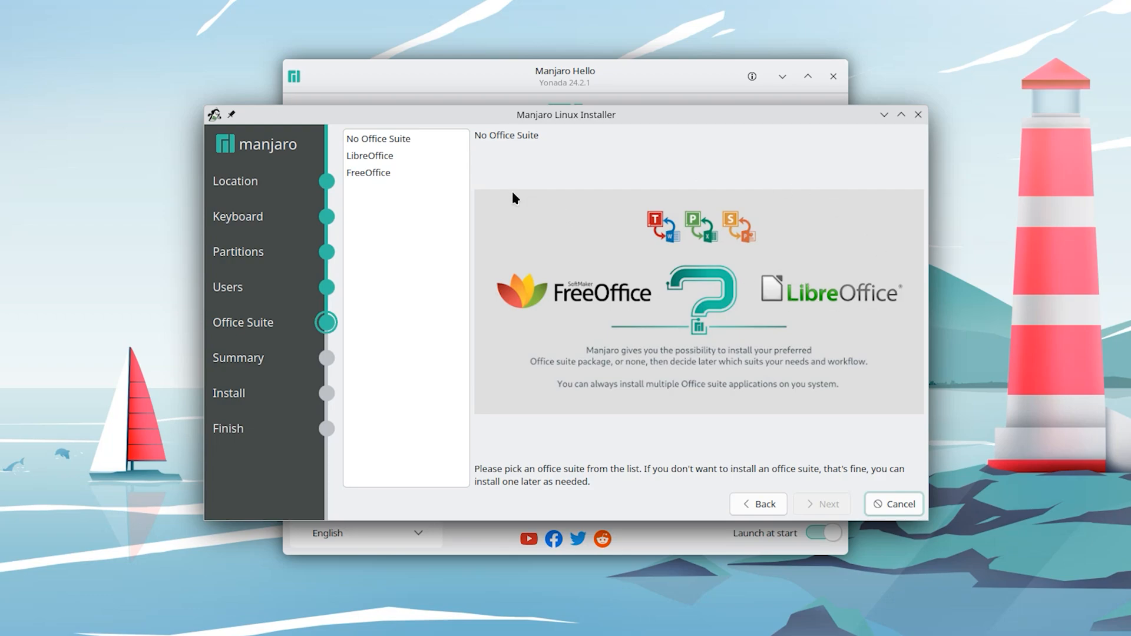
Select FreeOffice as the office suite and continue to the installation summary
click(369, 156)
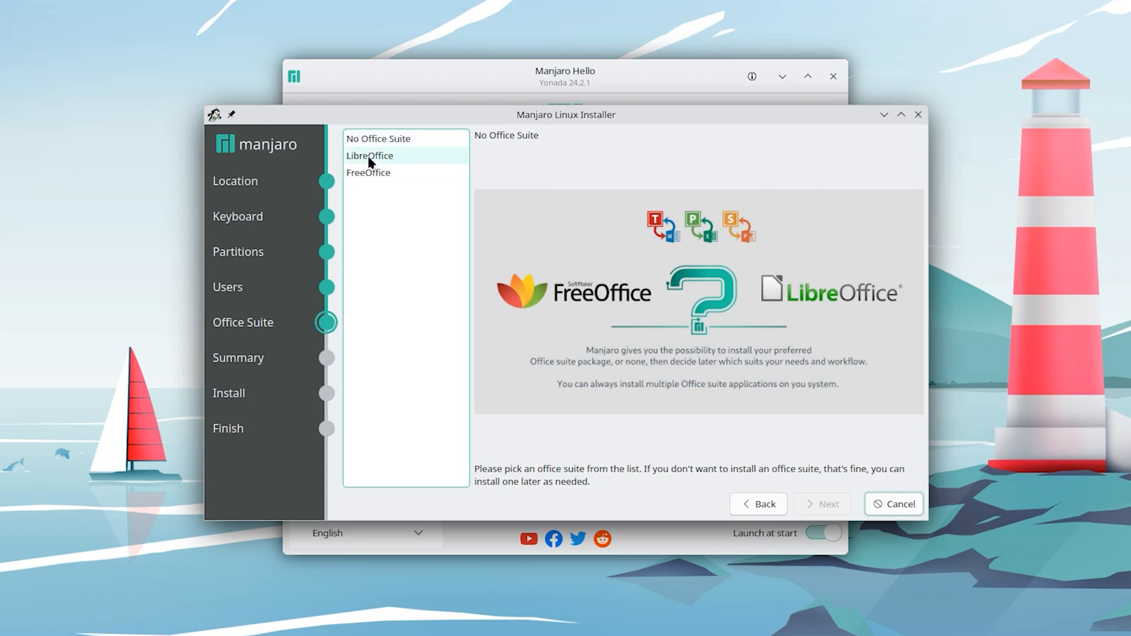
click(367, 172)
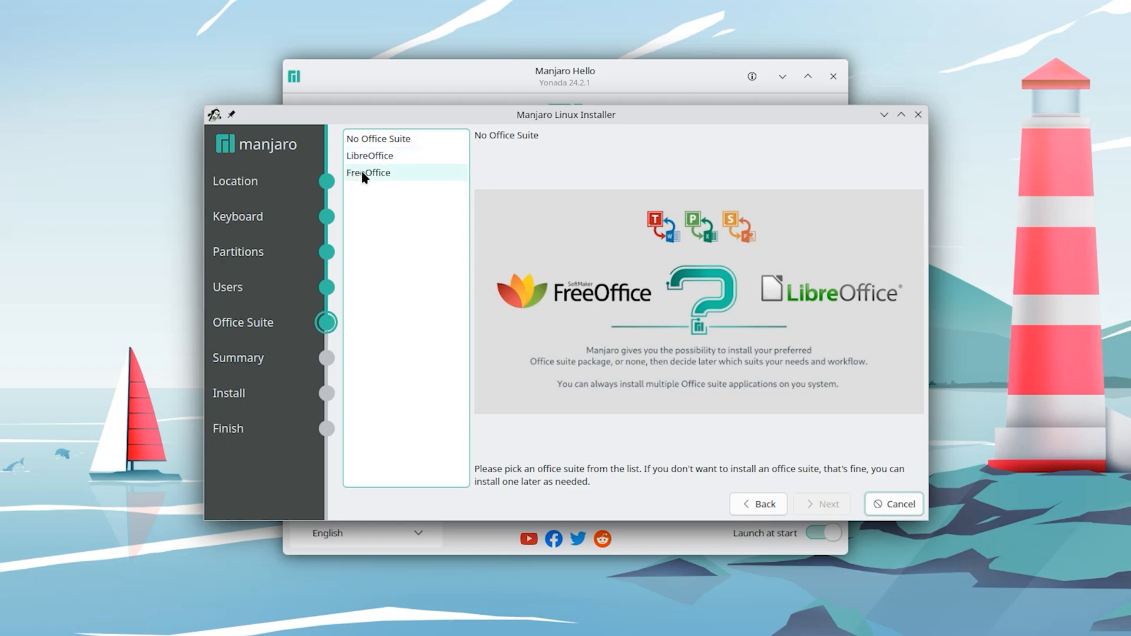
click(368, 172)
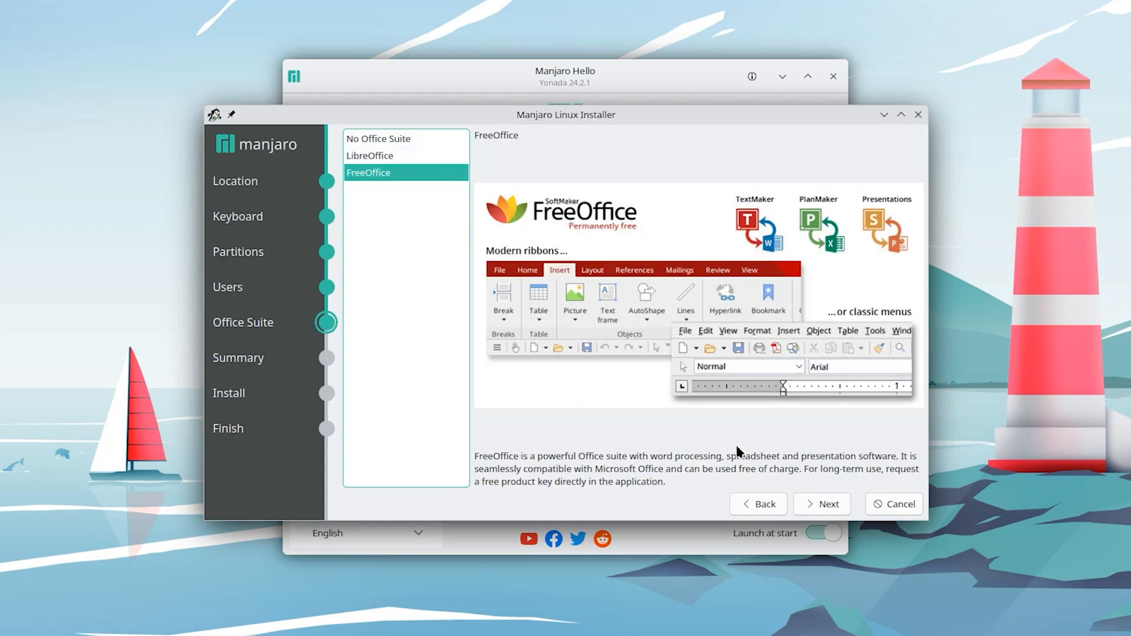
click(821, 503)
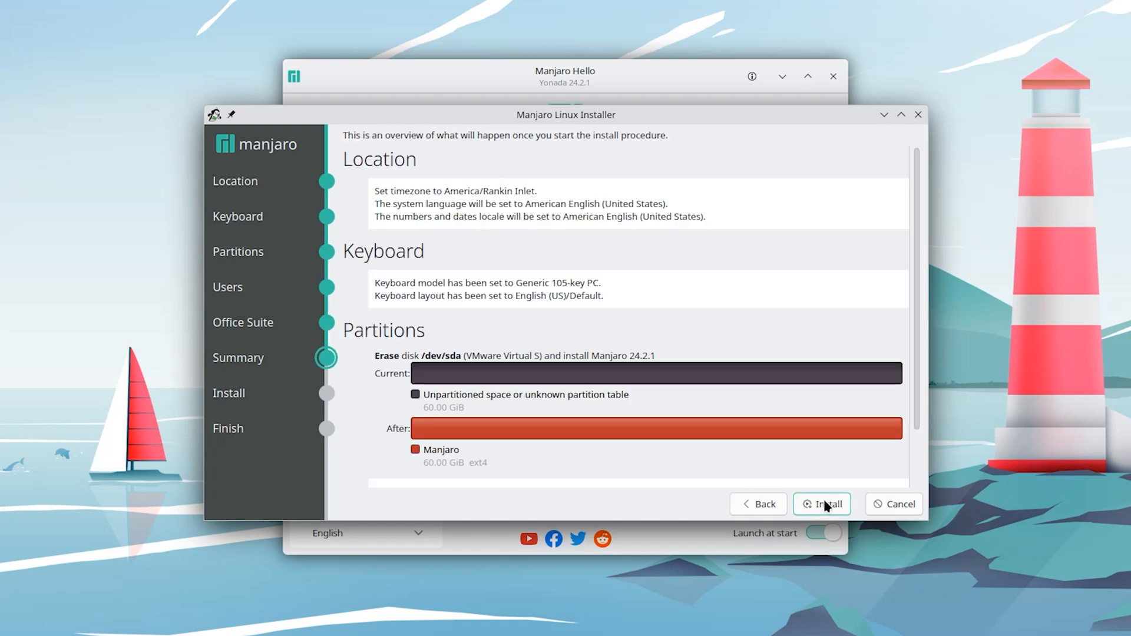
mouse_move(697, 395)
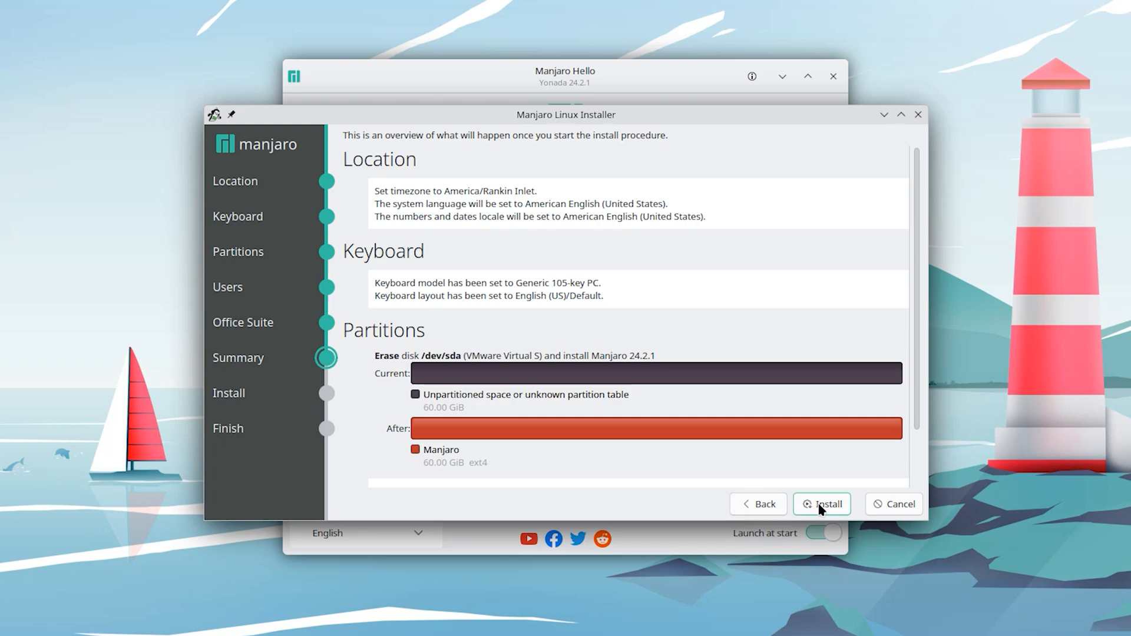
Start the installation and confirm erasing the disk with Install Now
click(822, 503)
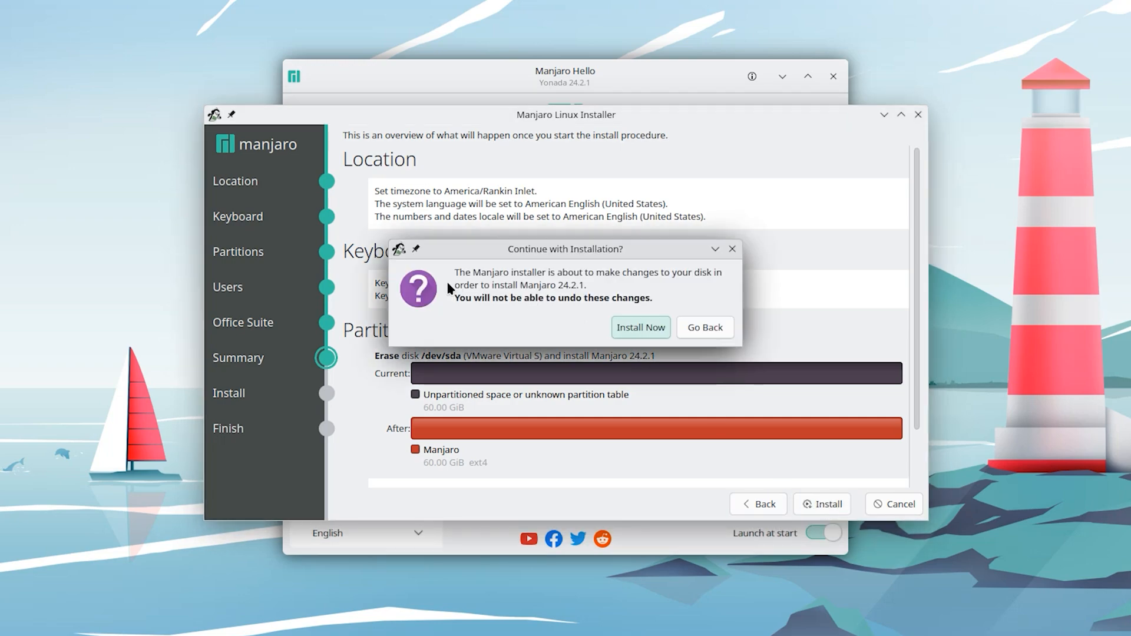
mouse_move(609, 256)
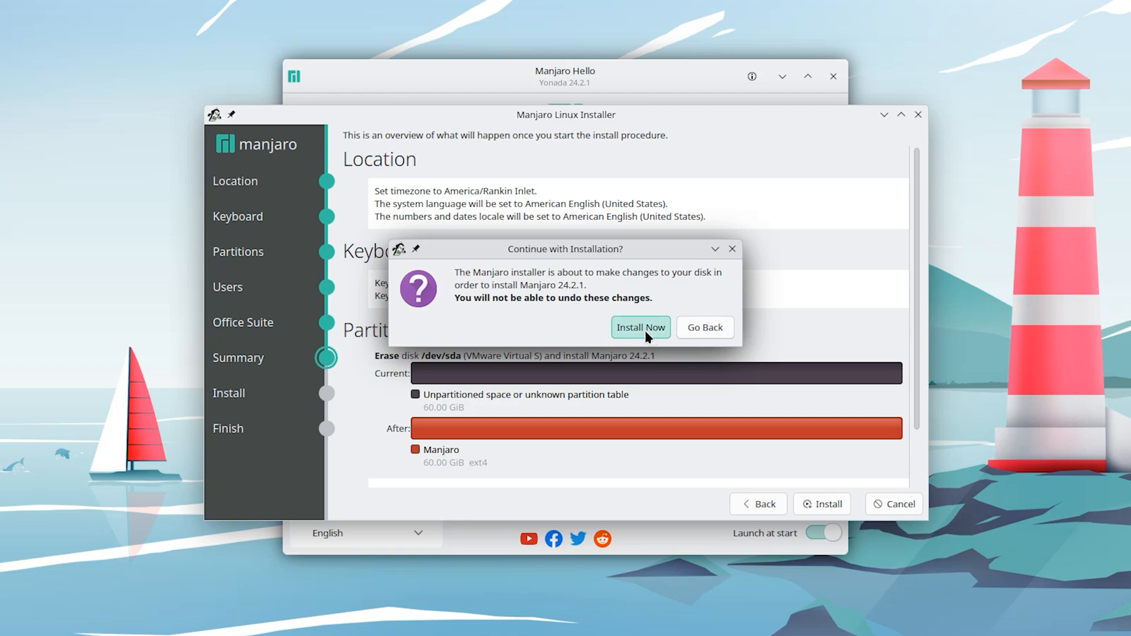
click(638, 327)
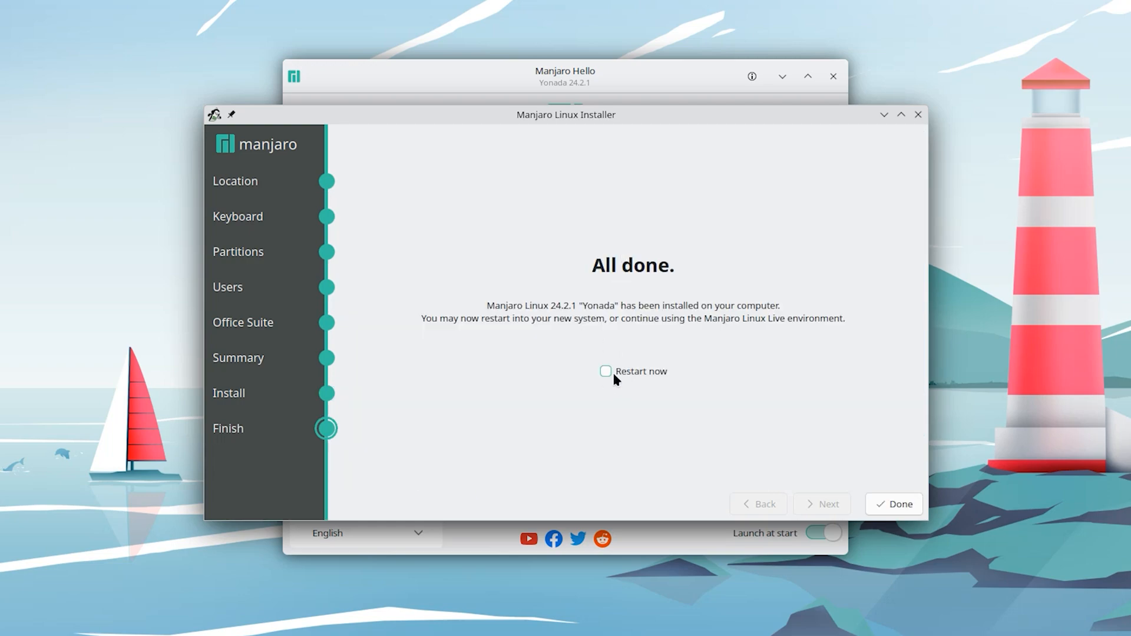
Restart into the installed system and sign in as admin on the login screen
click(605, 371)
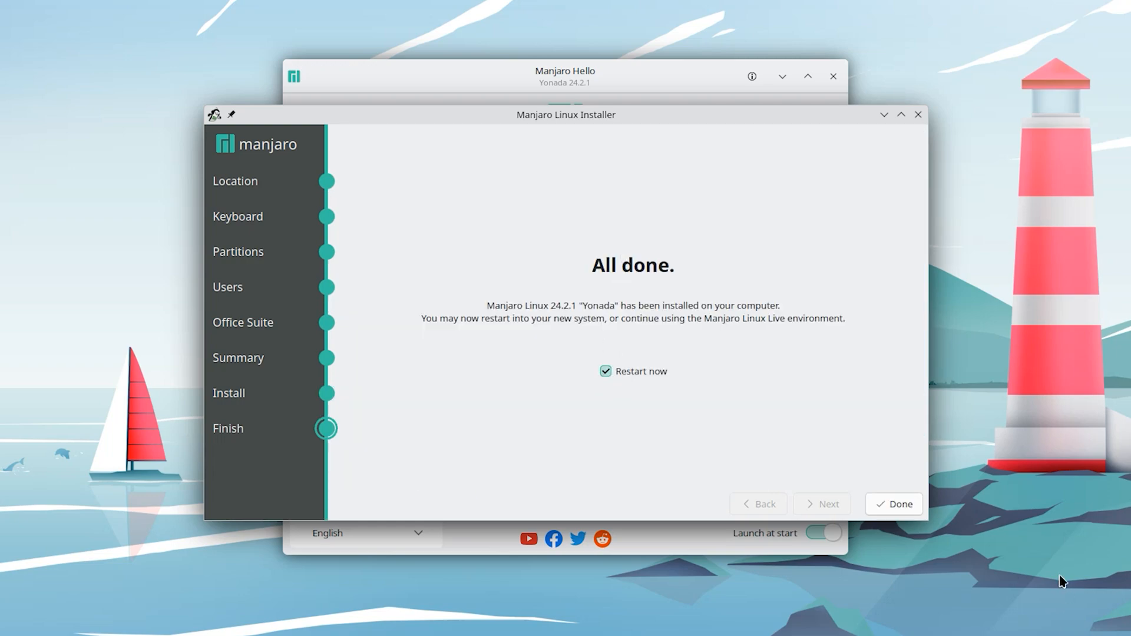
click(893, 503)
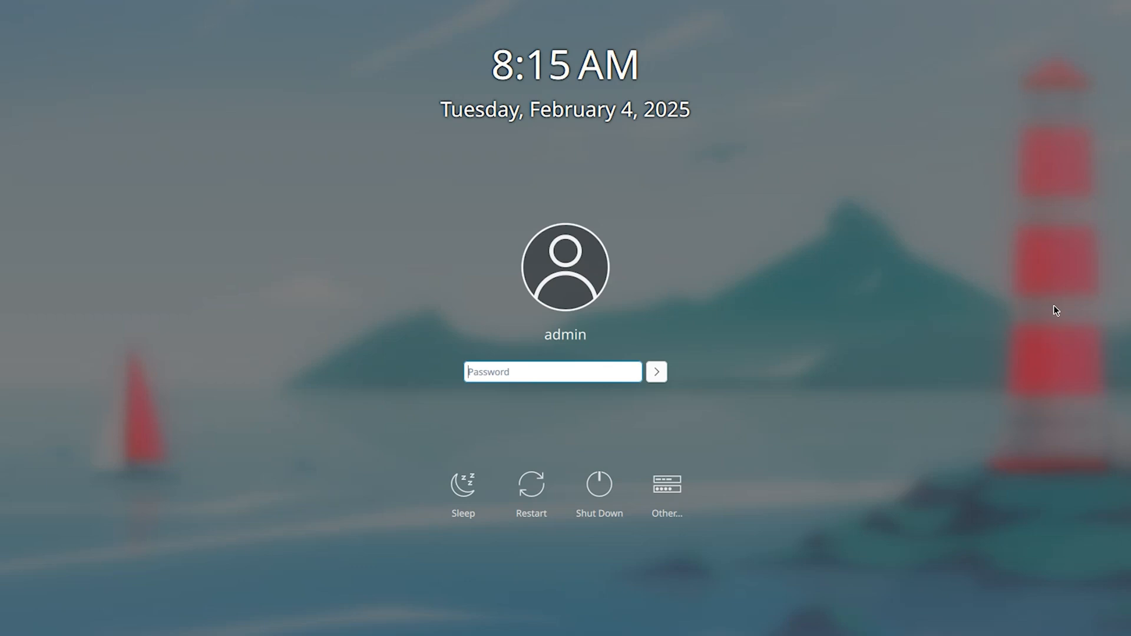
text(••)
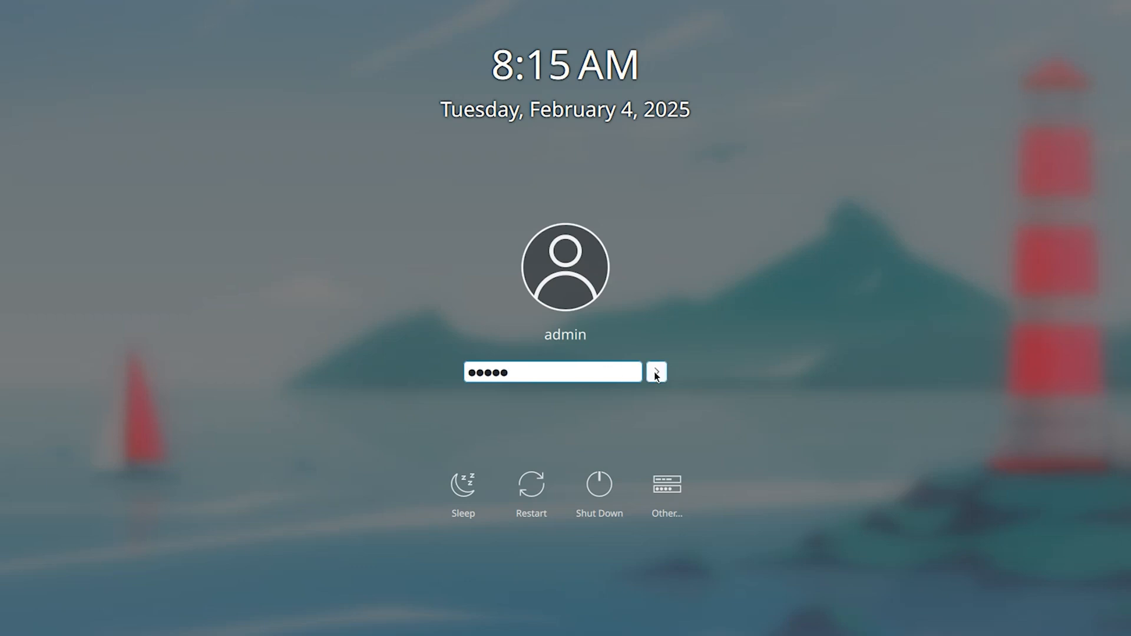
click(655, 372)
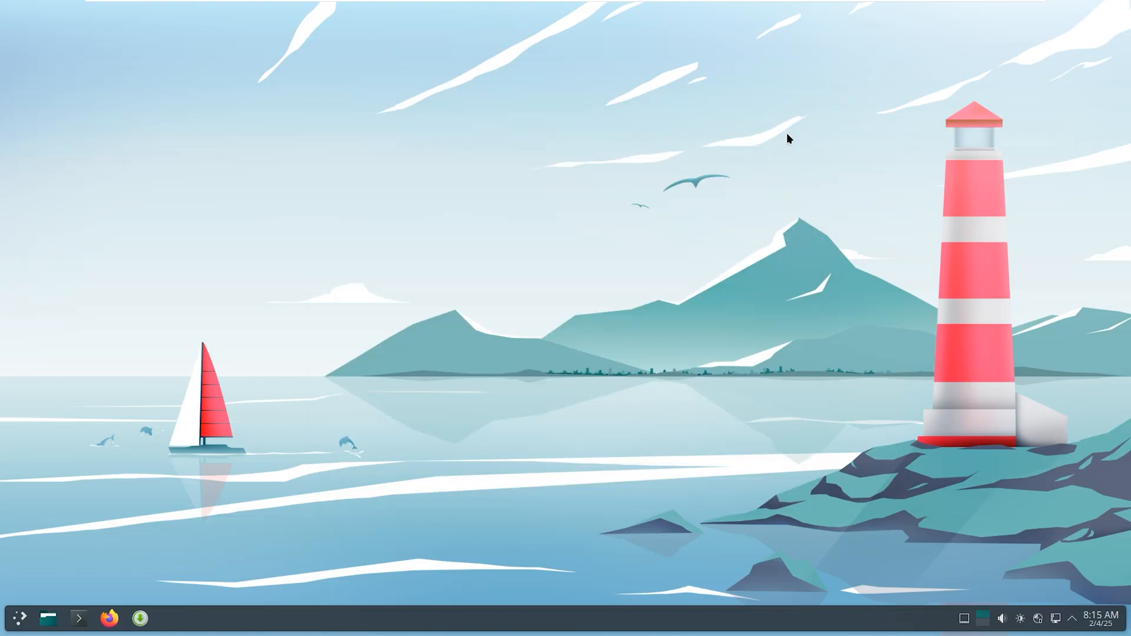
Browse the application launcher, search 'of' and launch FreeOffice PlanMaker
click(18, 619)
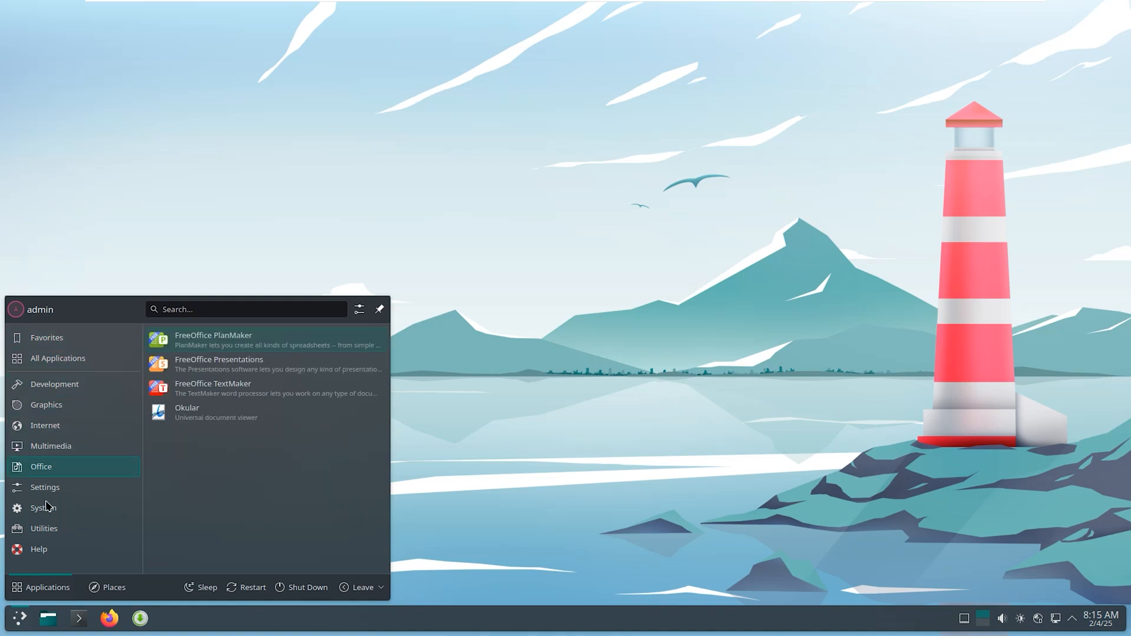
click(44, 507)
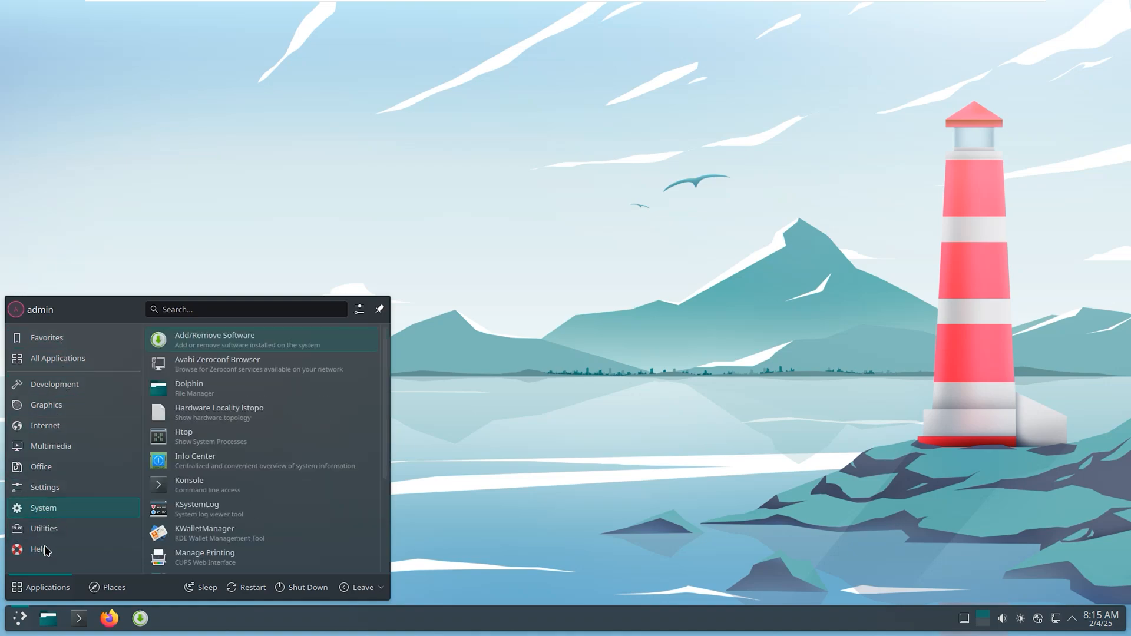
click(46, 339)
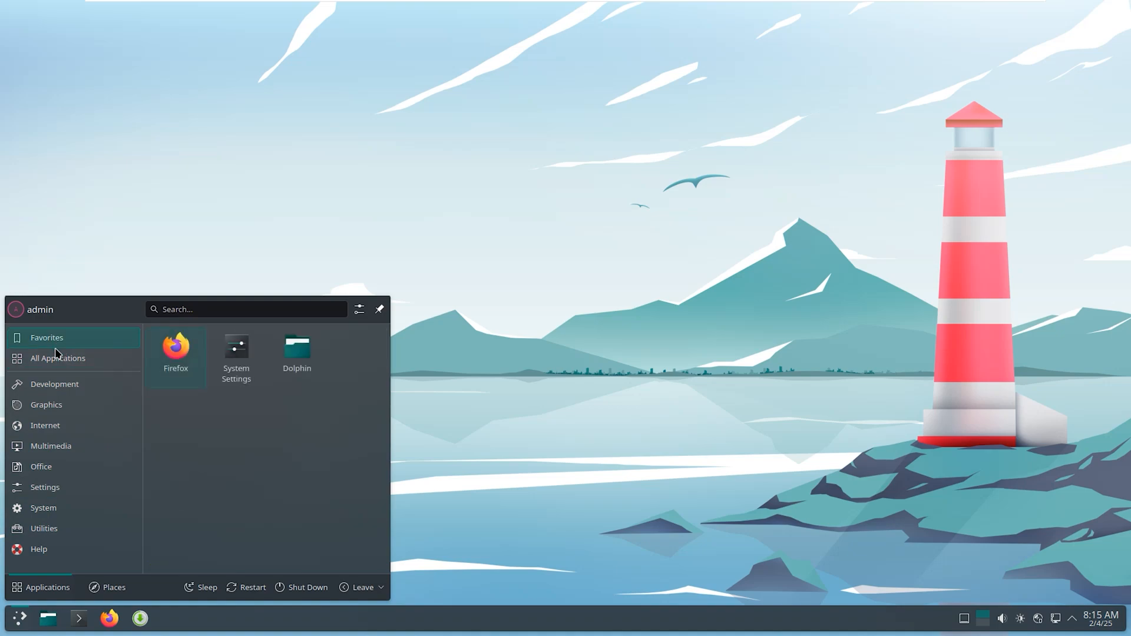
click(245, 309)
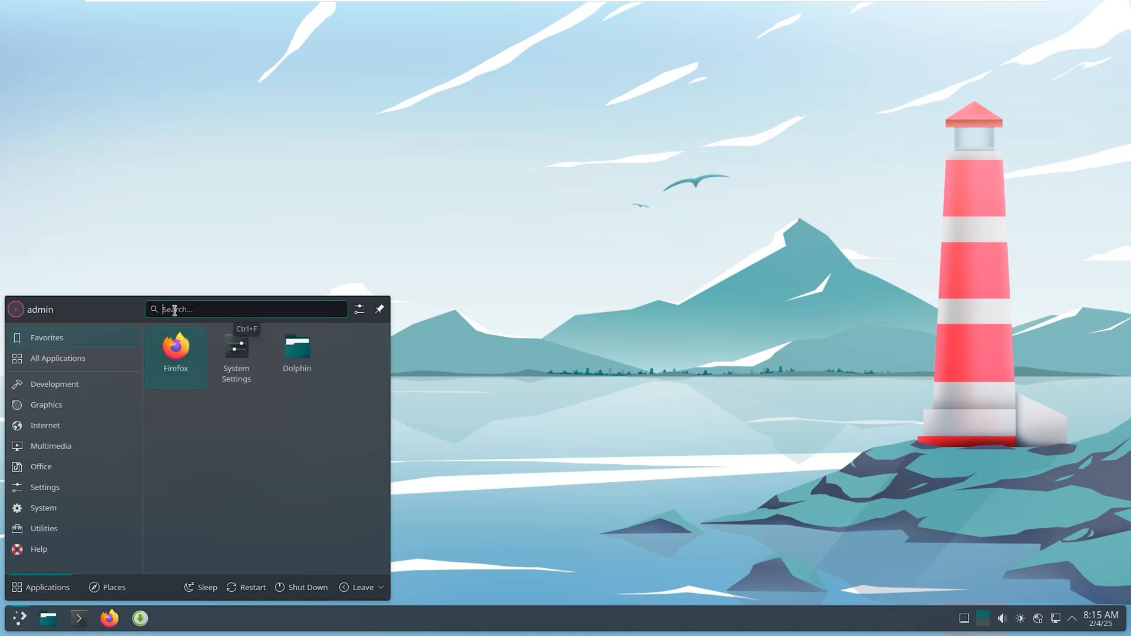
text(office)
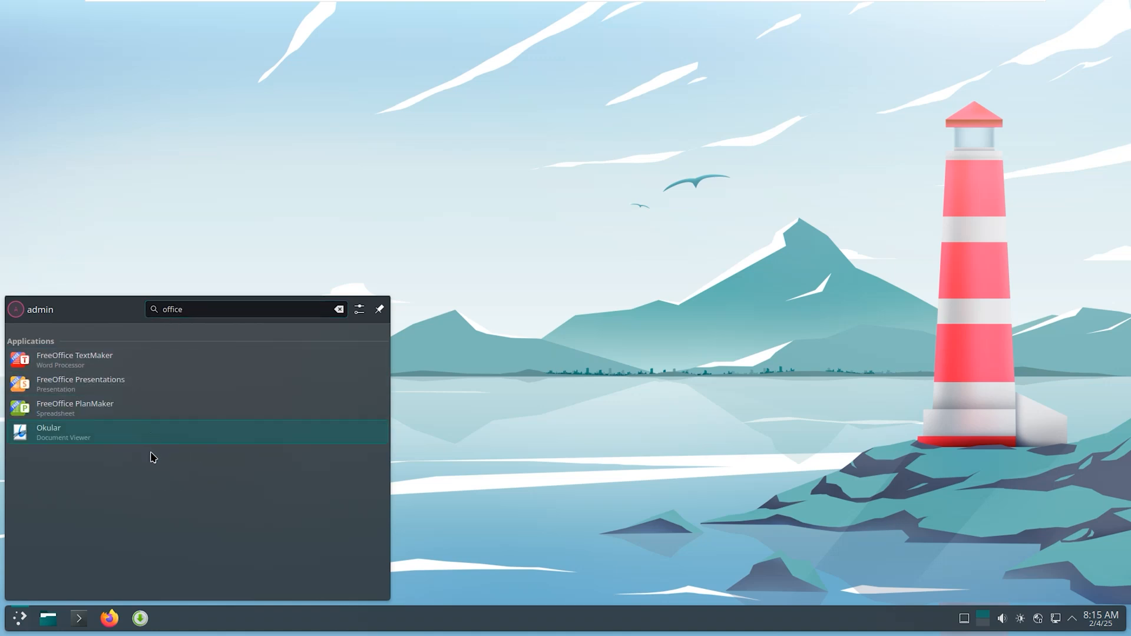
mouse_move(75, 409)
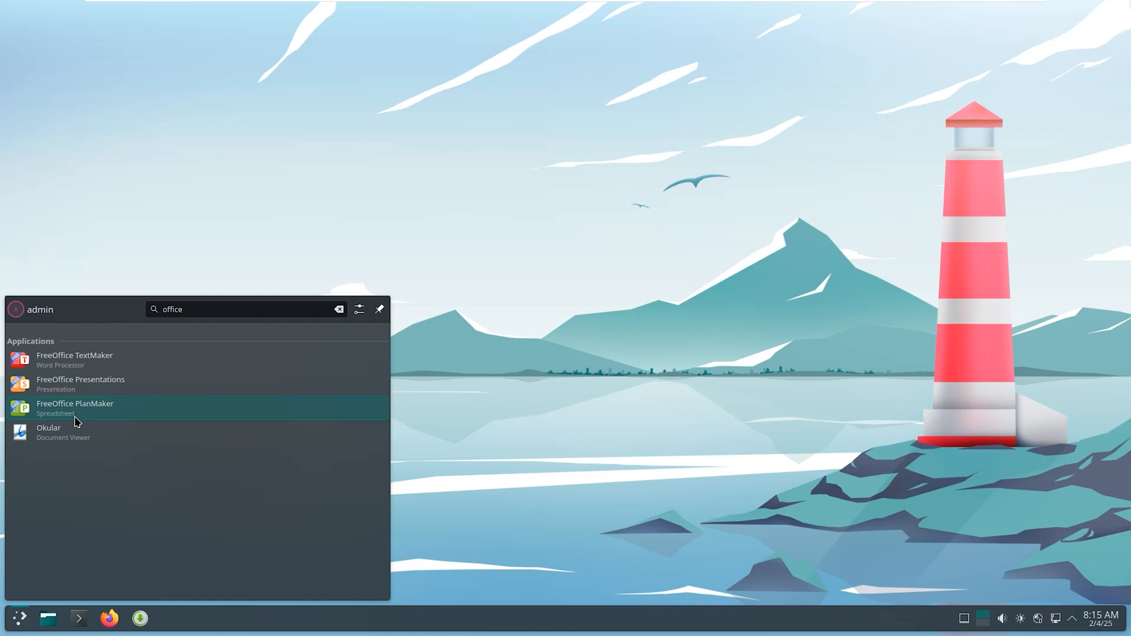
click(75, 407)
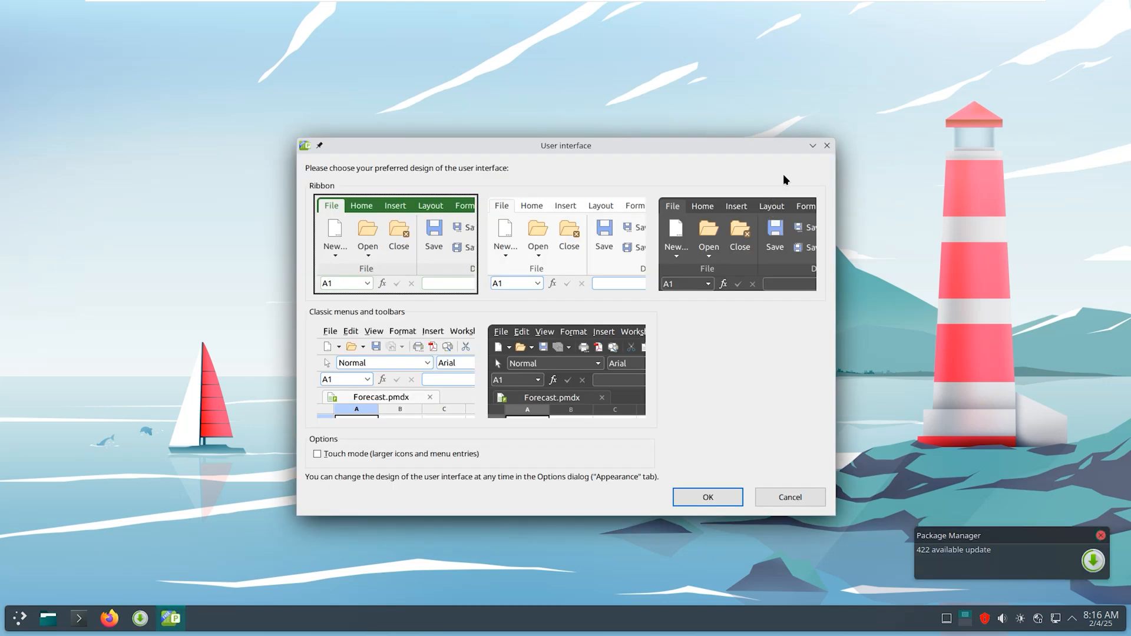
Accept the ribbon interface design and close the blank PlanMaker spreadsheet
click(705, 497)
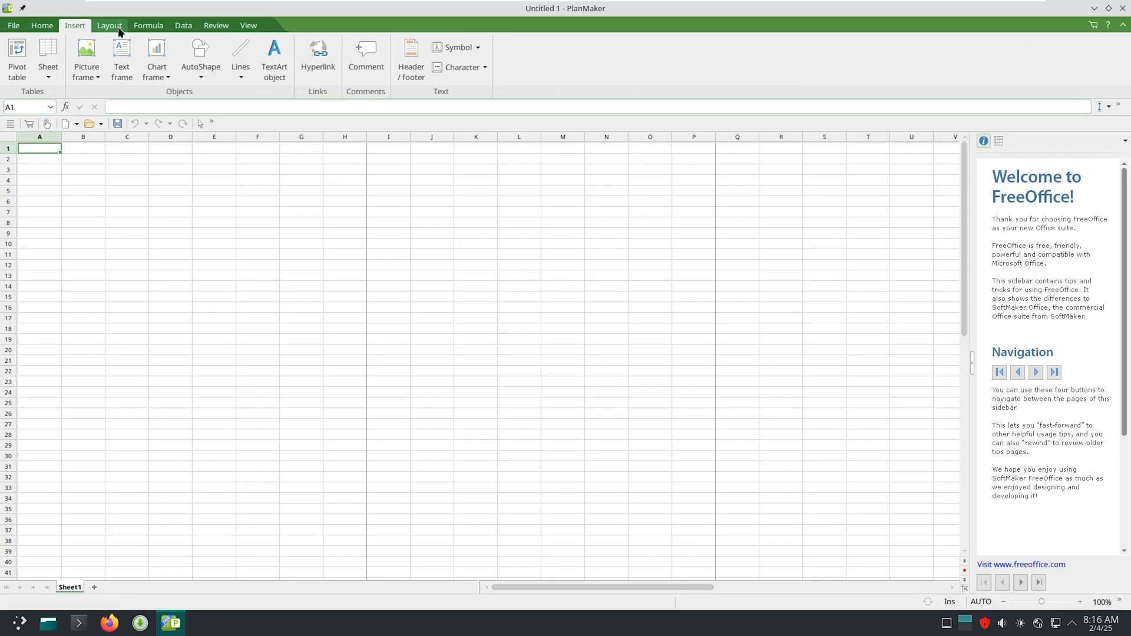
click(214, 25)
text(word)
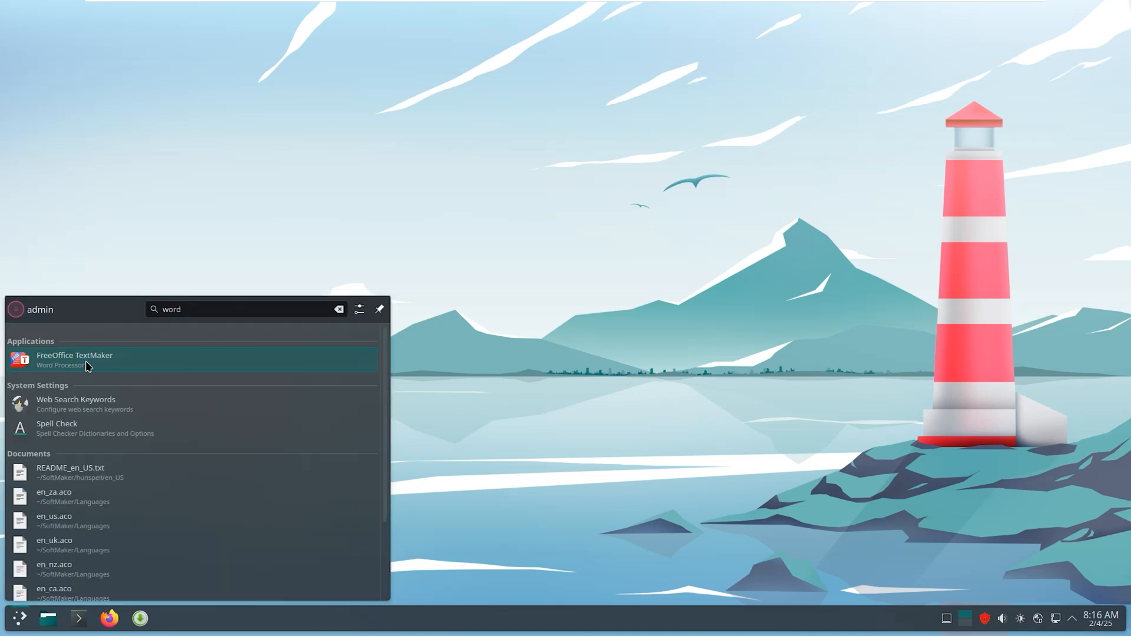
Launch FreeOffice TextMaker and scroll down through the Welcome to TextMaker guide
click(75, 359)
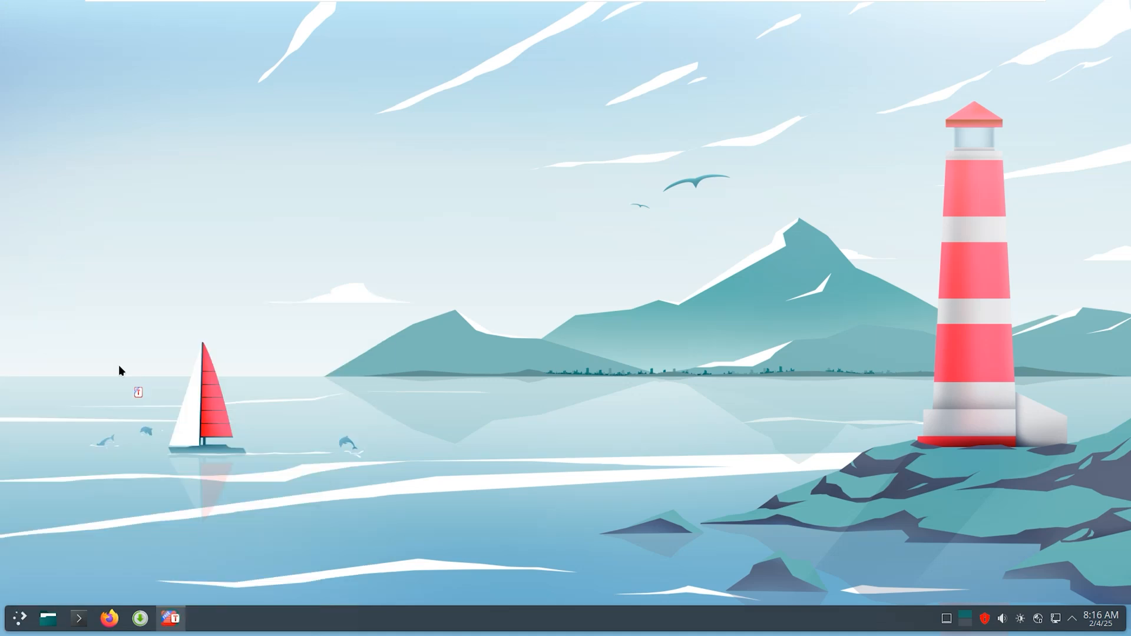
click(171, 618)
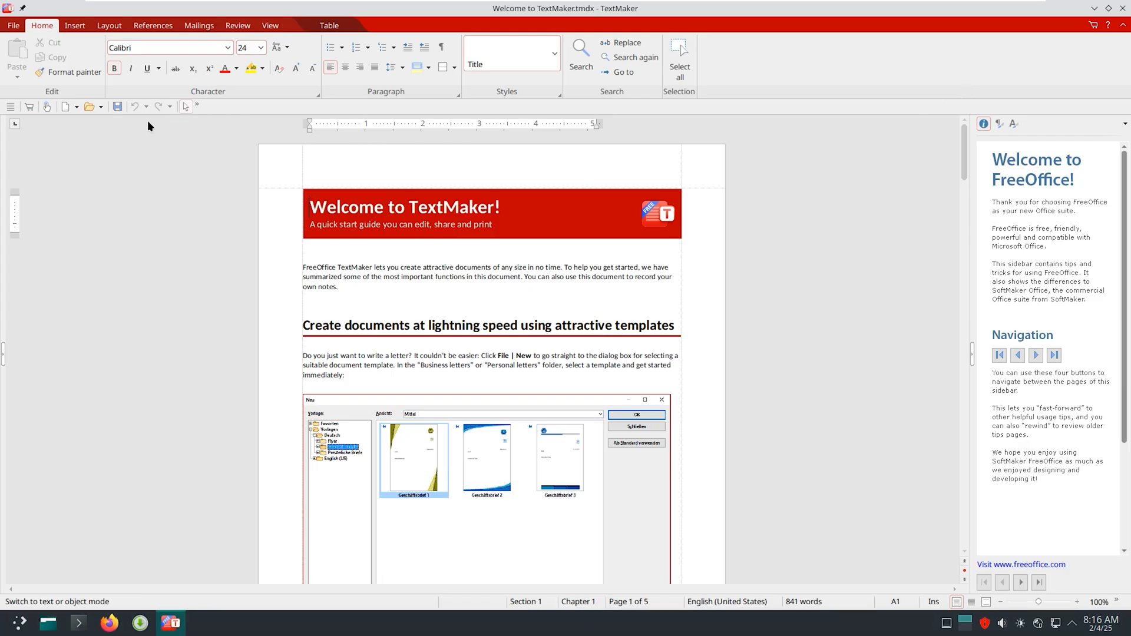
scroll(down, 3)
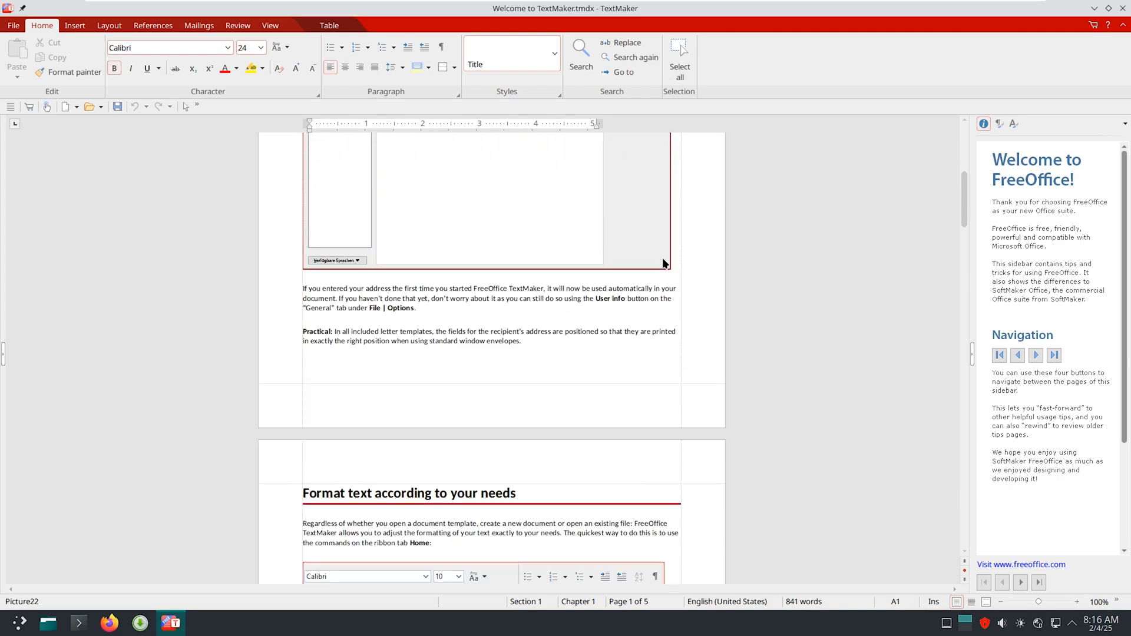